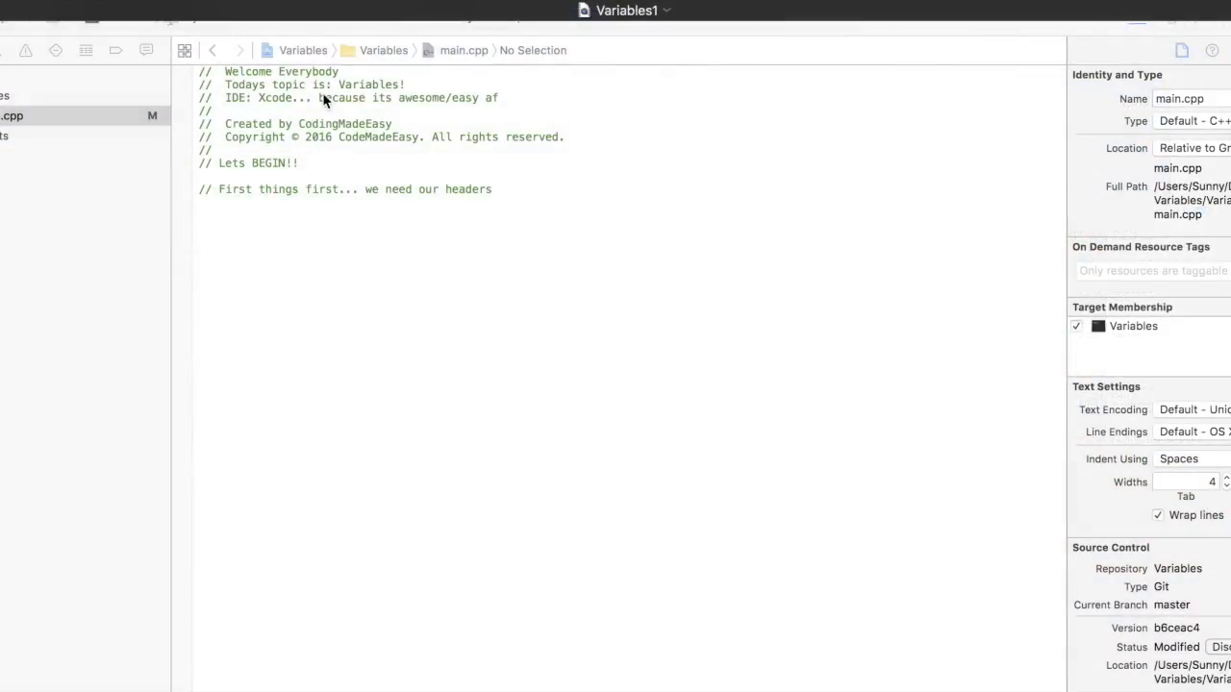
mouse_move(325, 79)
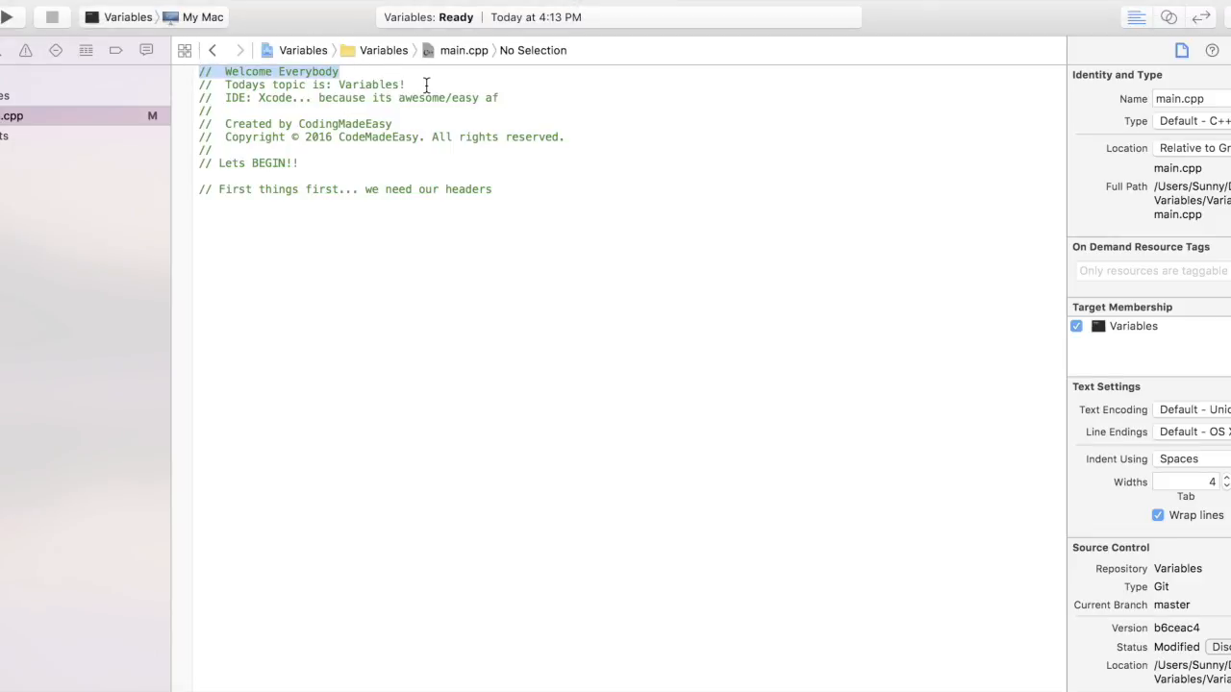
Step: Review the welcome and author lines of the header comments and place the caret below them
double_click(369, 85)
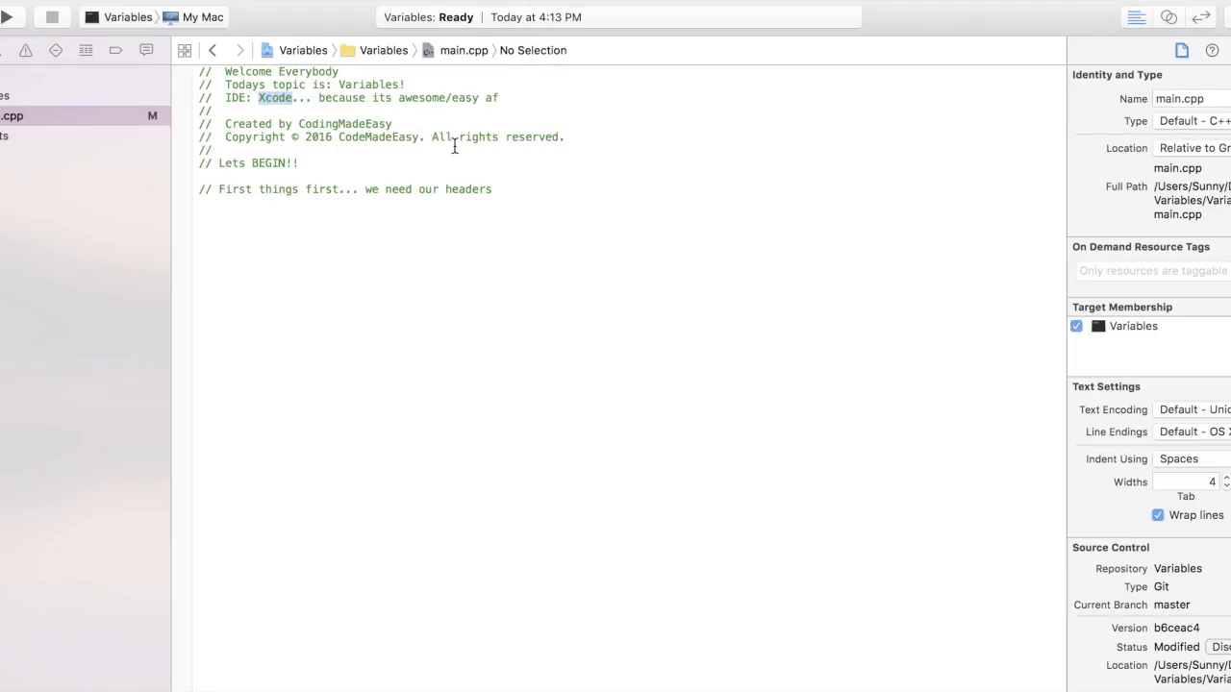
mouse_move(392, 123)
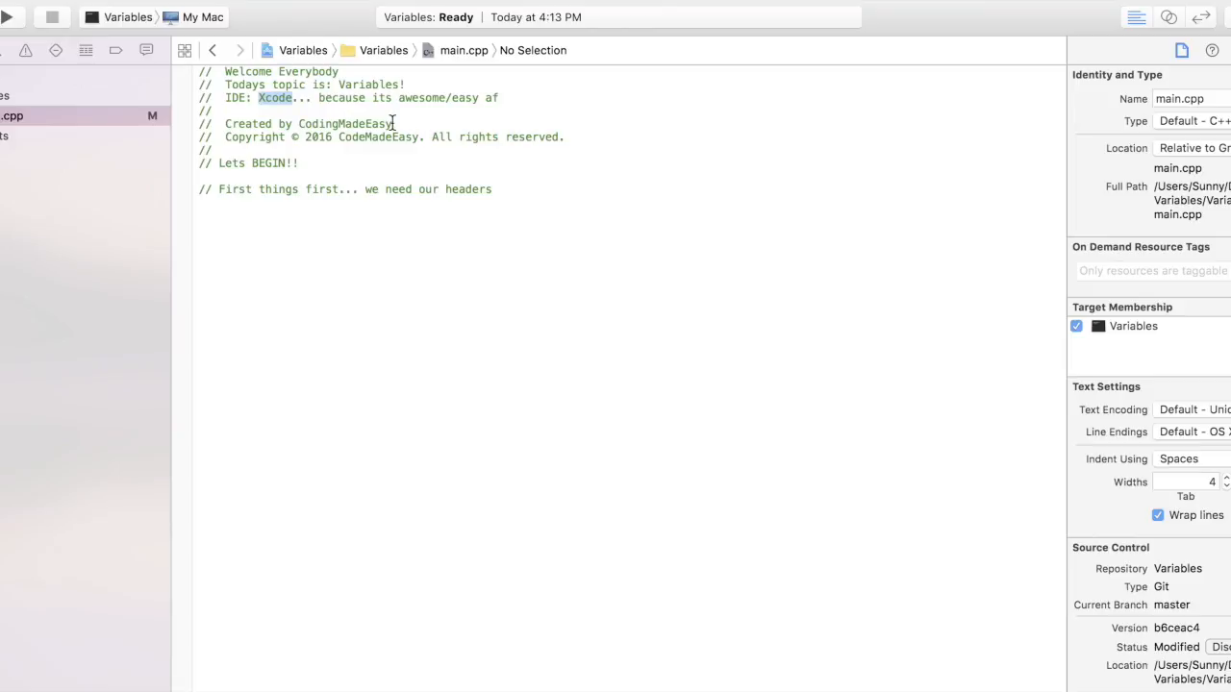
double_click(343, 123)
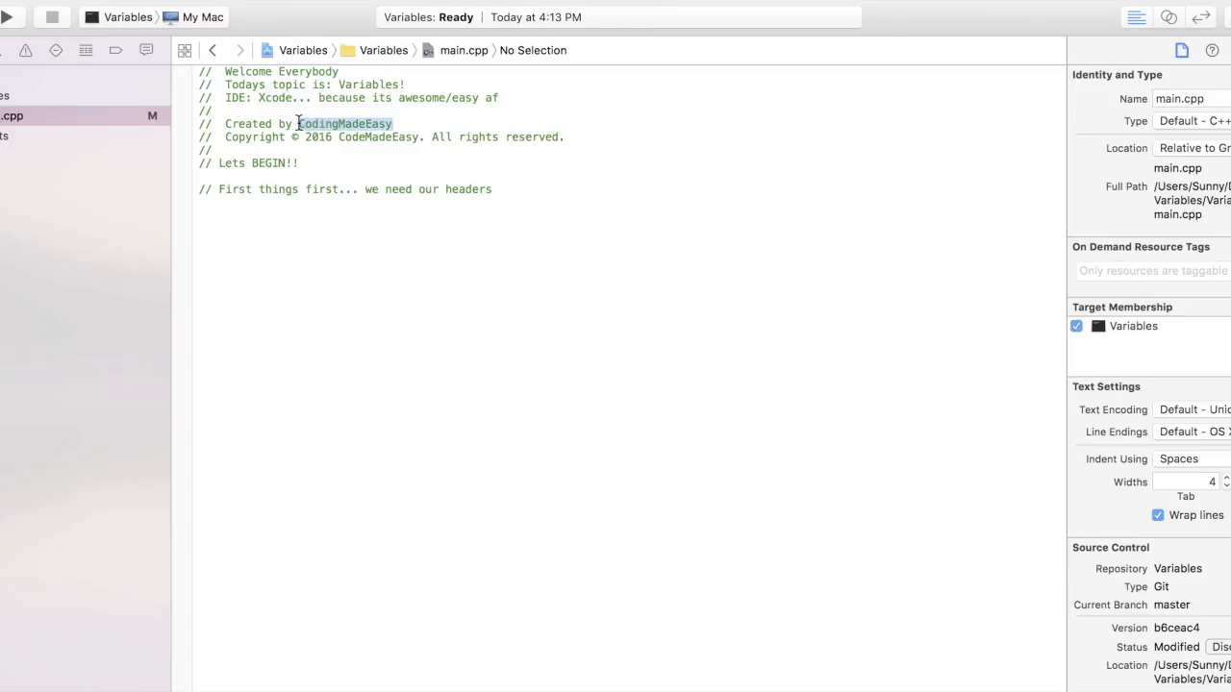
click(397, 125)
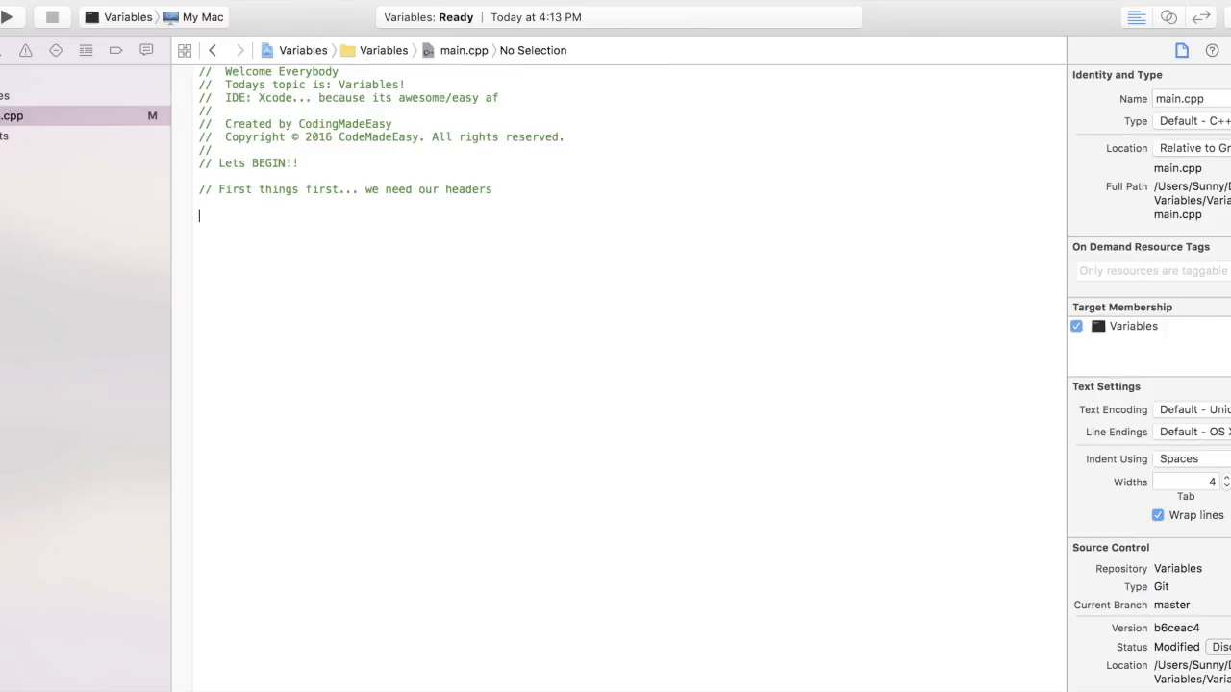
Step: Add #include <iostream> with a comment that this header is needed anytime you use "cout" in C++
text(#include <i)
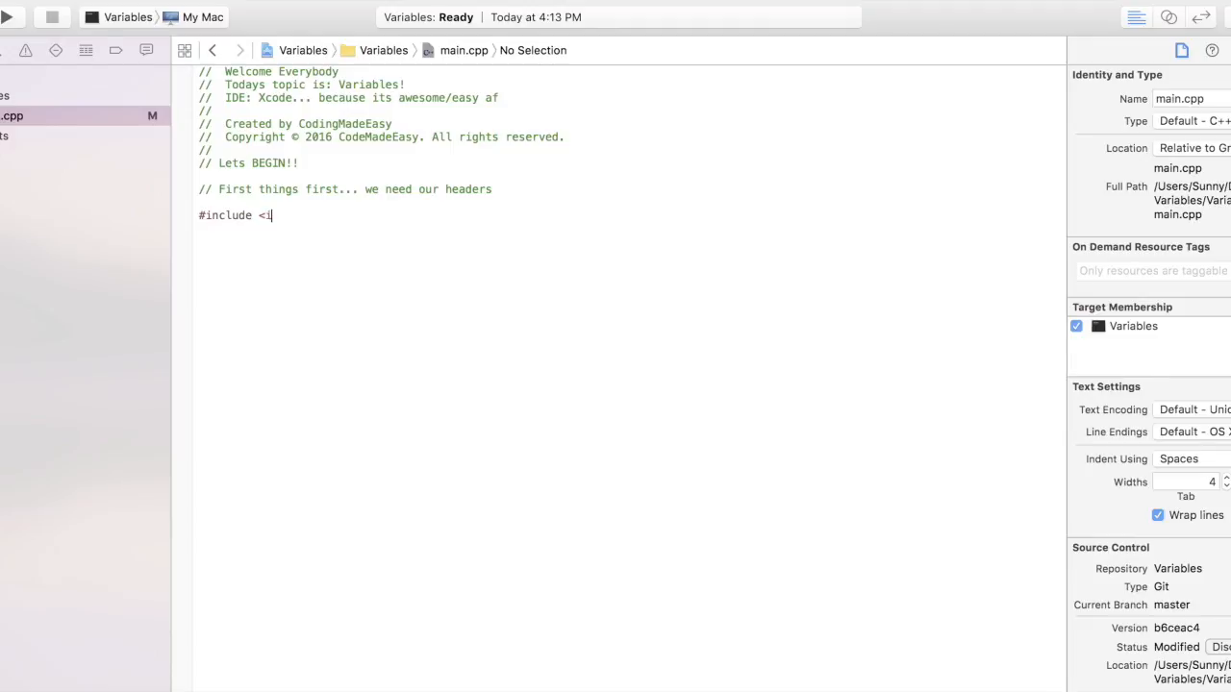
text(ostream)
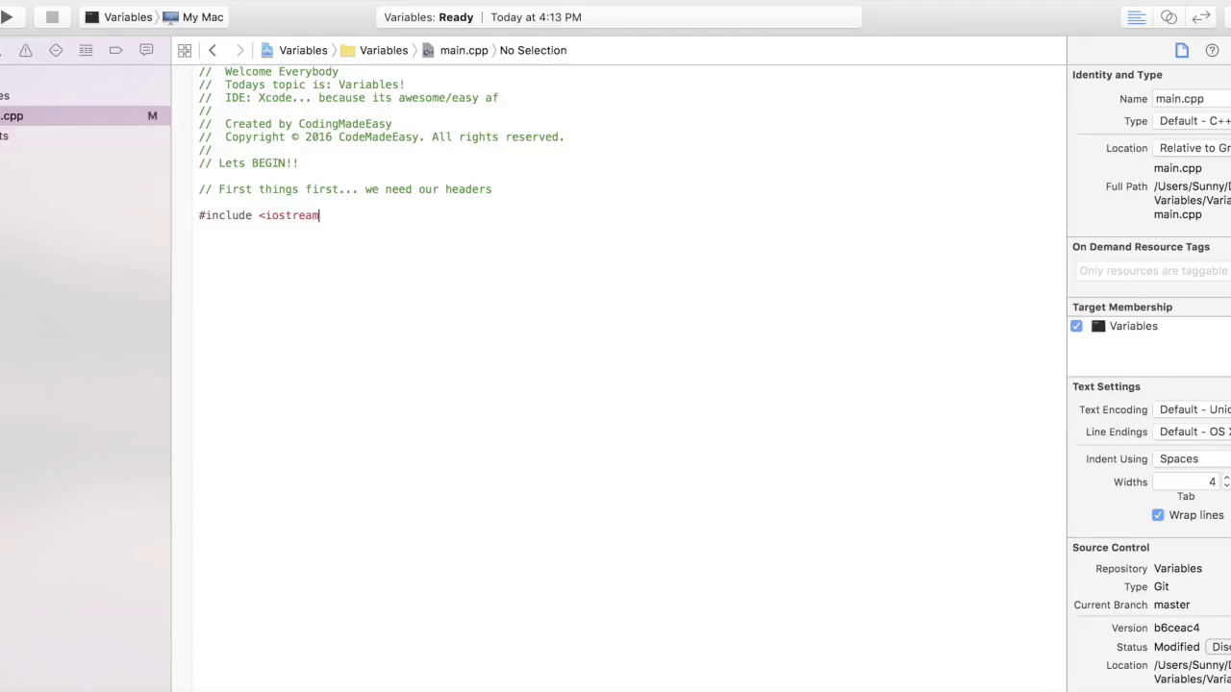
text(> //)
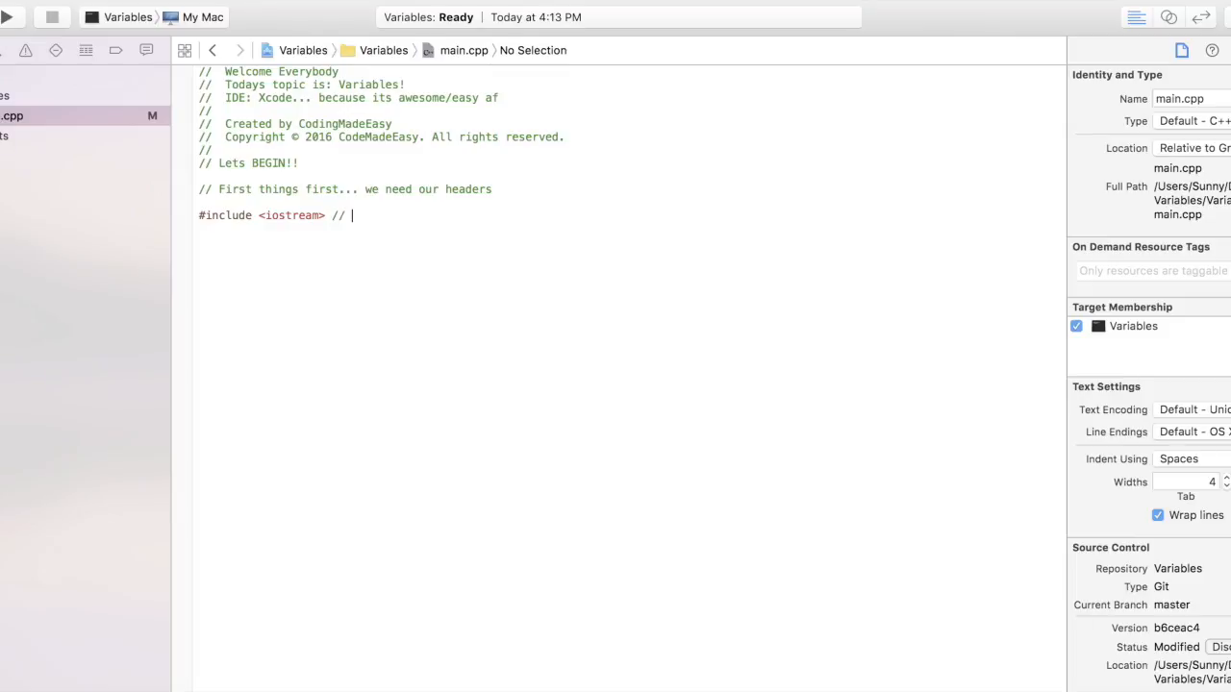
text(This header)
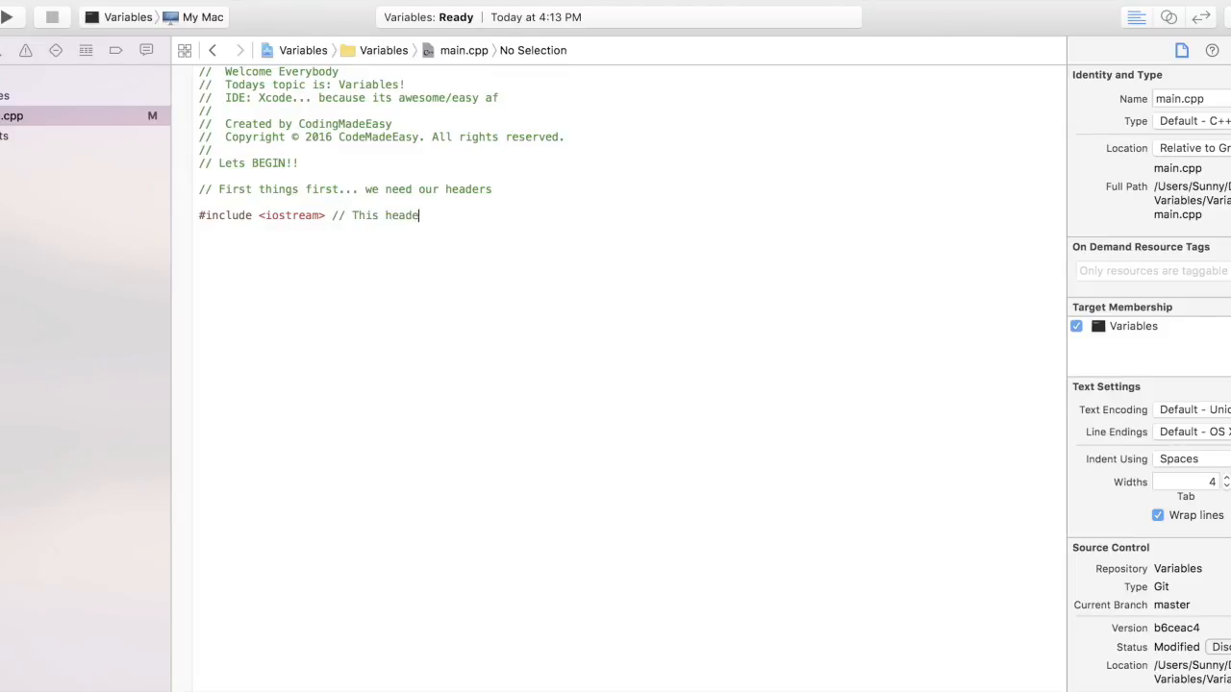
text(r is needed)
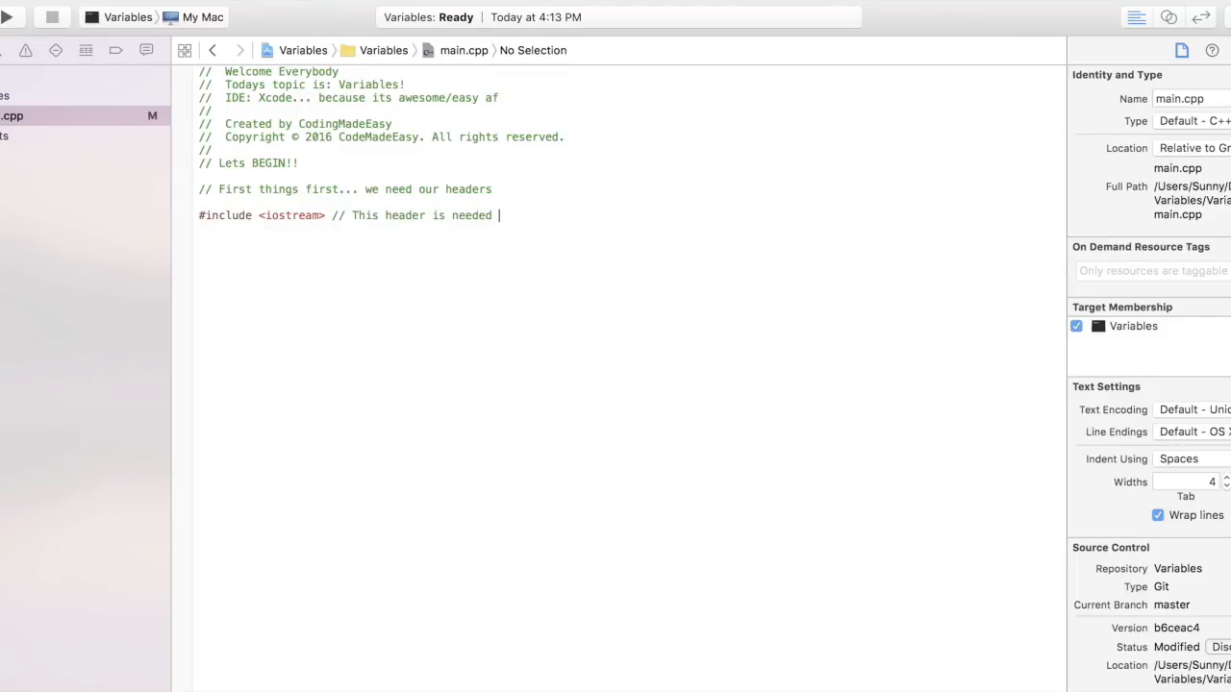
text(anytime)
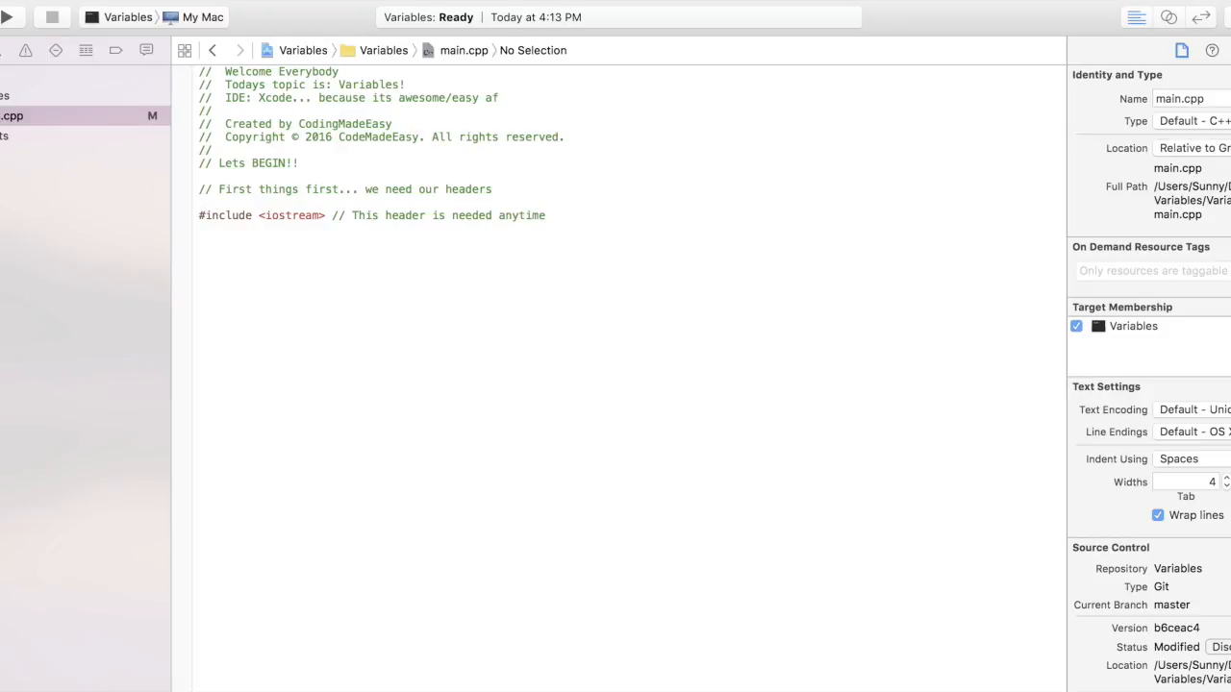
text(you)
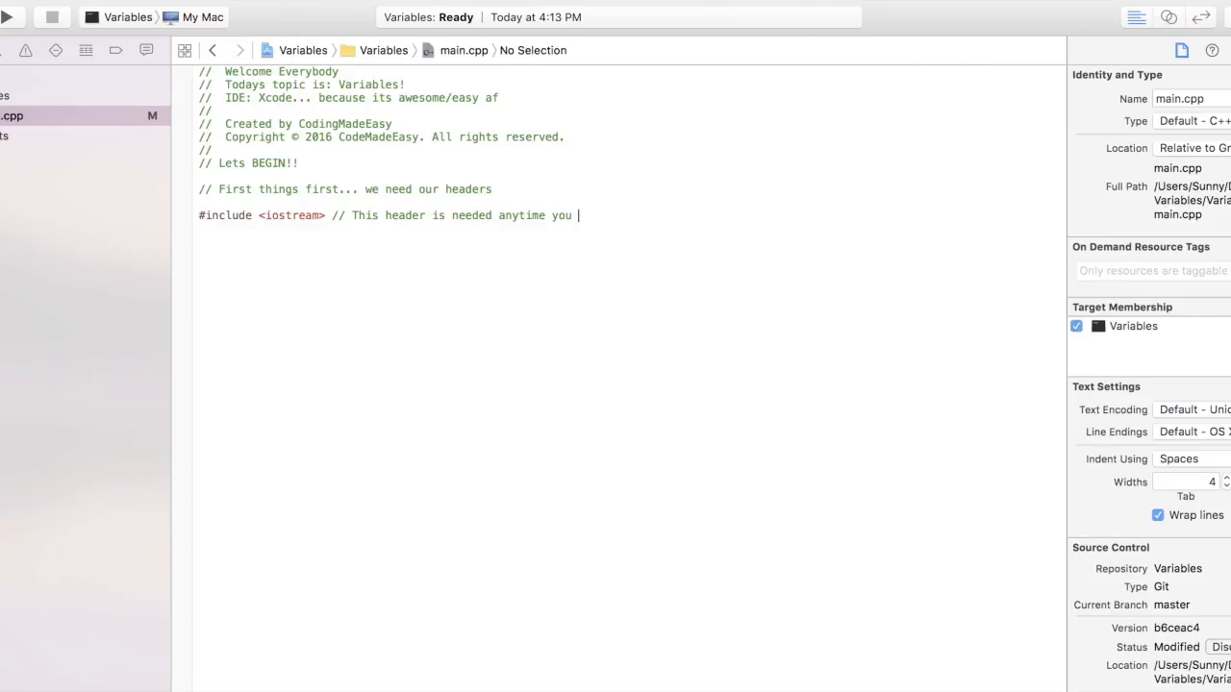
text(use)
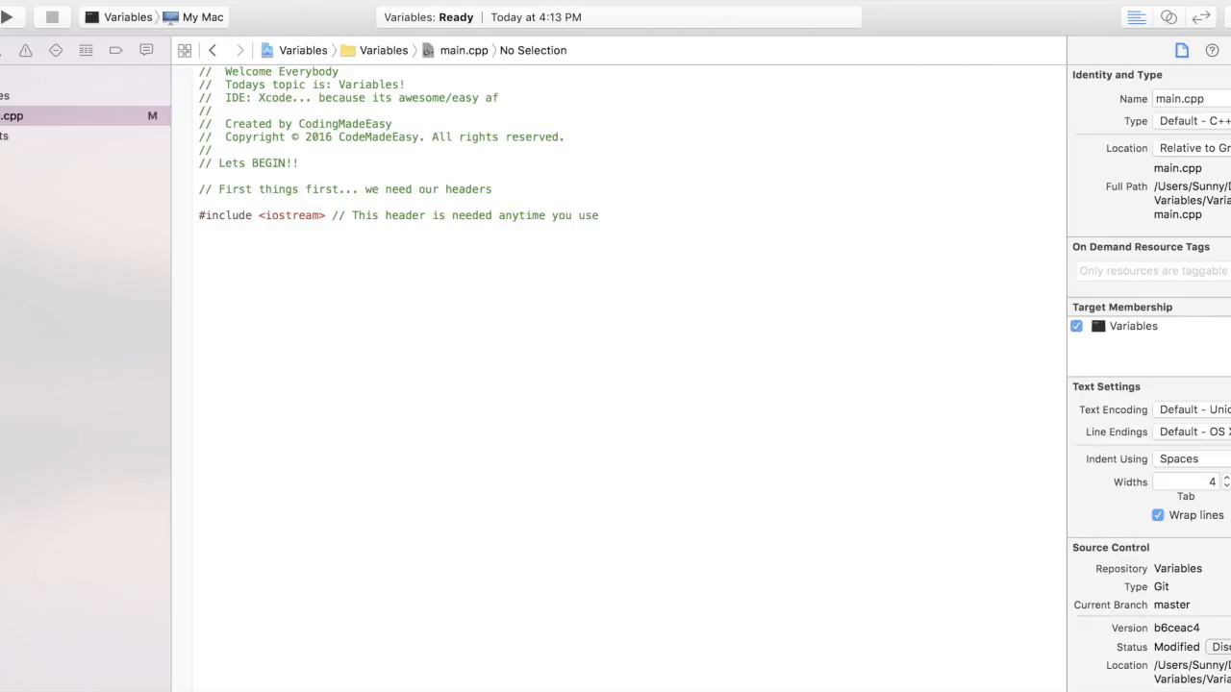
text("cout)
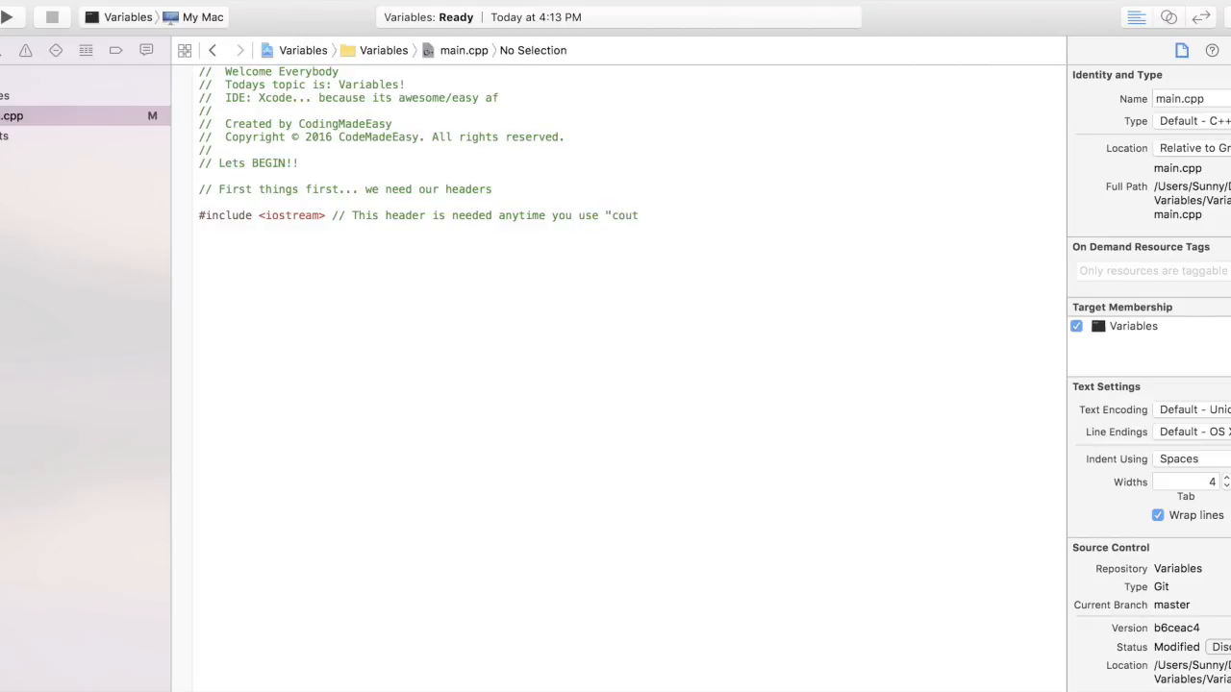
text(in)
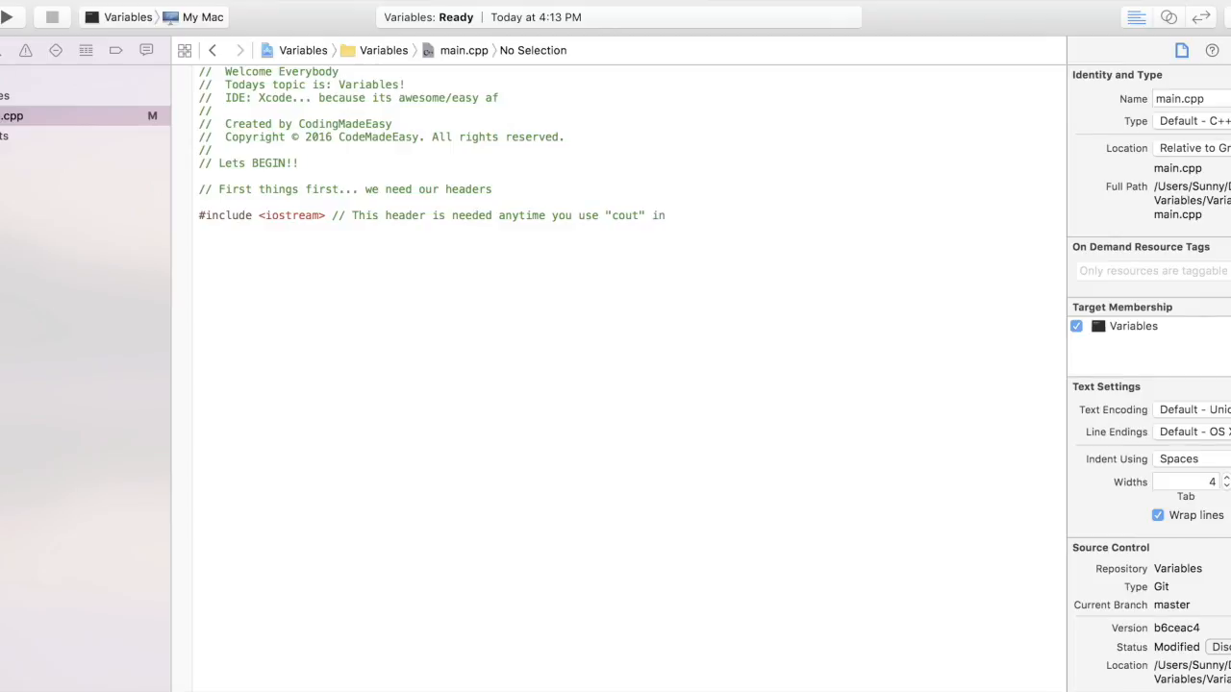
text(C++)
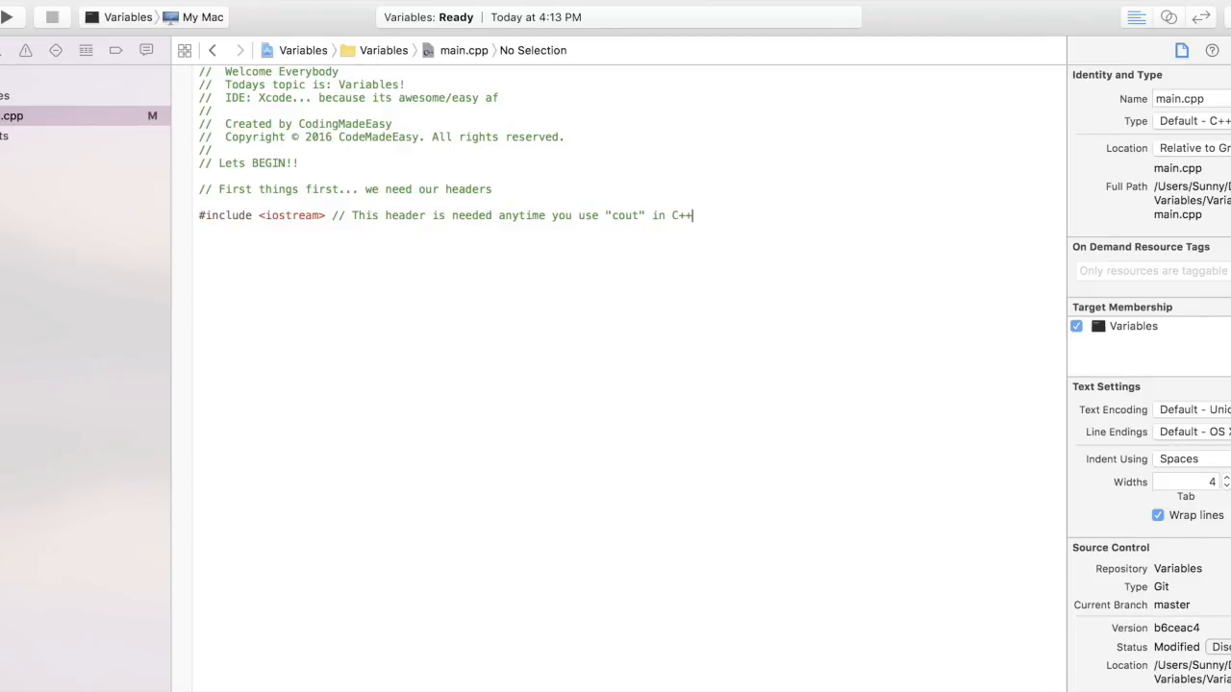
key(Return)
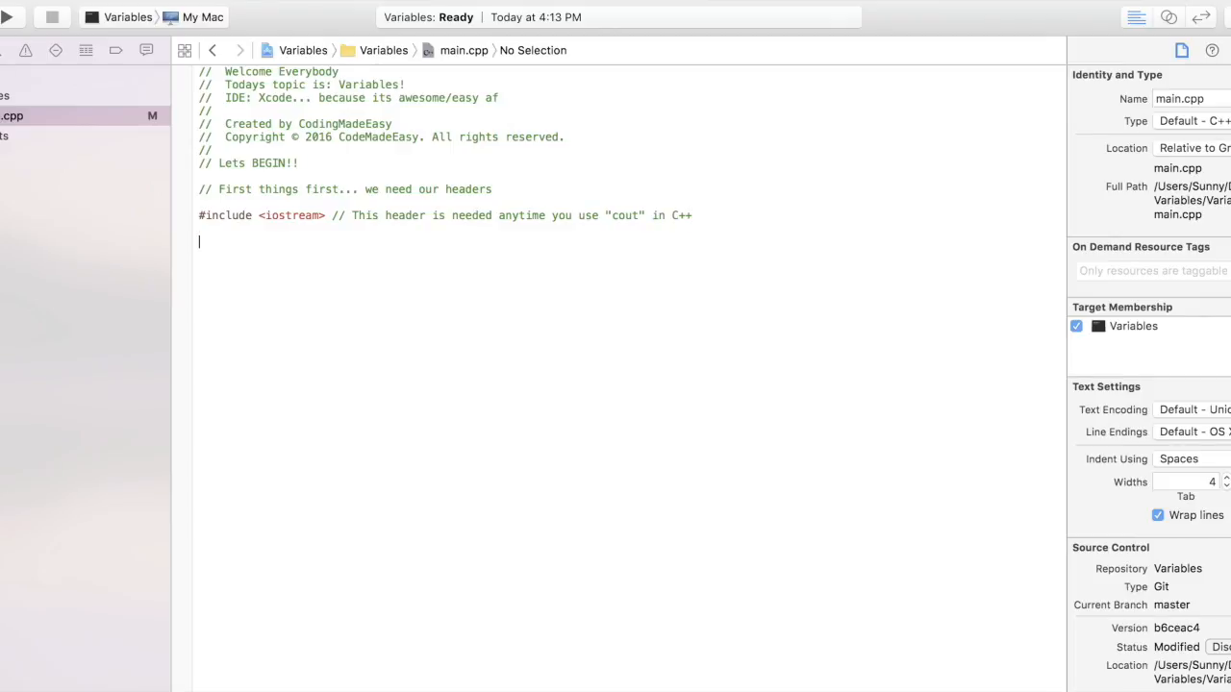
Step: Add using namespace std with a comment that namespace is a library including cout, cin, vector, map, etc., and start a // line
text(using names)
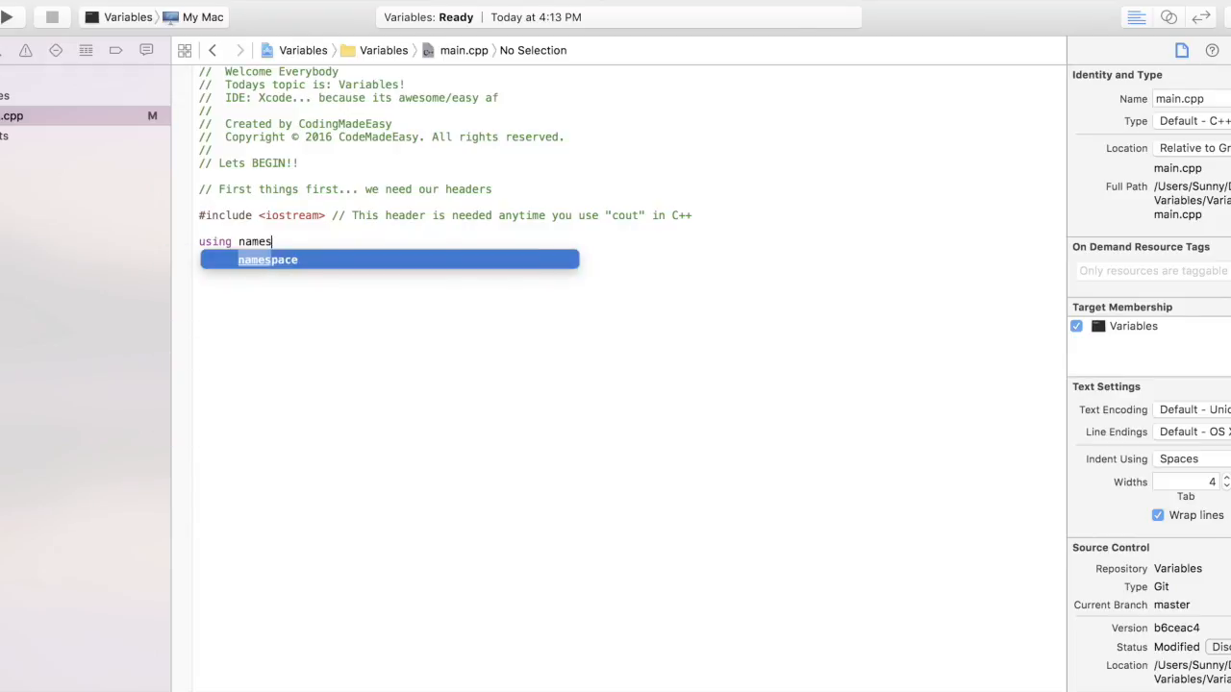
text(pace std; //)
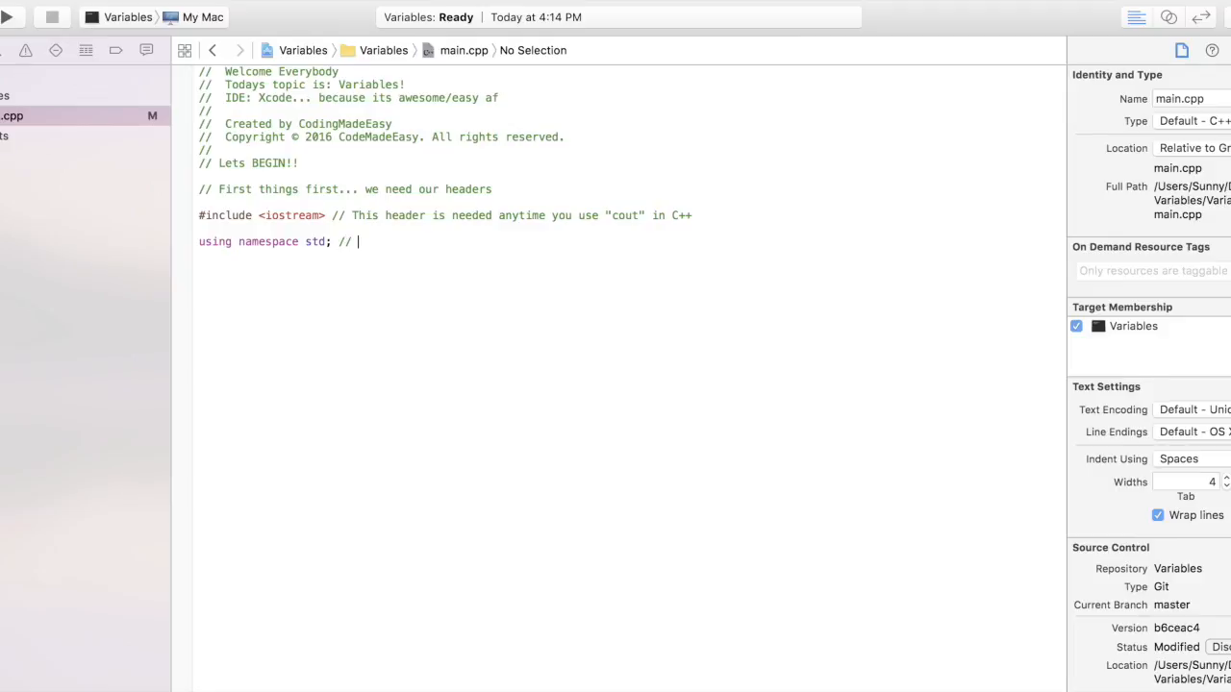
text(name)
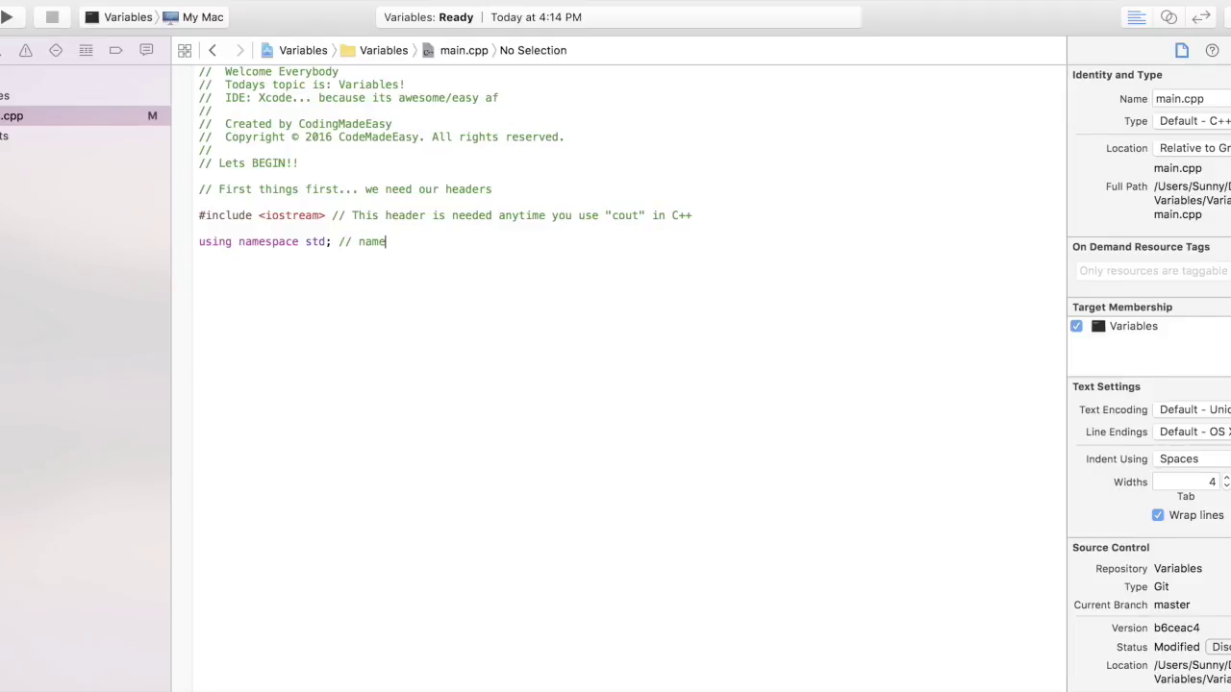
text(space)
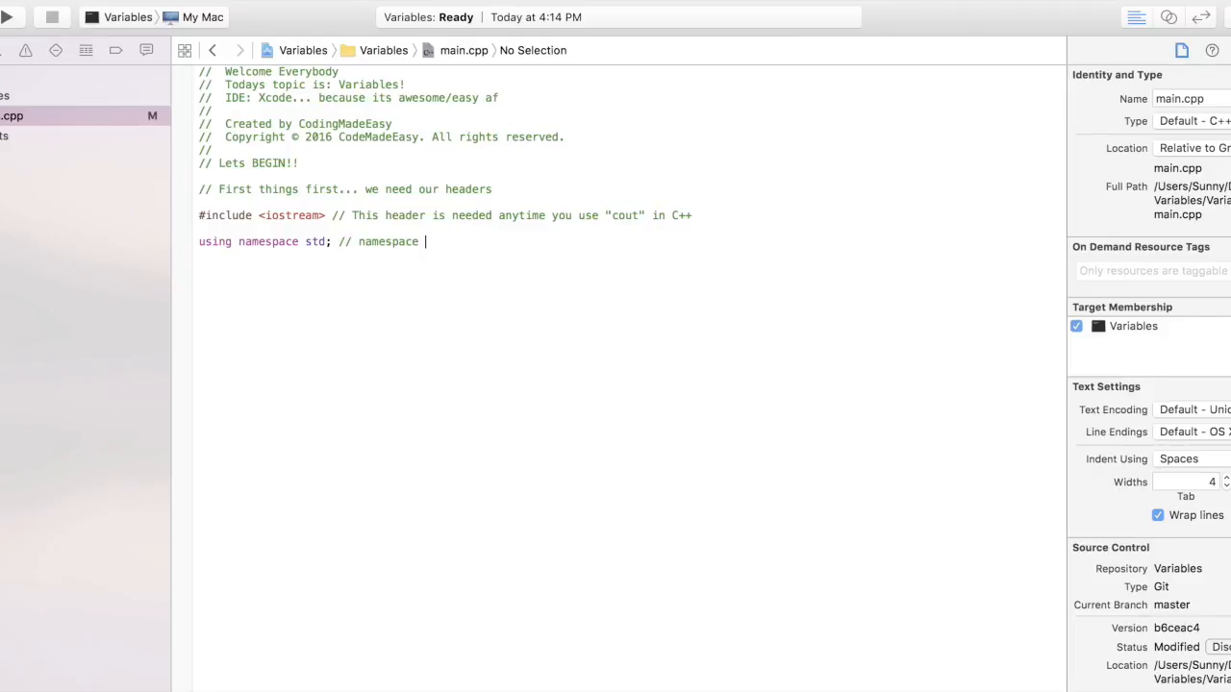
text(is a li)
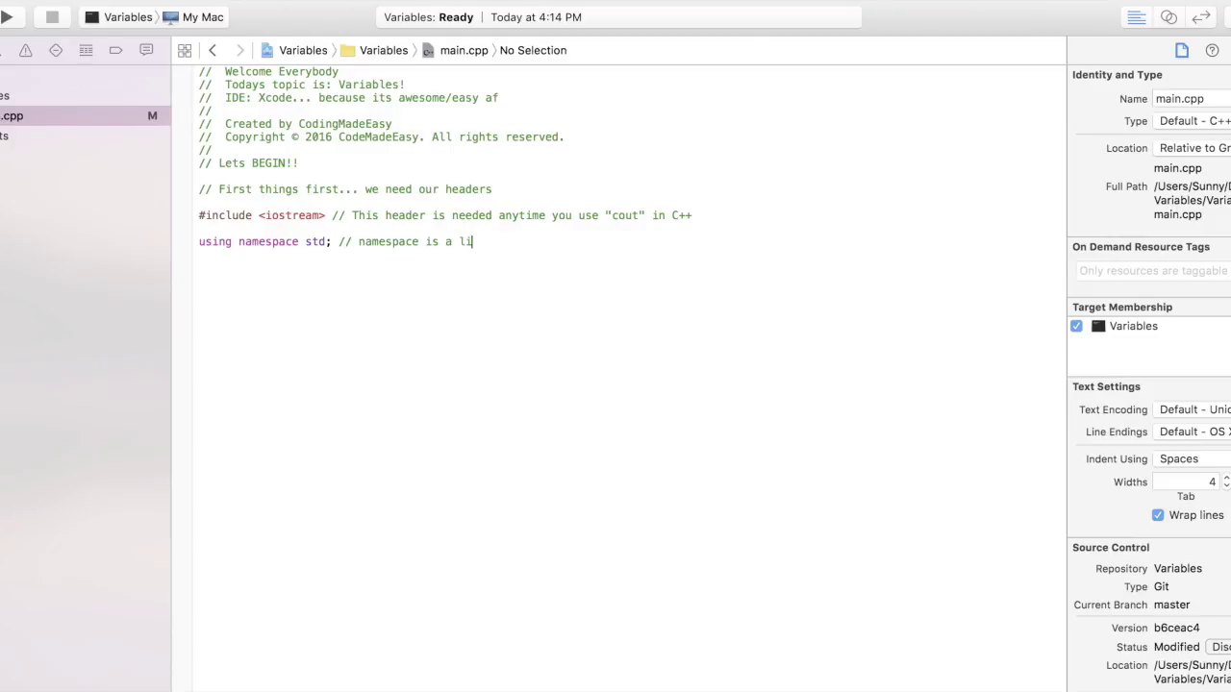
text(brary)
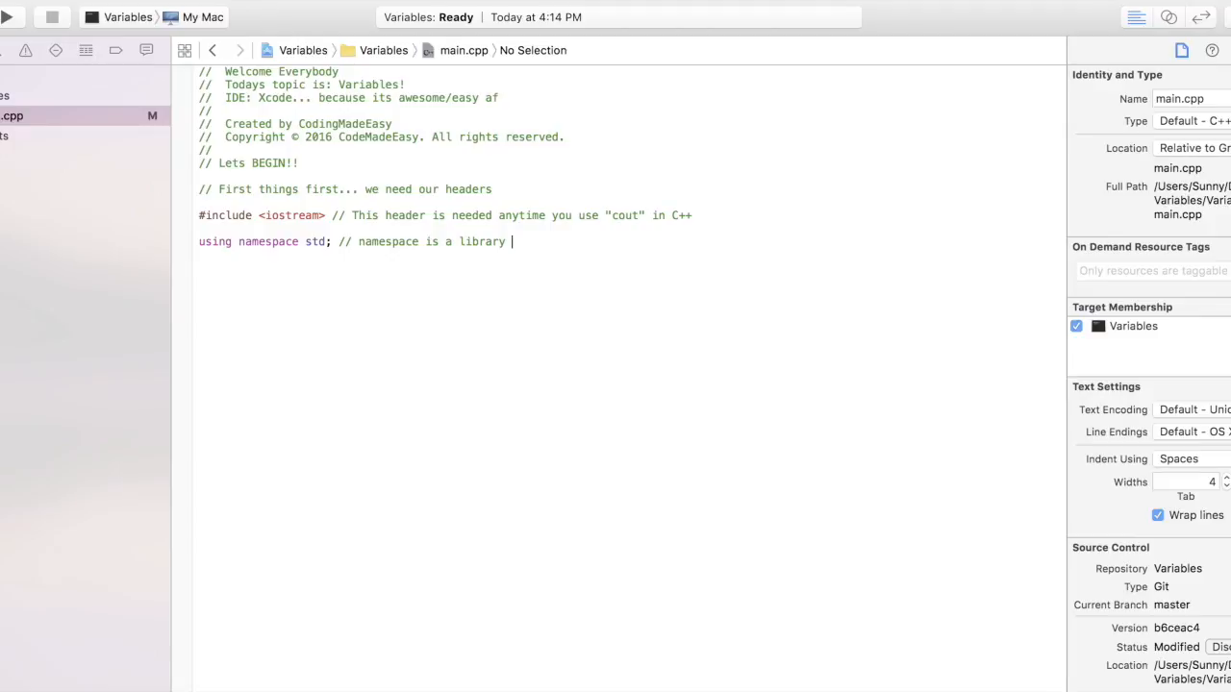
text(that include)
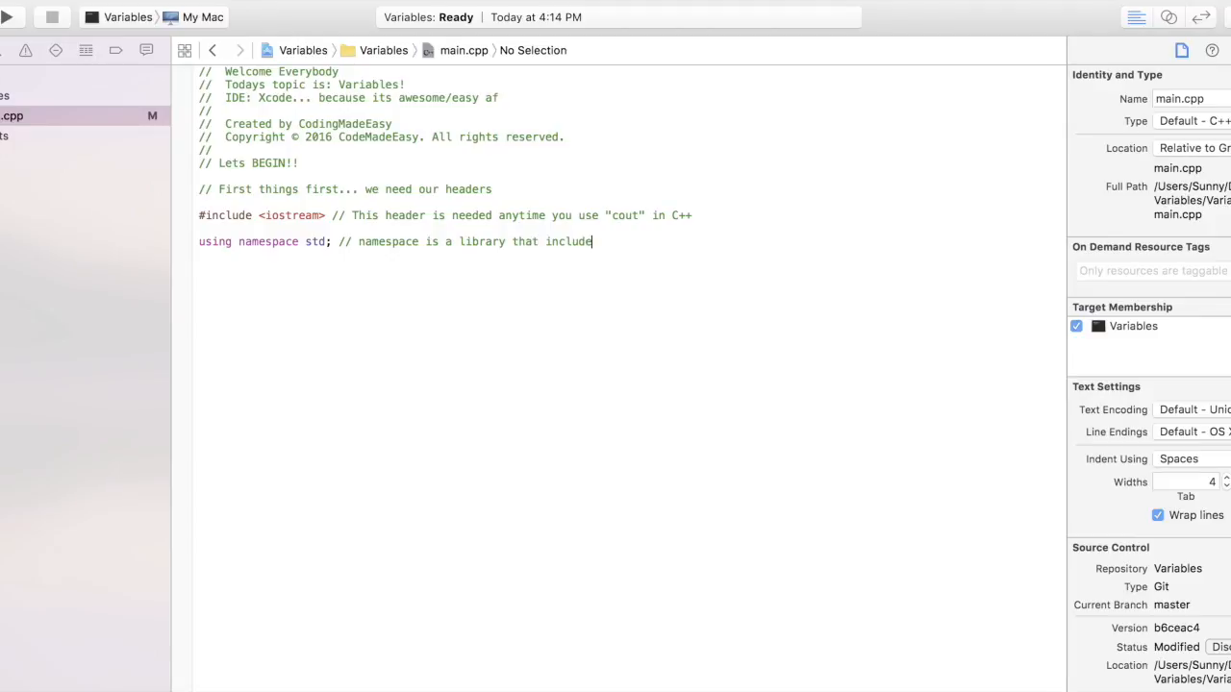
text(s)
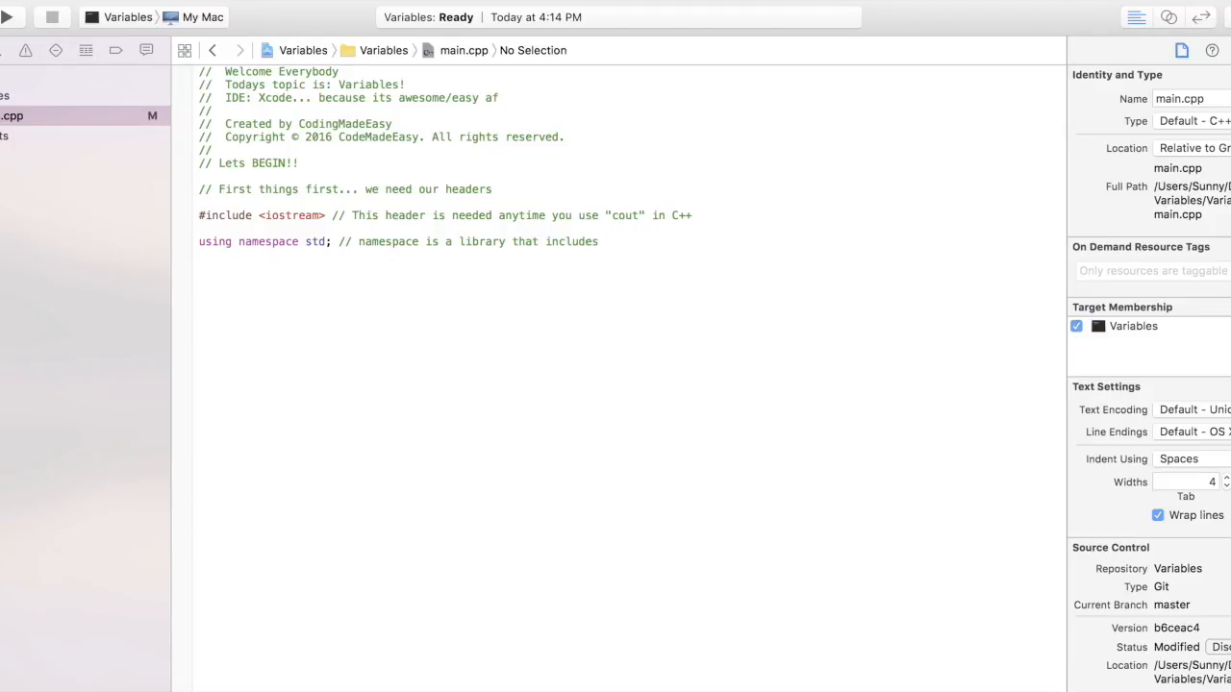
text(stuff like)
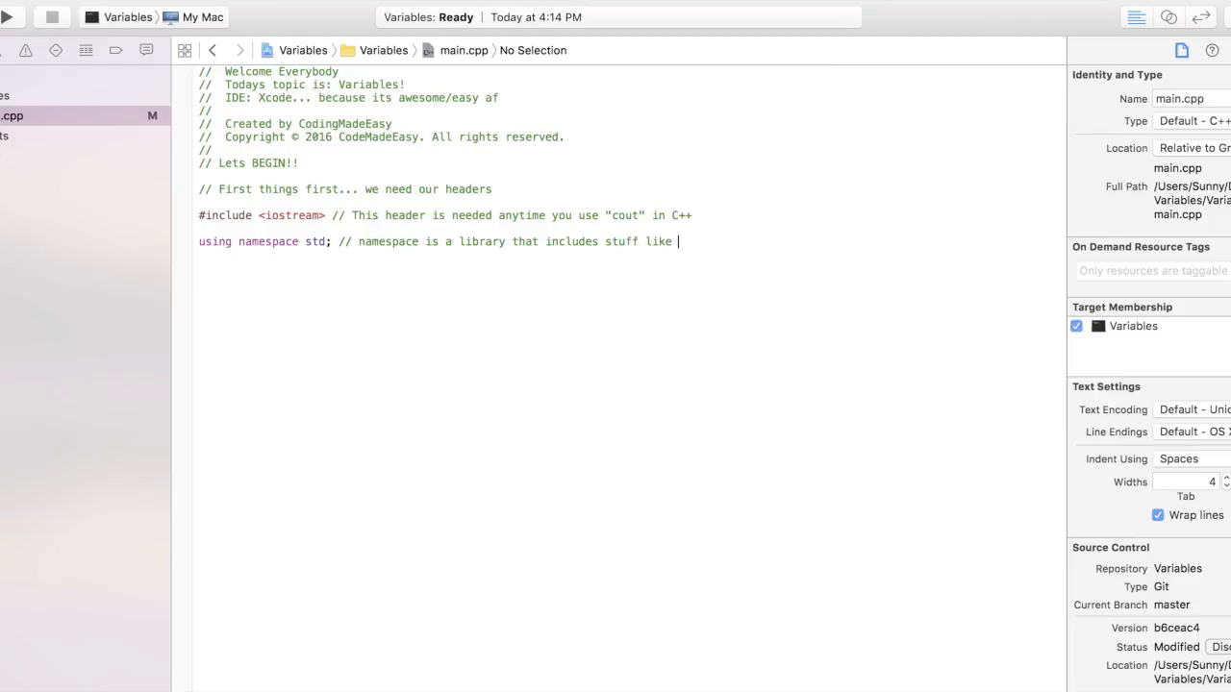
text(cout)
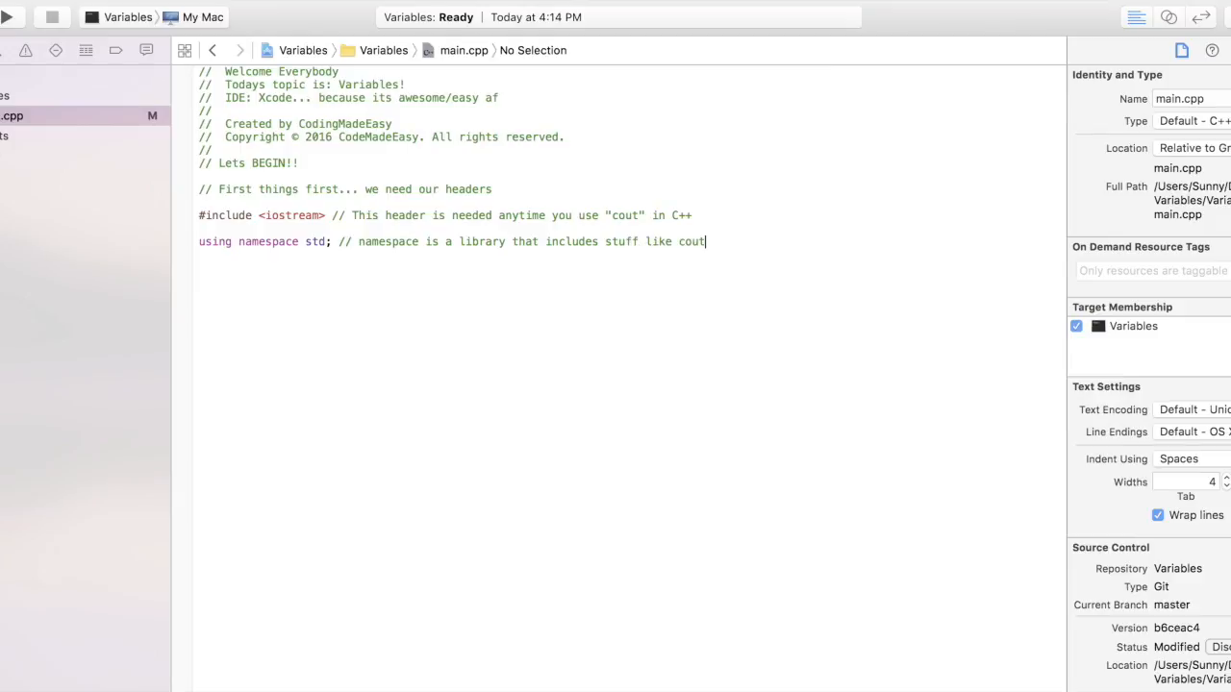
text(, cin,)
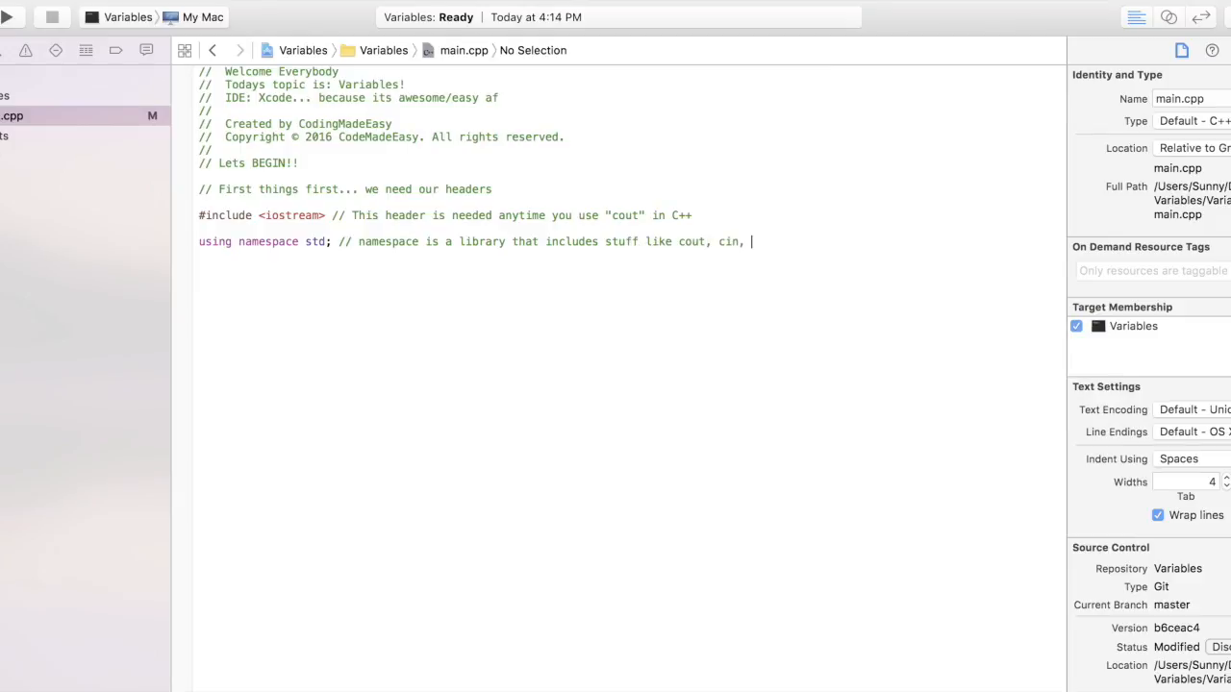
text(vect)
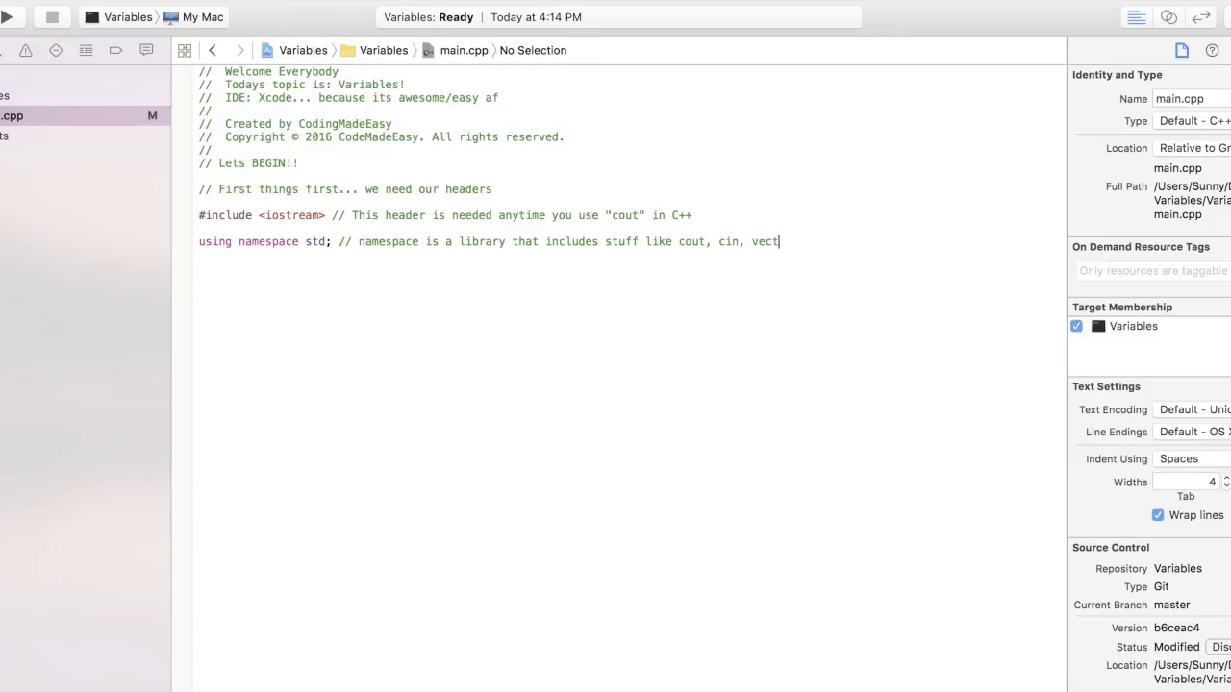
text(or,)
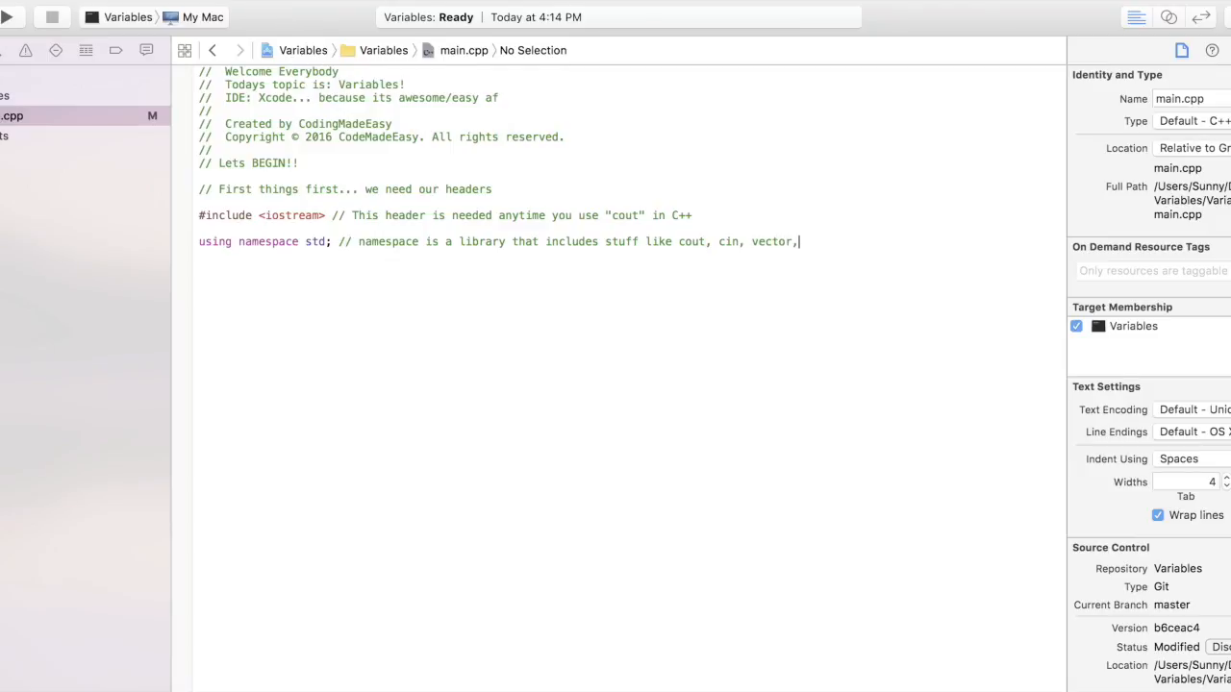
text(map, et)
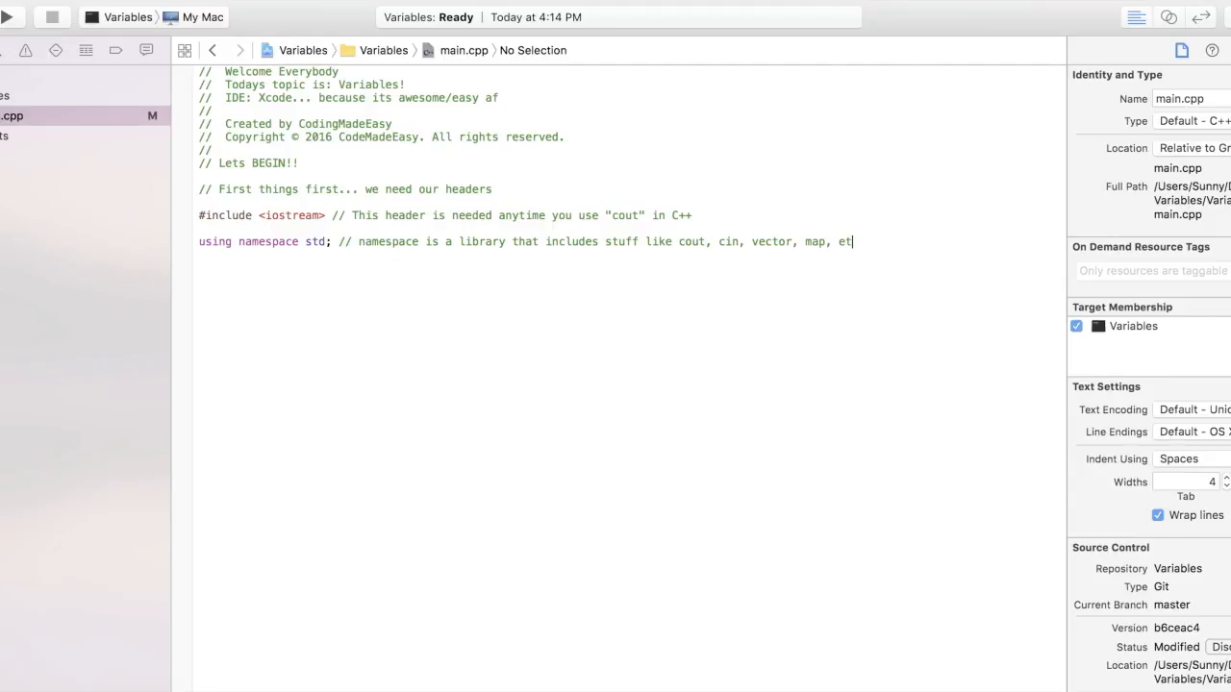
text(c.)
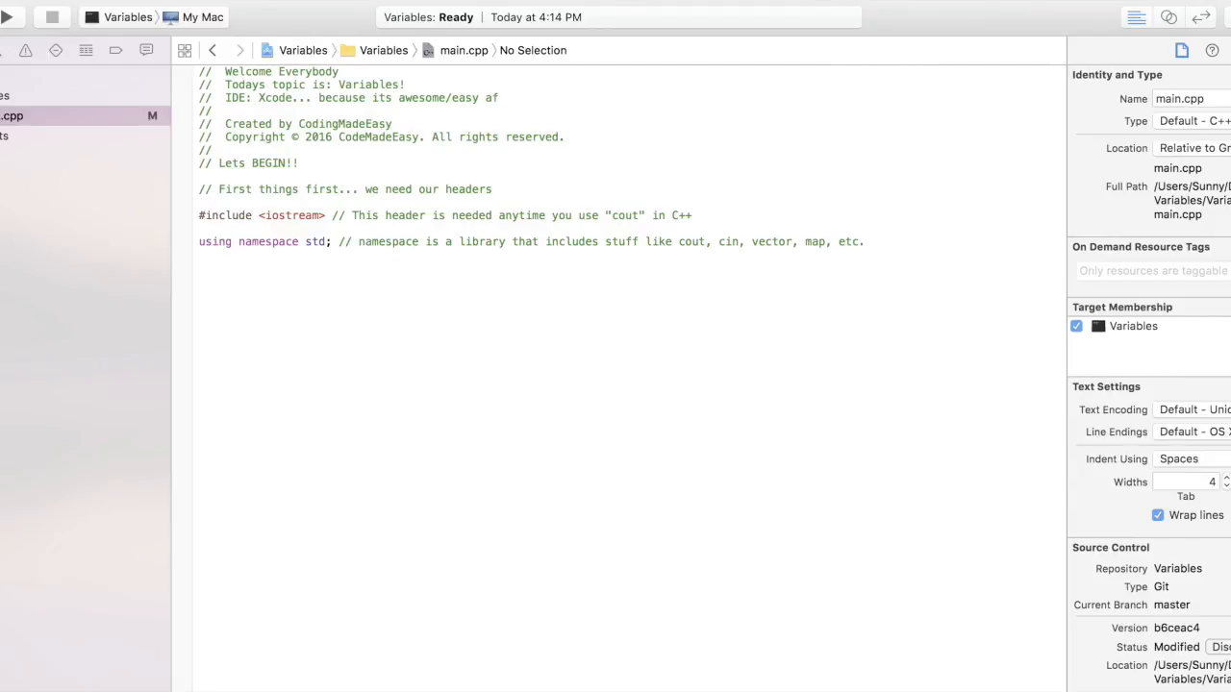
text(//)
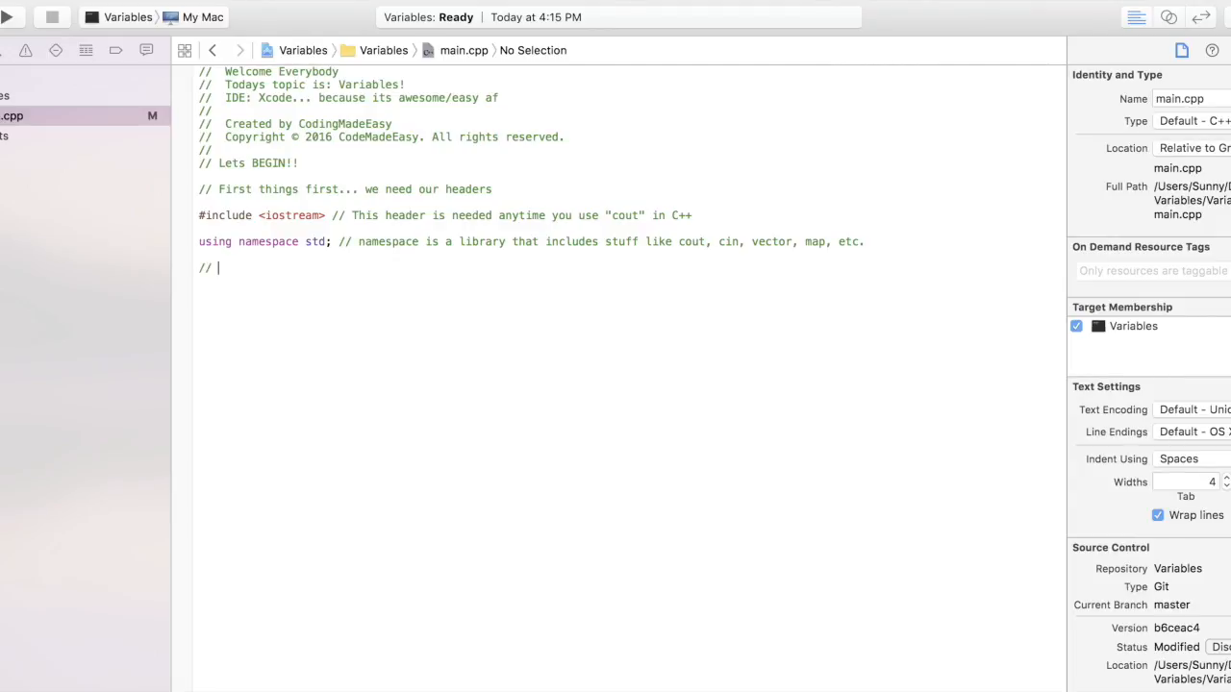
Step: Write a comment that the program we are about to write will have several integer variable types
text(SOOO)
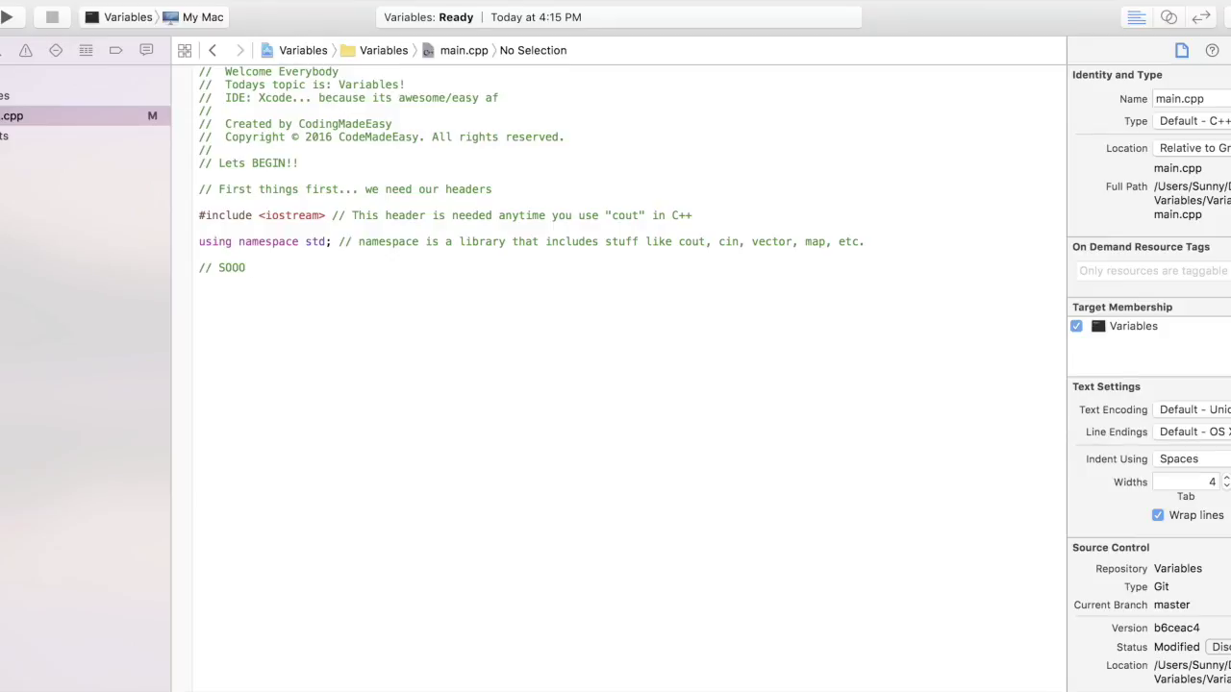
text(the)
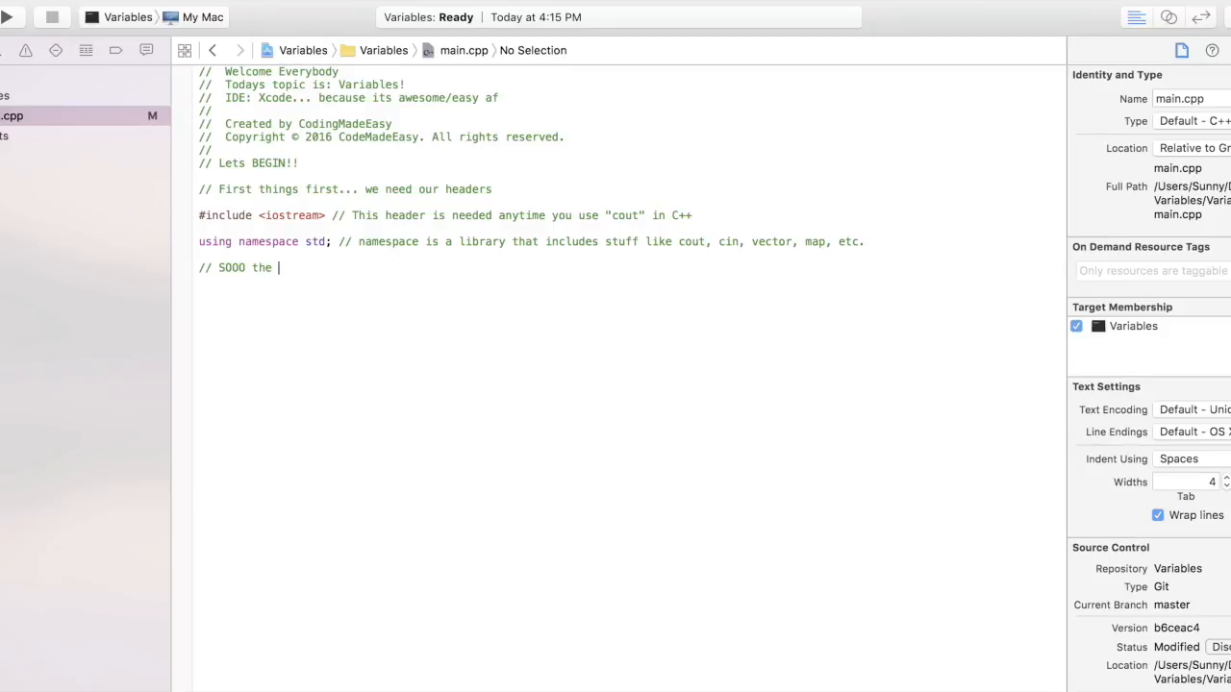
text(pr)
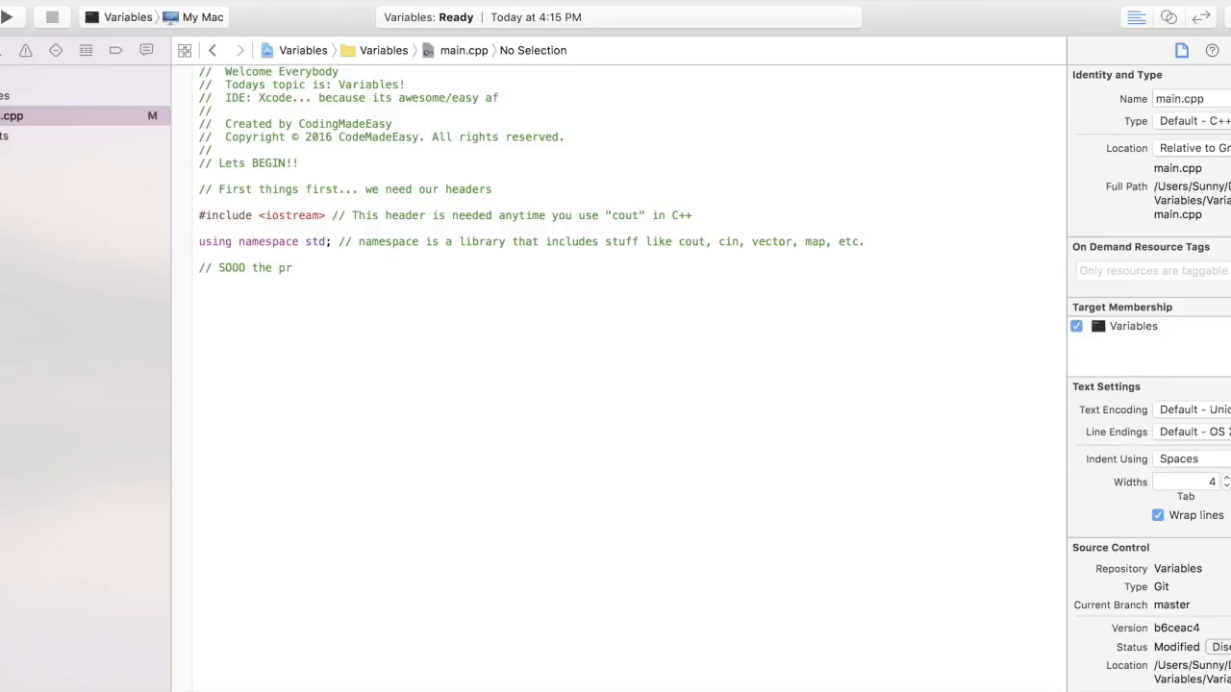
text(ogram we)
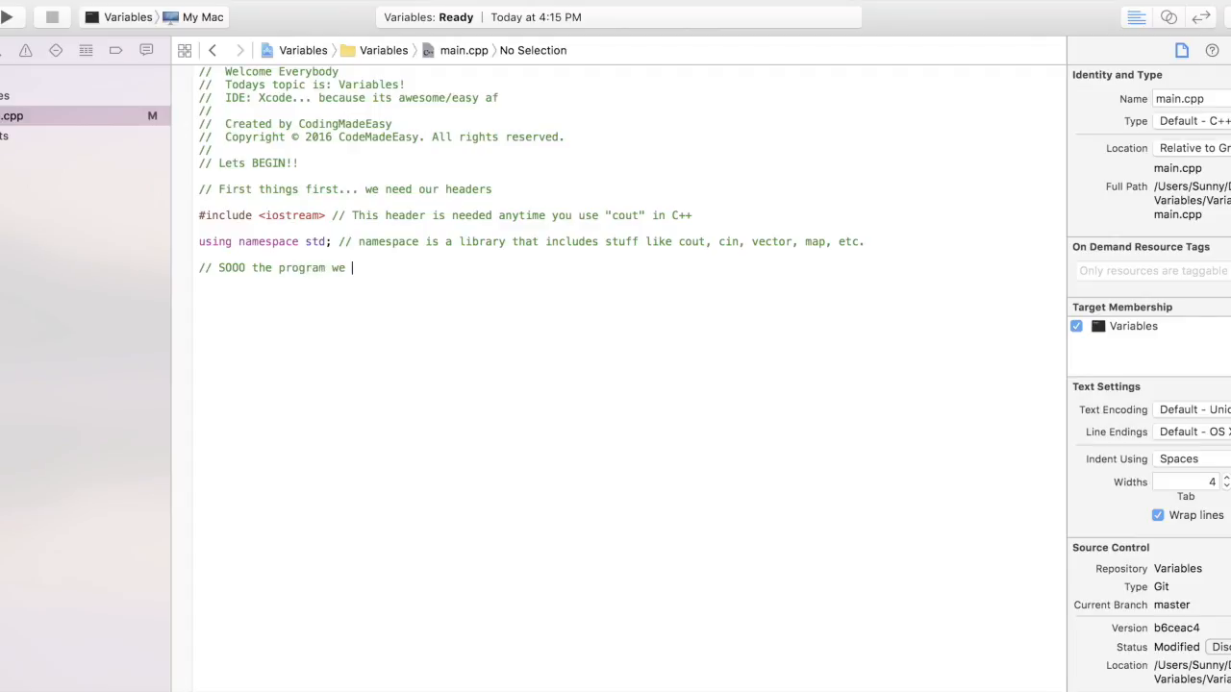
text(are about to)
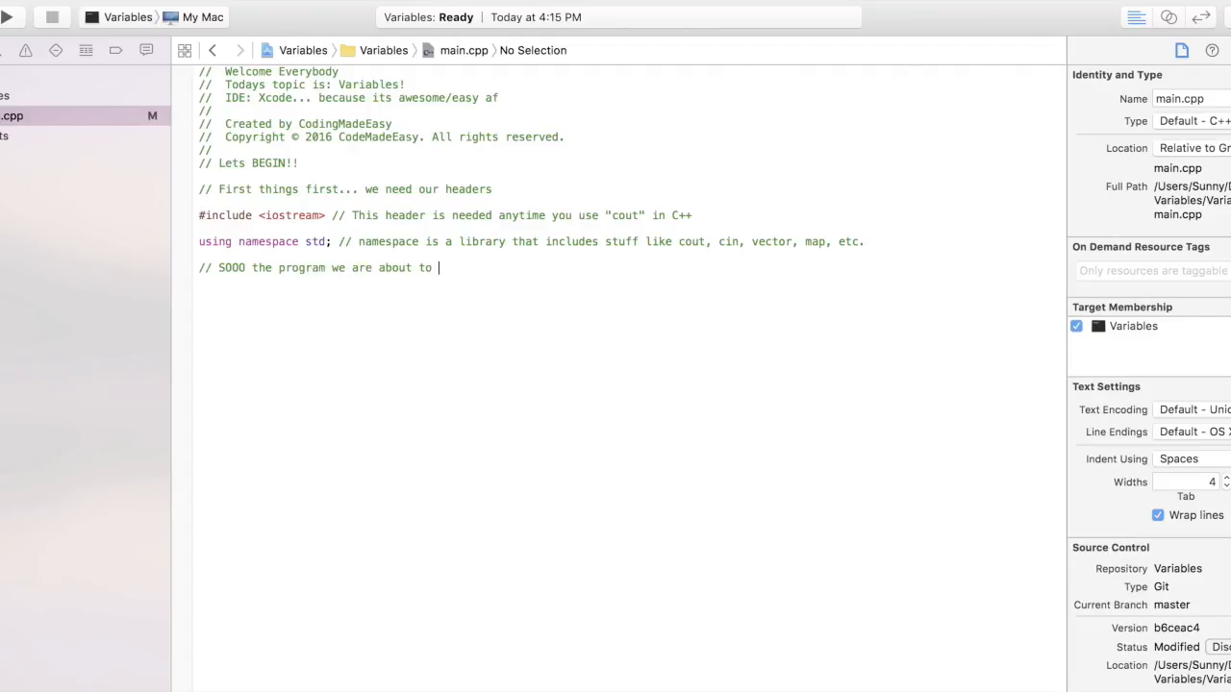
text(write)
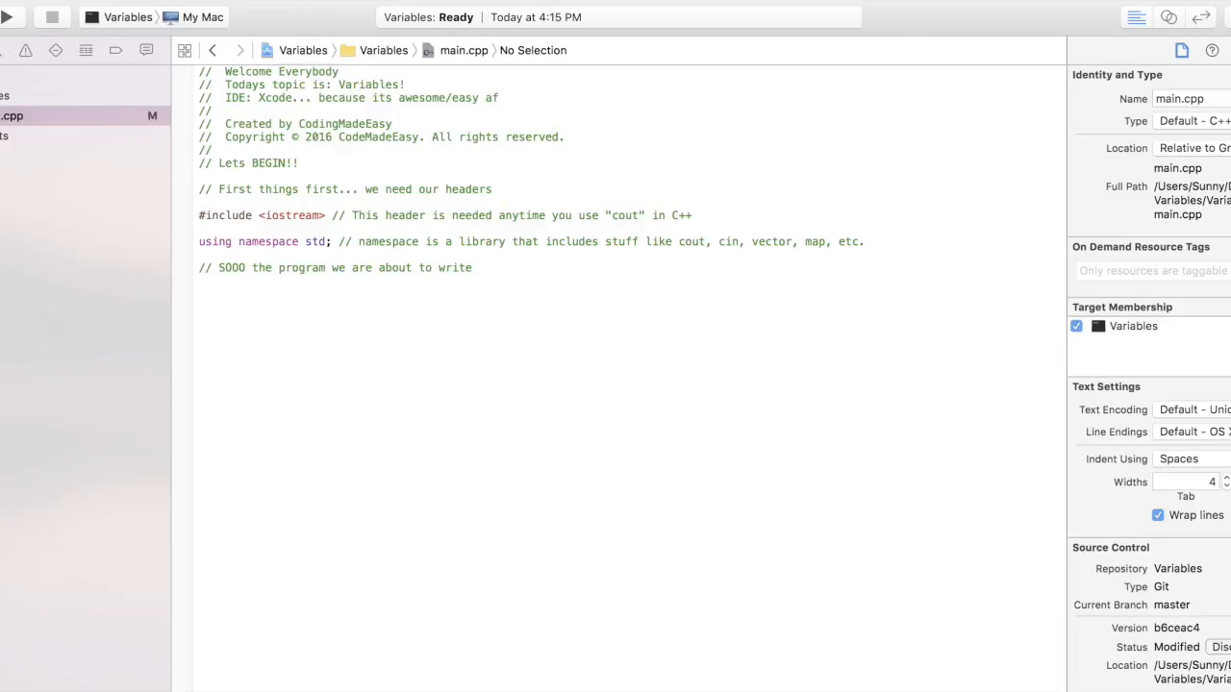
text(will have s)
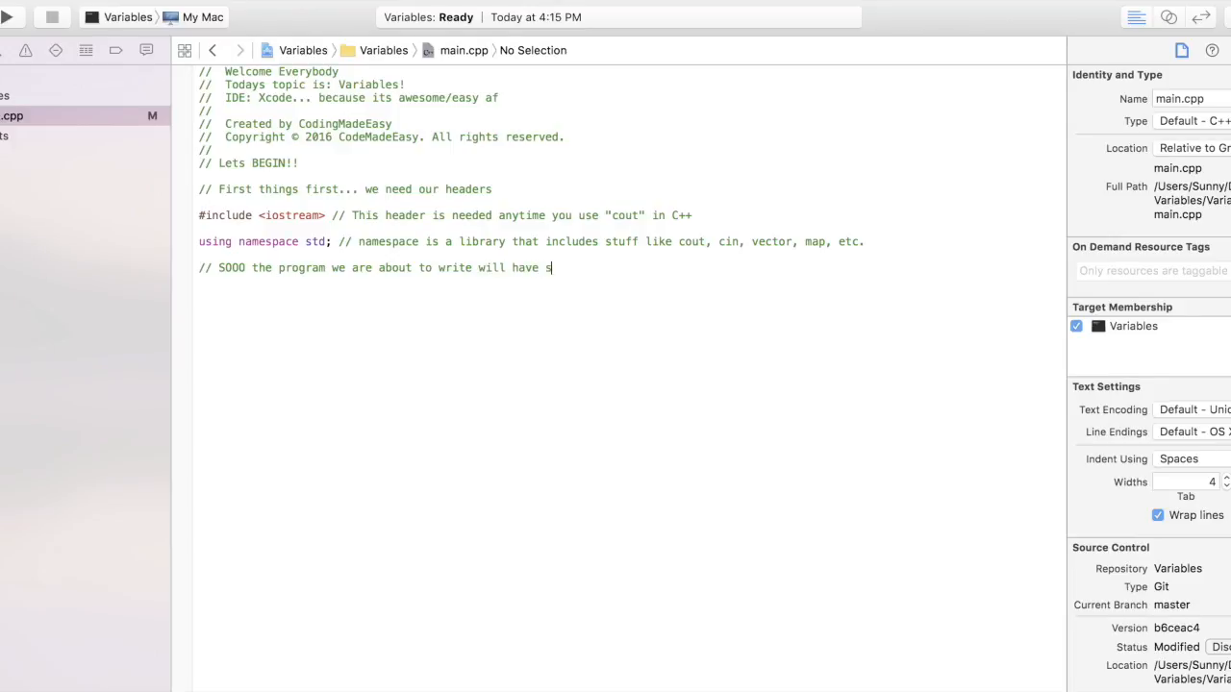
text(everal)
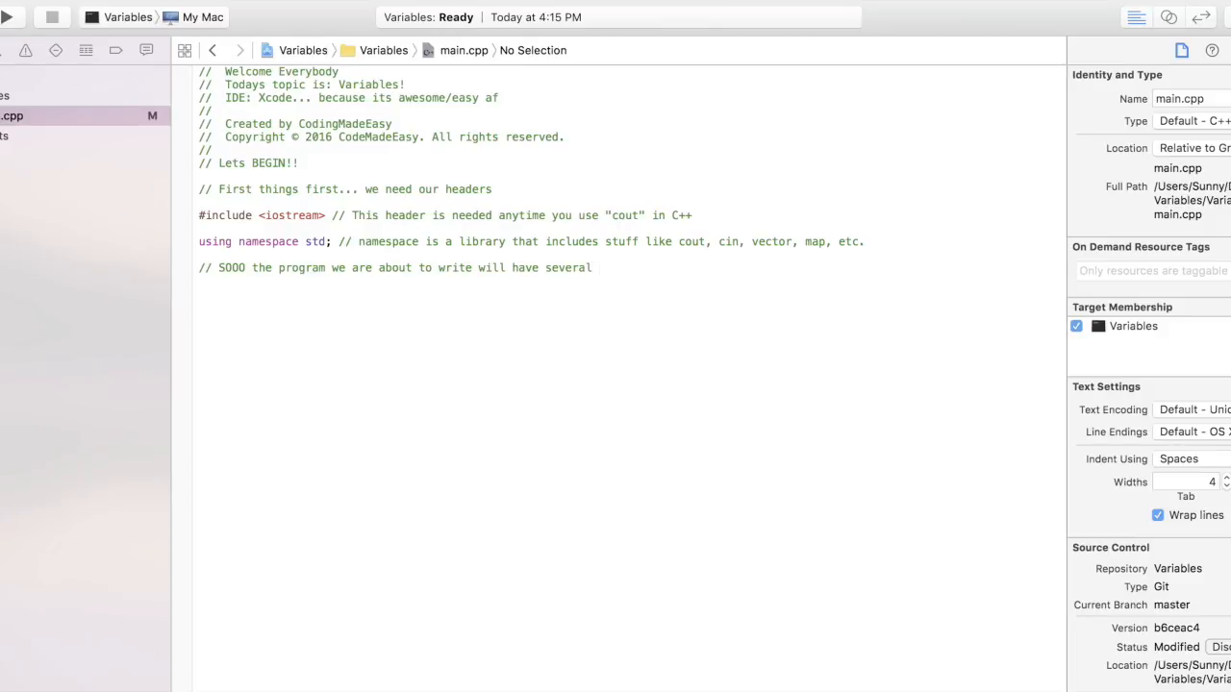
text(integer)
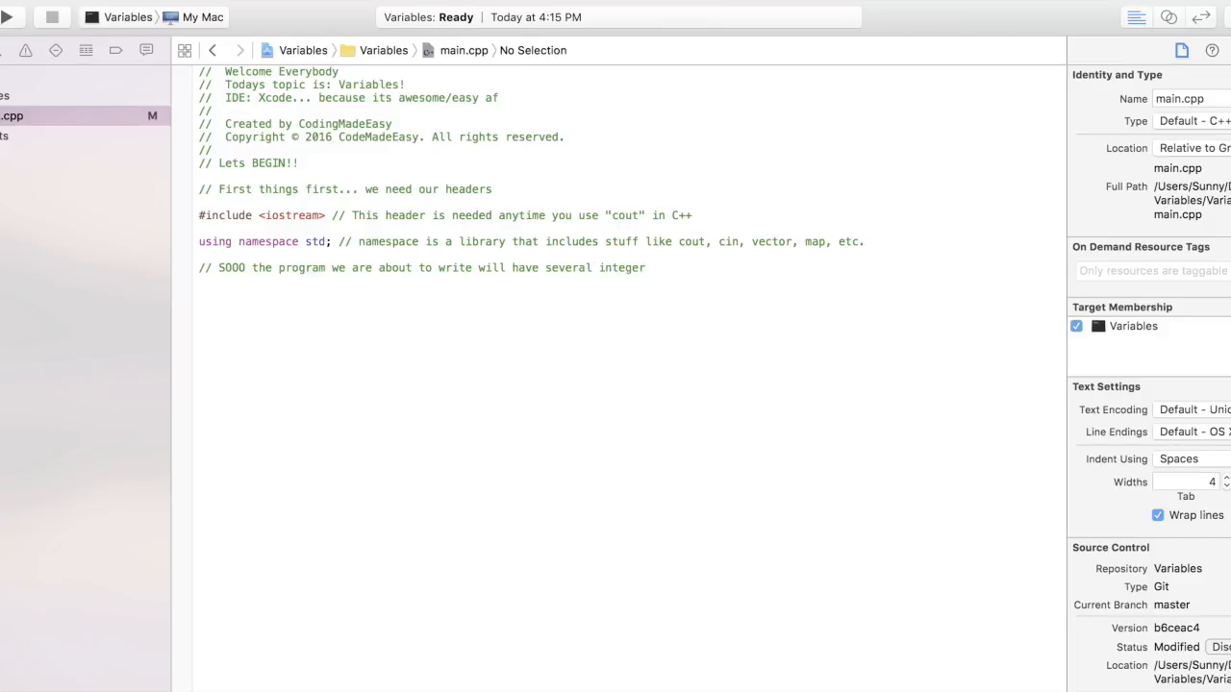
text(vraible)
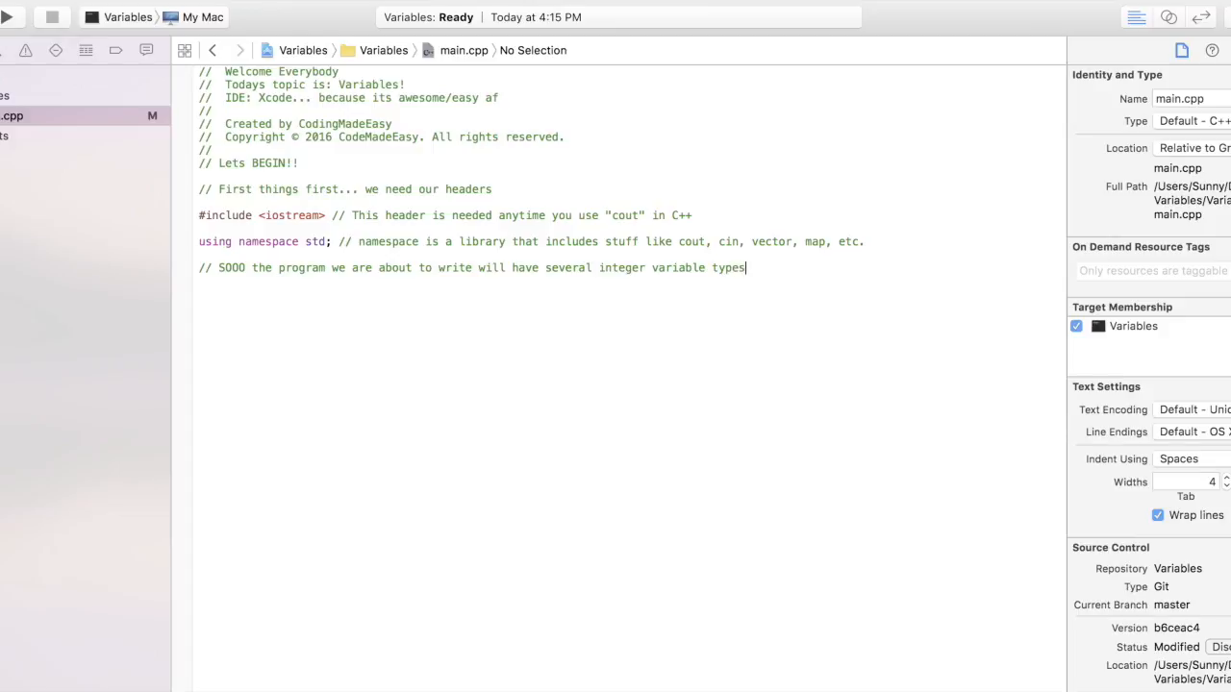
key(return)
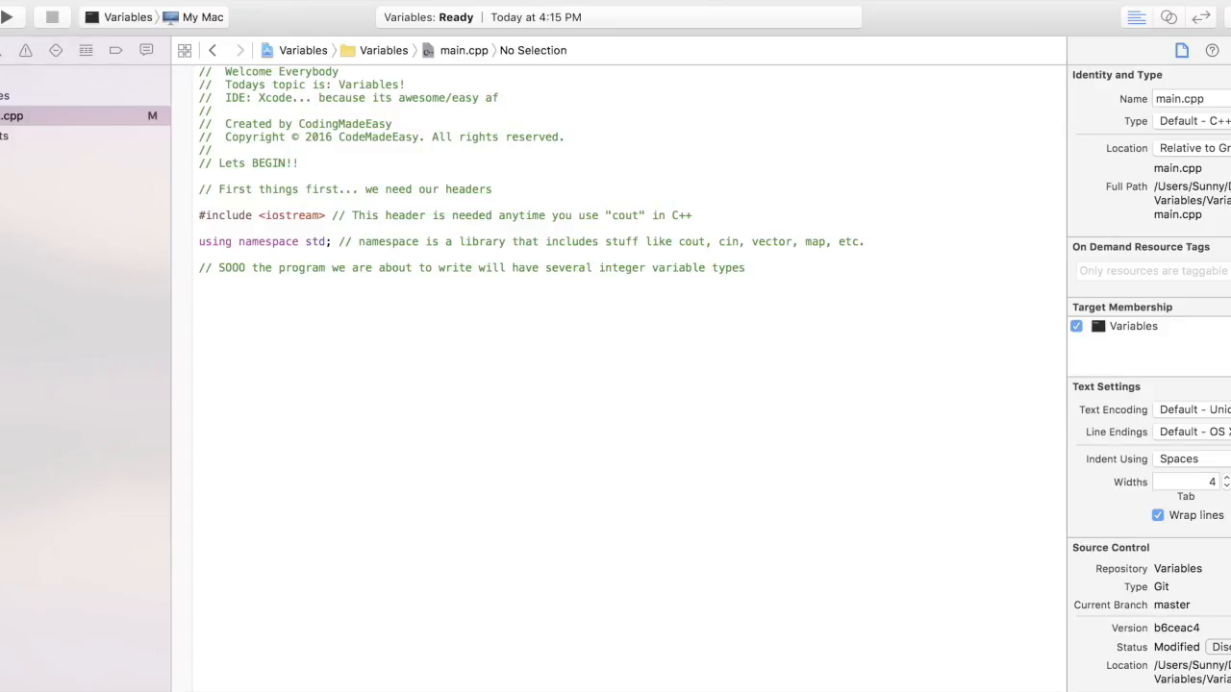
Step: Write a comment that, like the real world, an integer in the C++ world is a whole NUMBER
text(// Just)
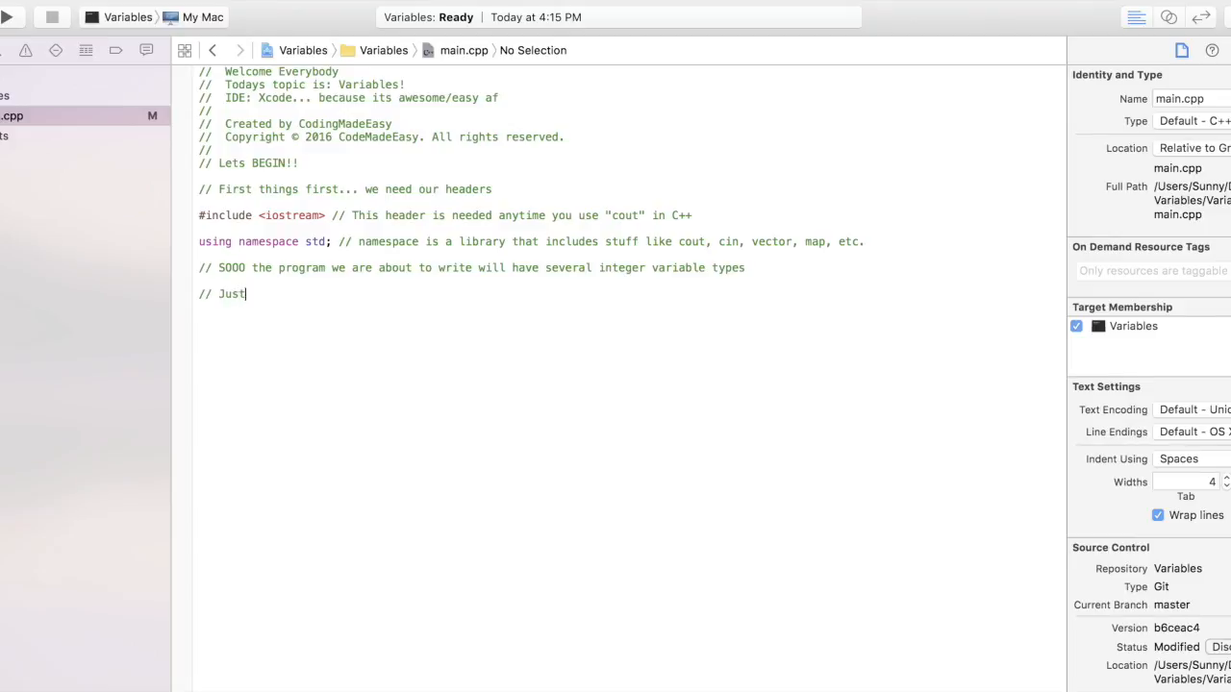
text(like)
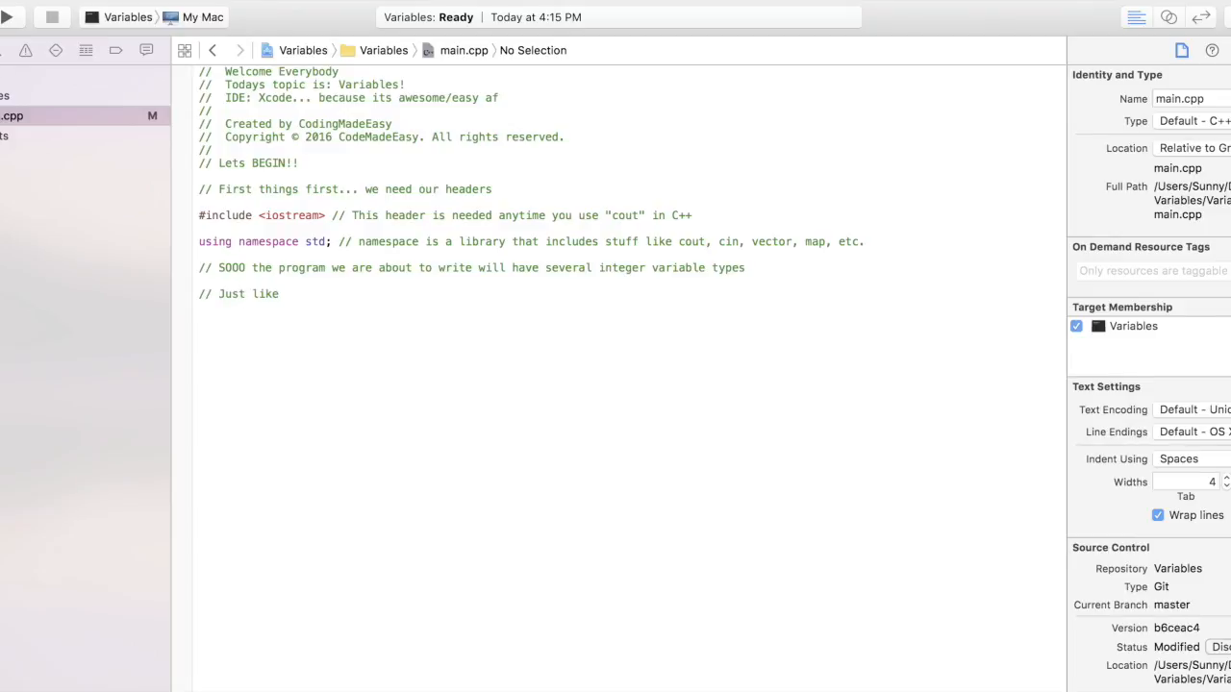
text(an integ)
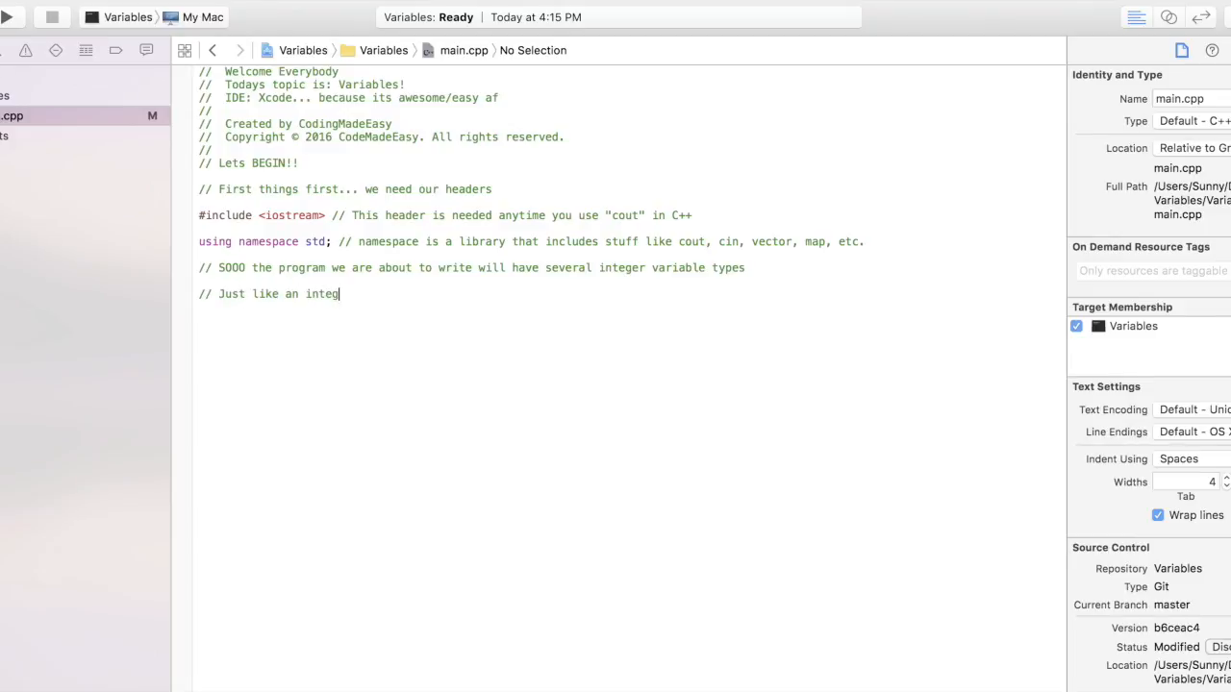
text(er in the real)
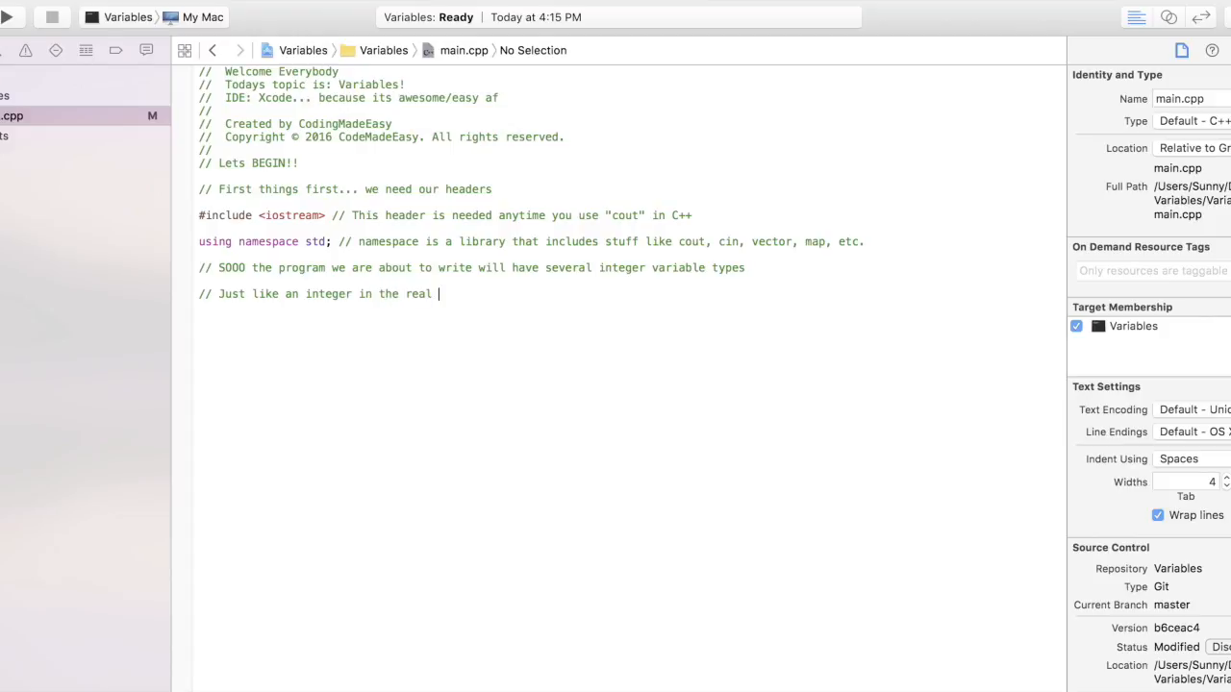
text(world an ine)
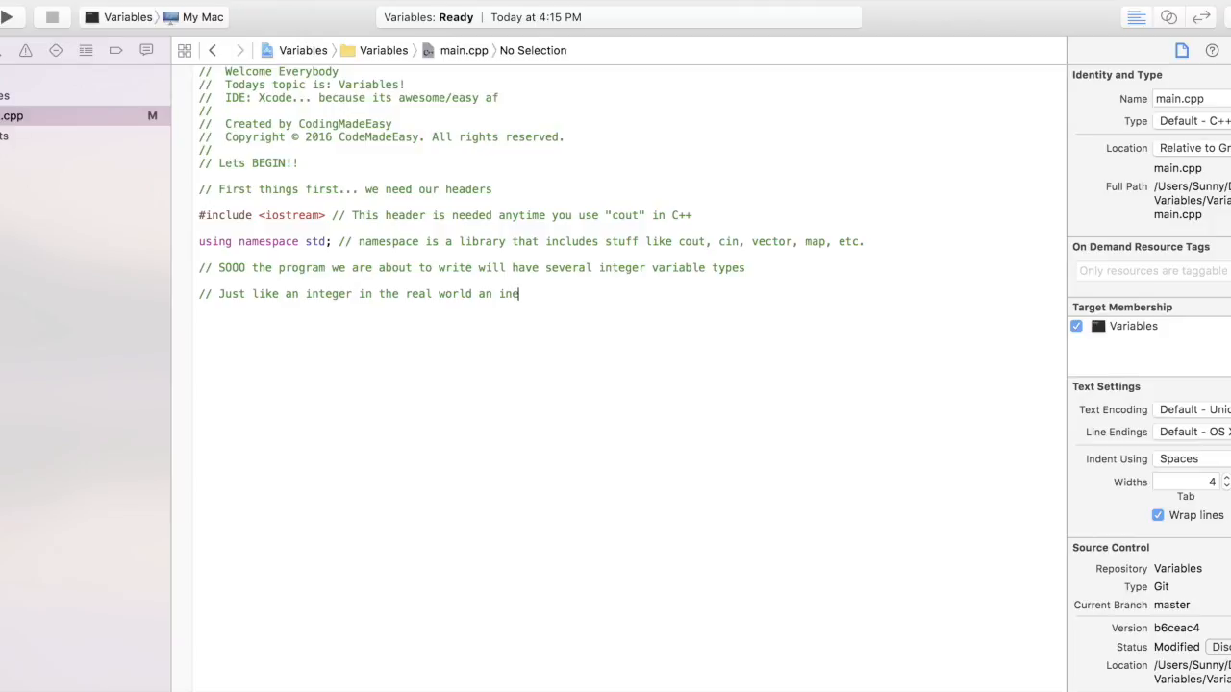
key(Backspace)
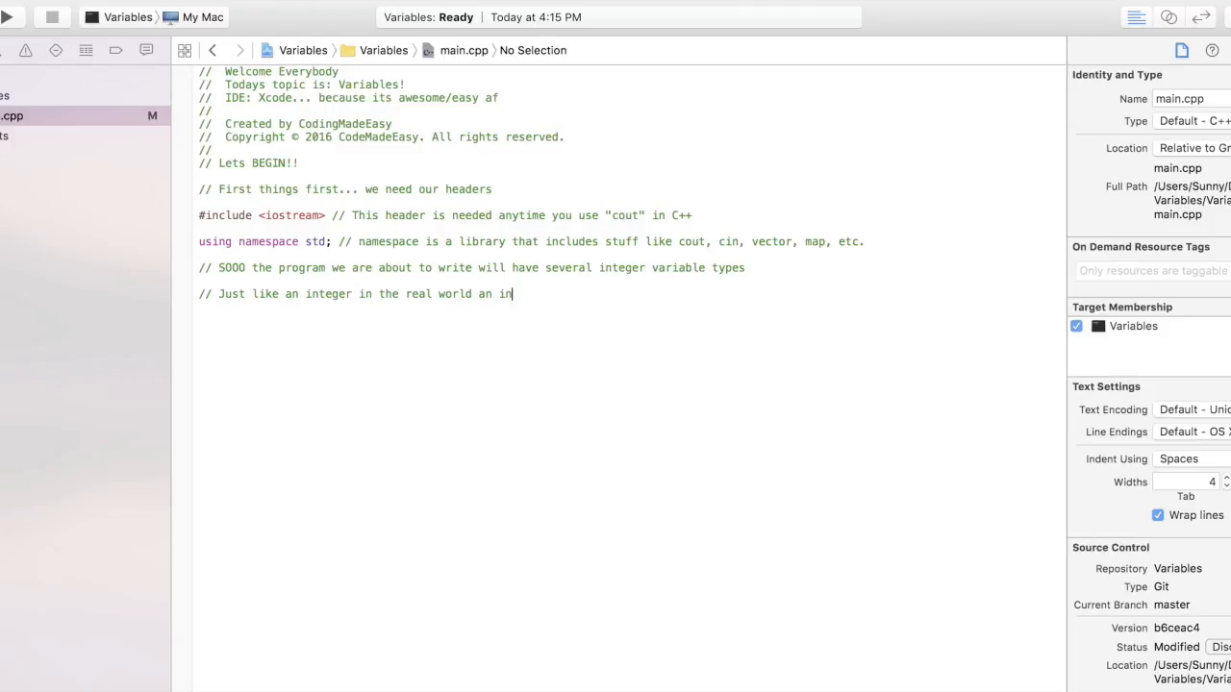
text(teger in)
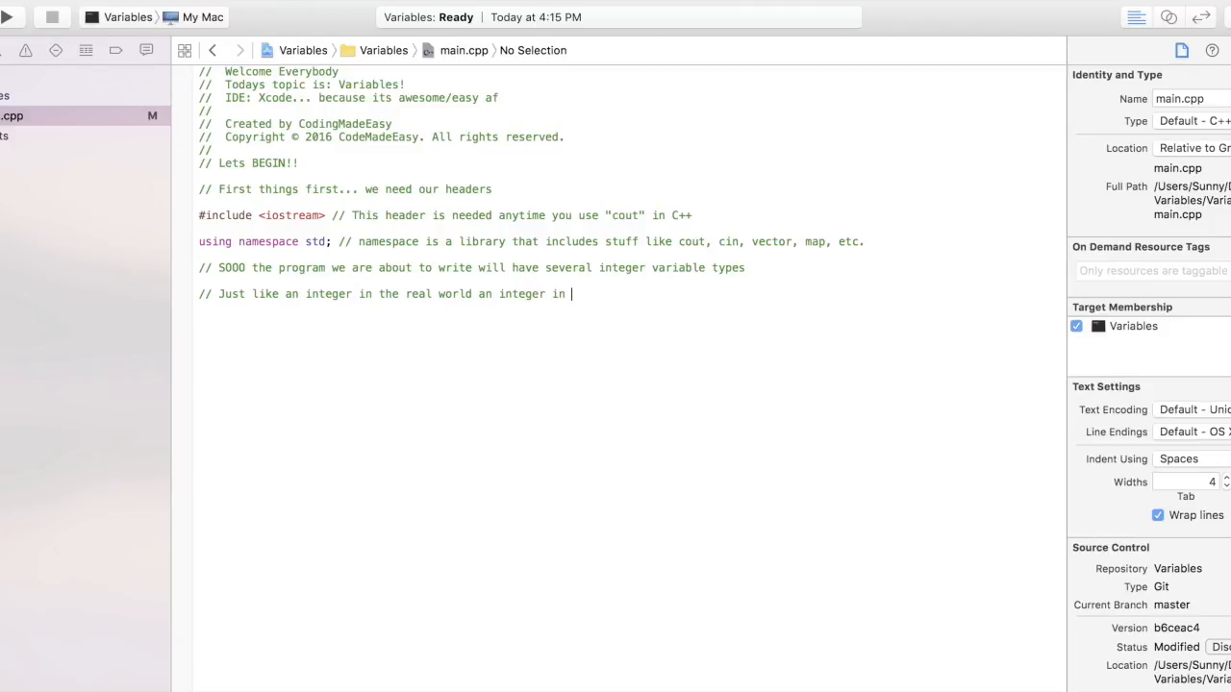
text(the)
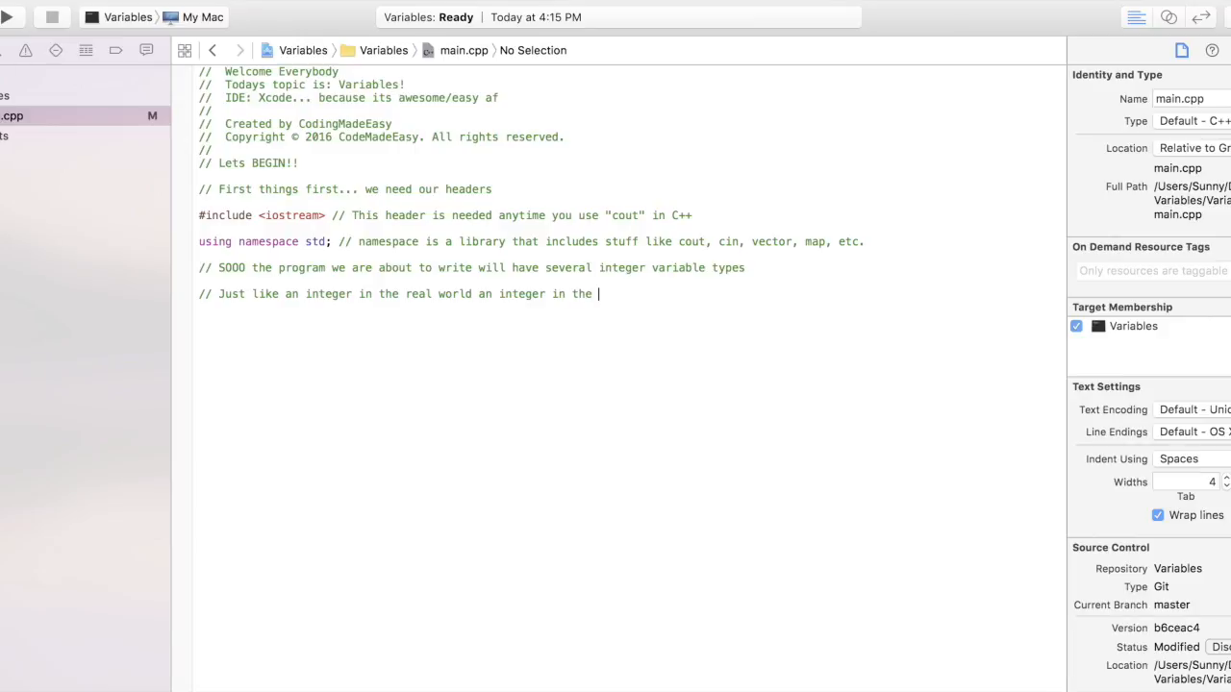
text(C++)
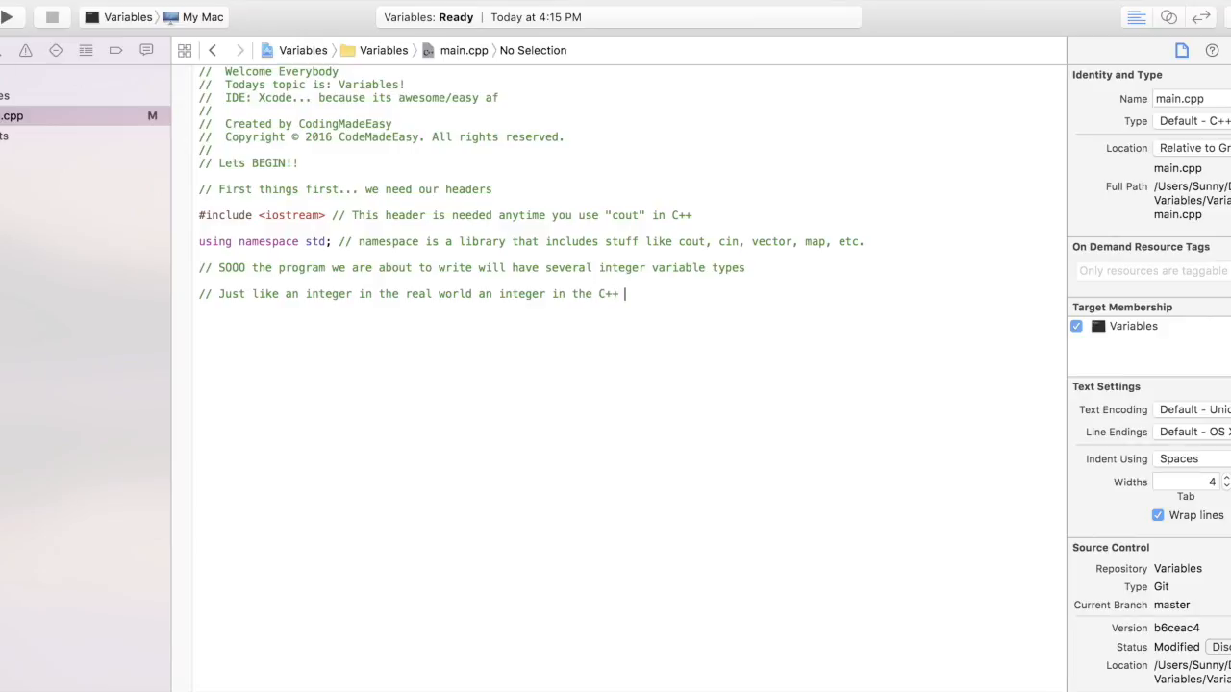
text(world is a wh)
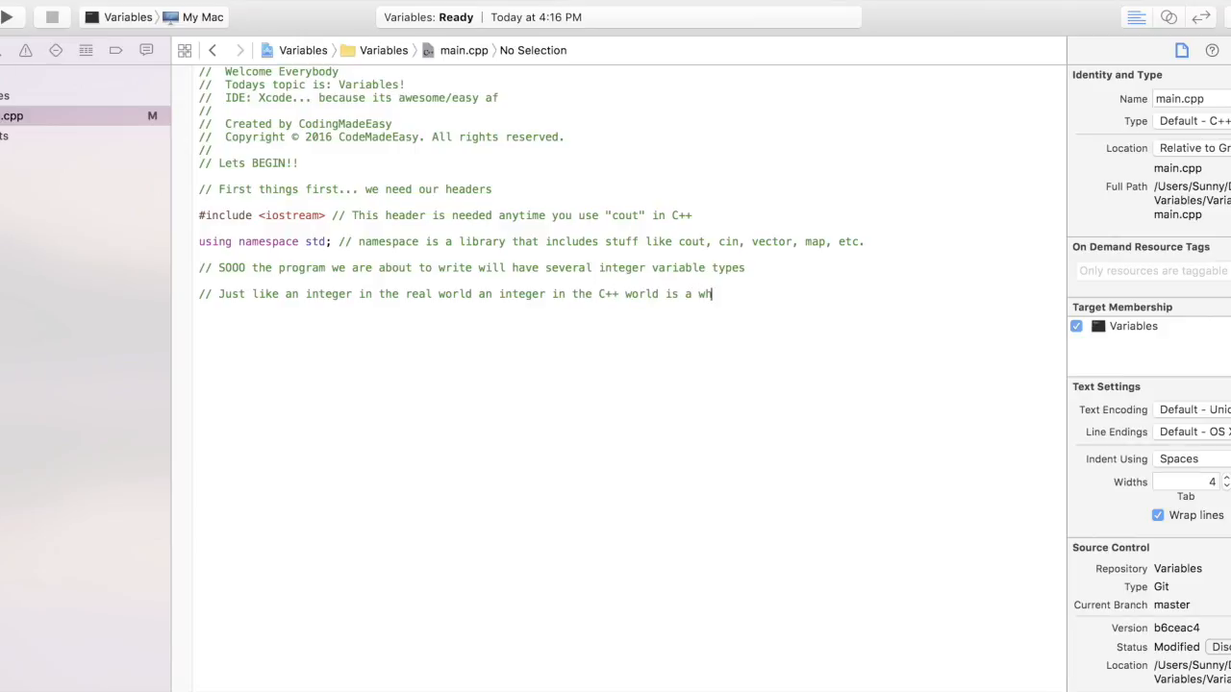
text(ole NUM)
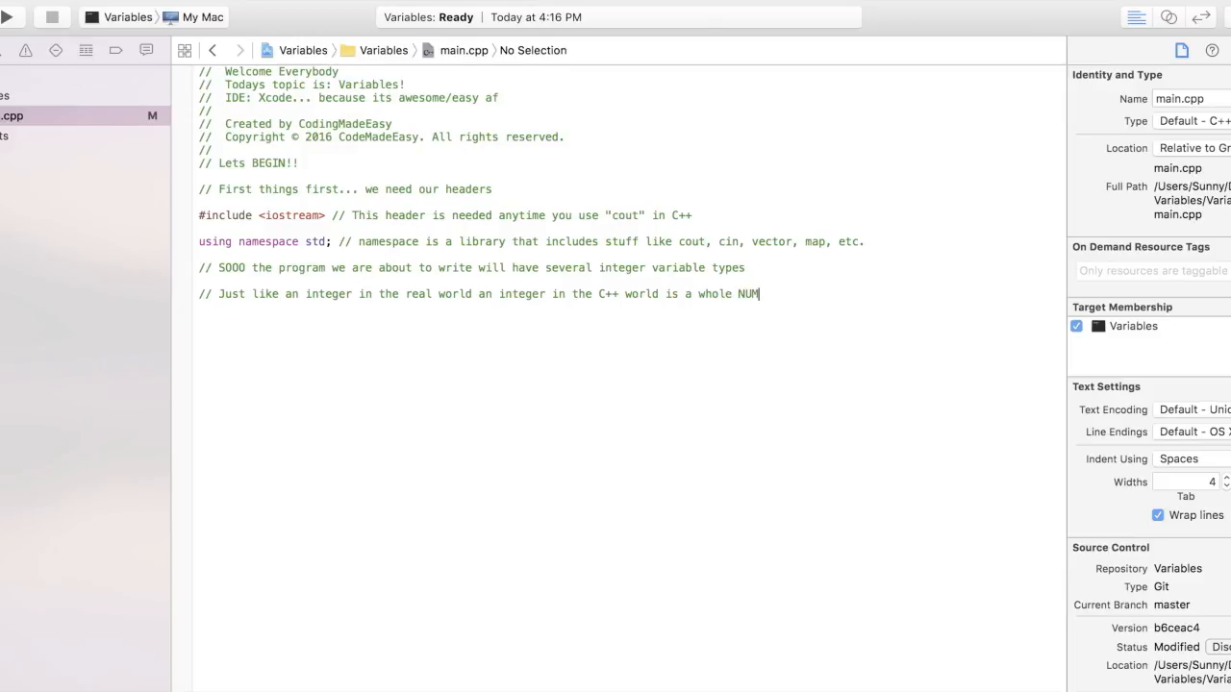
text(BER)
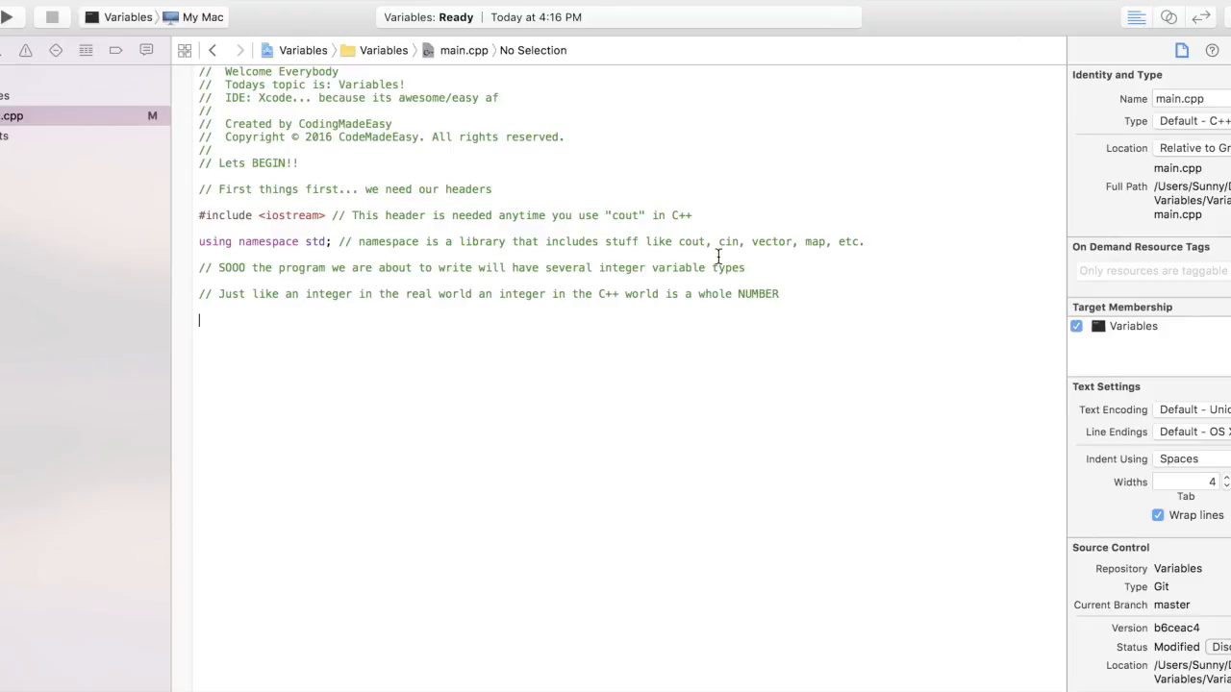
mouse_move(812, 347)
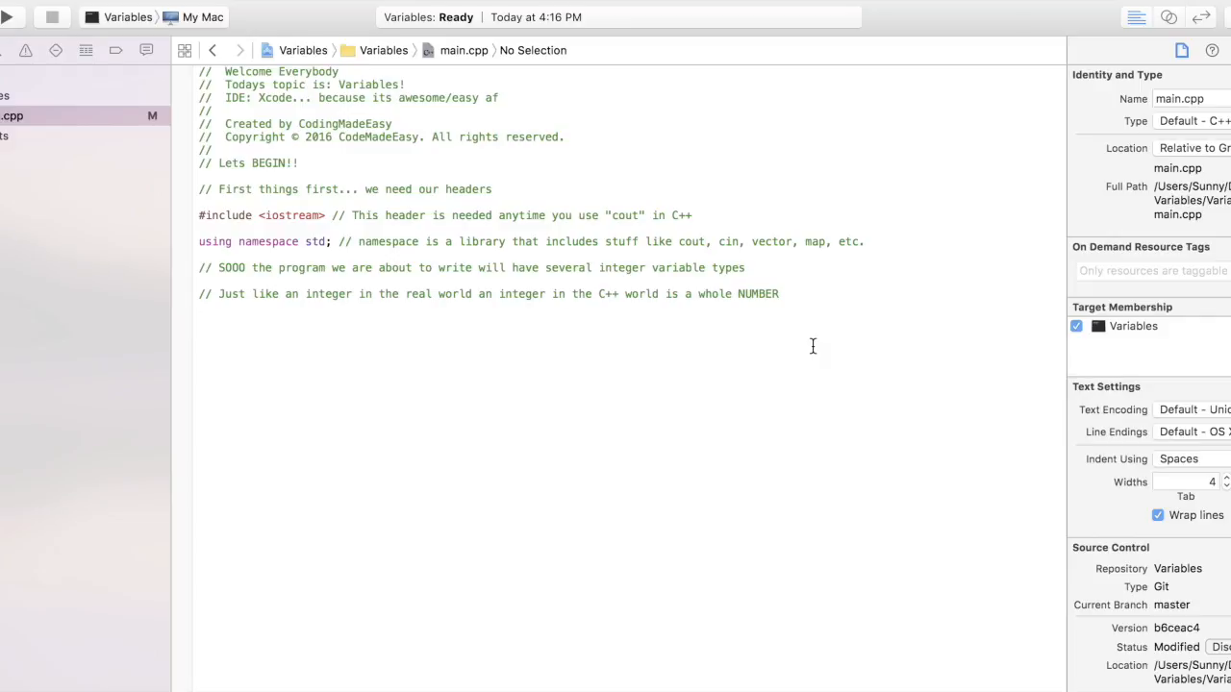
Step: Move #include <iostream> and using namespace std; onto their own lines below the comment block
click(199, 320)
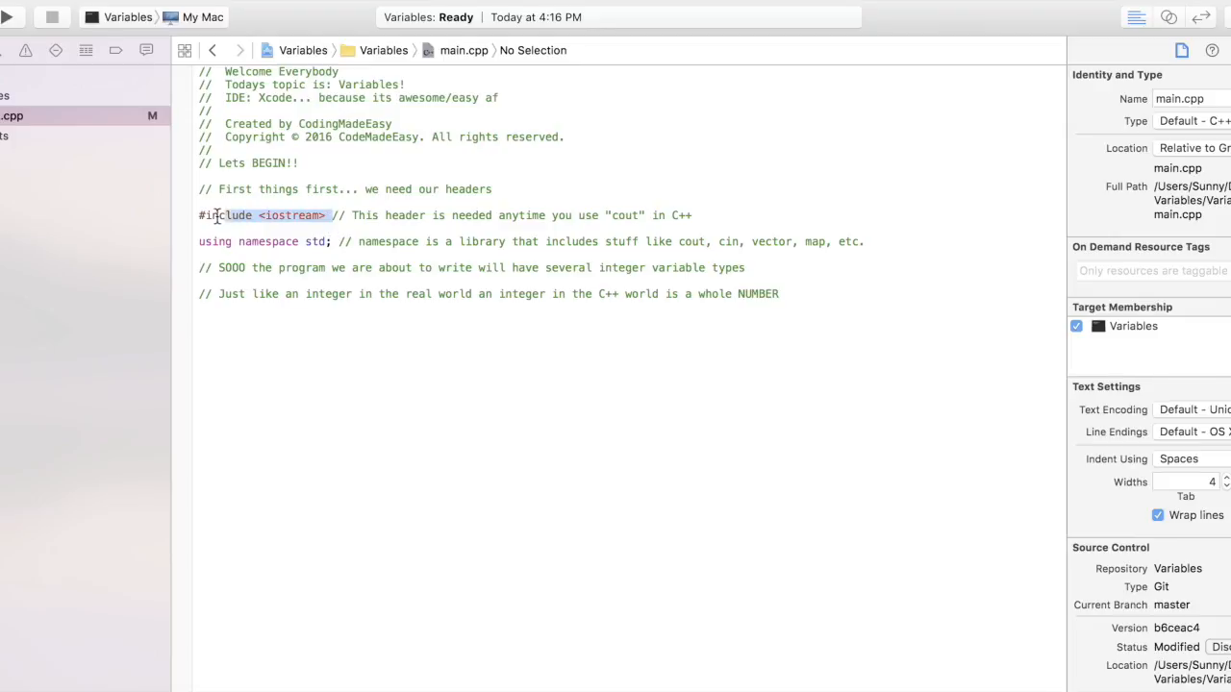
click(254, 334)
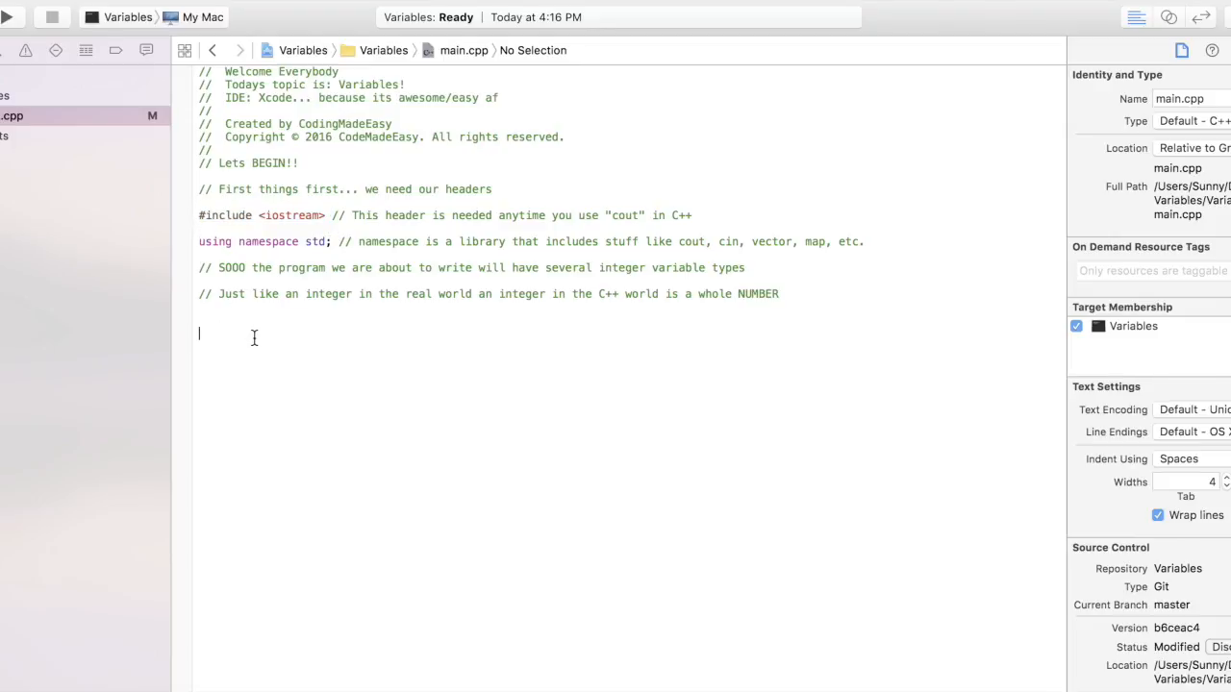
text(#include <iostream>)
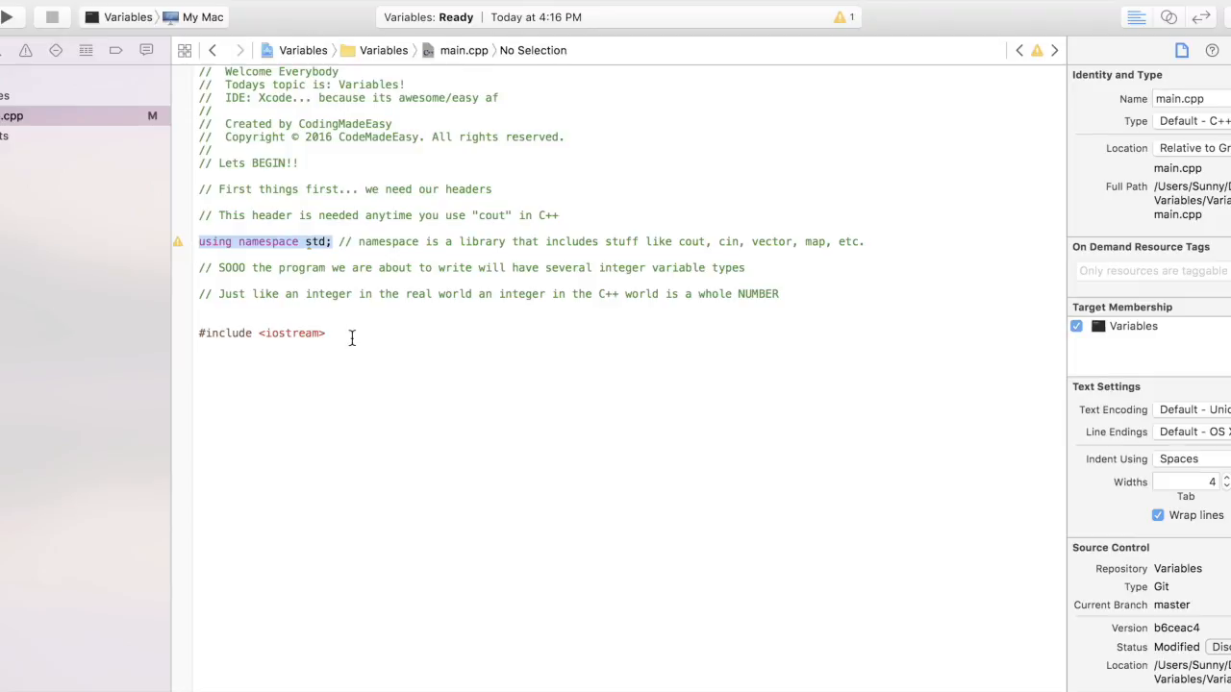
text(using namespace std;)
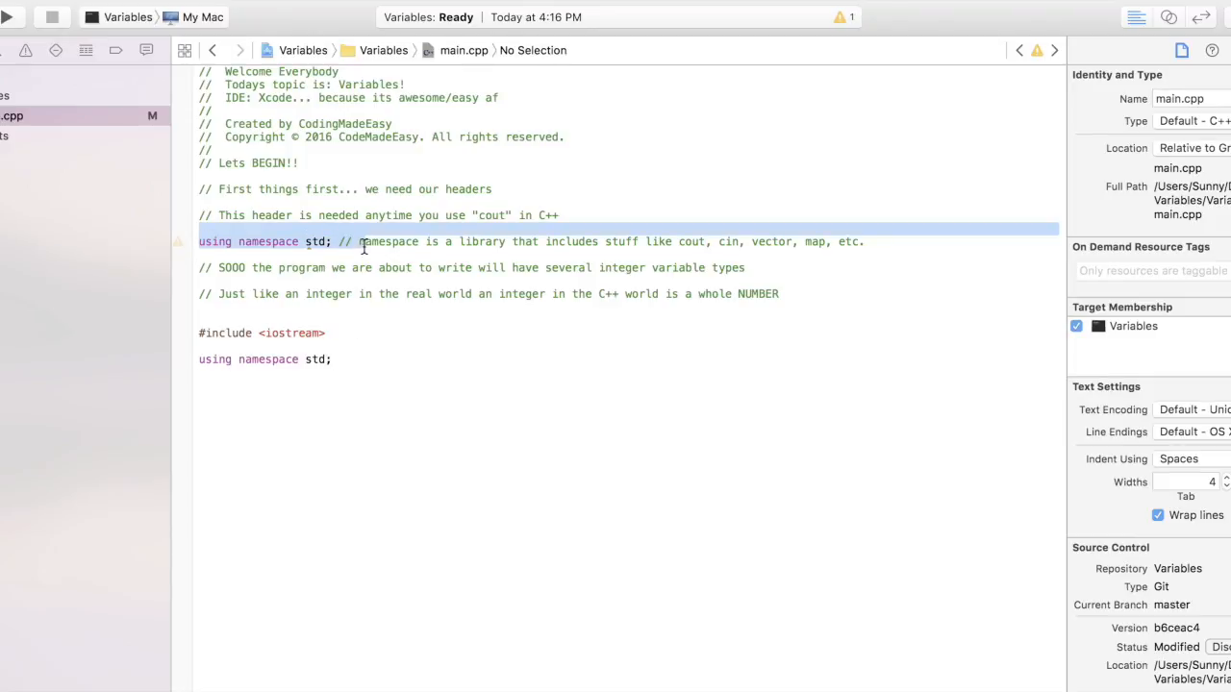
key(Delete)
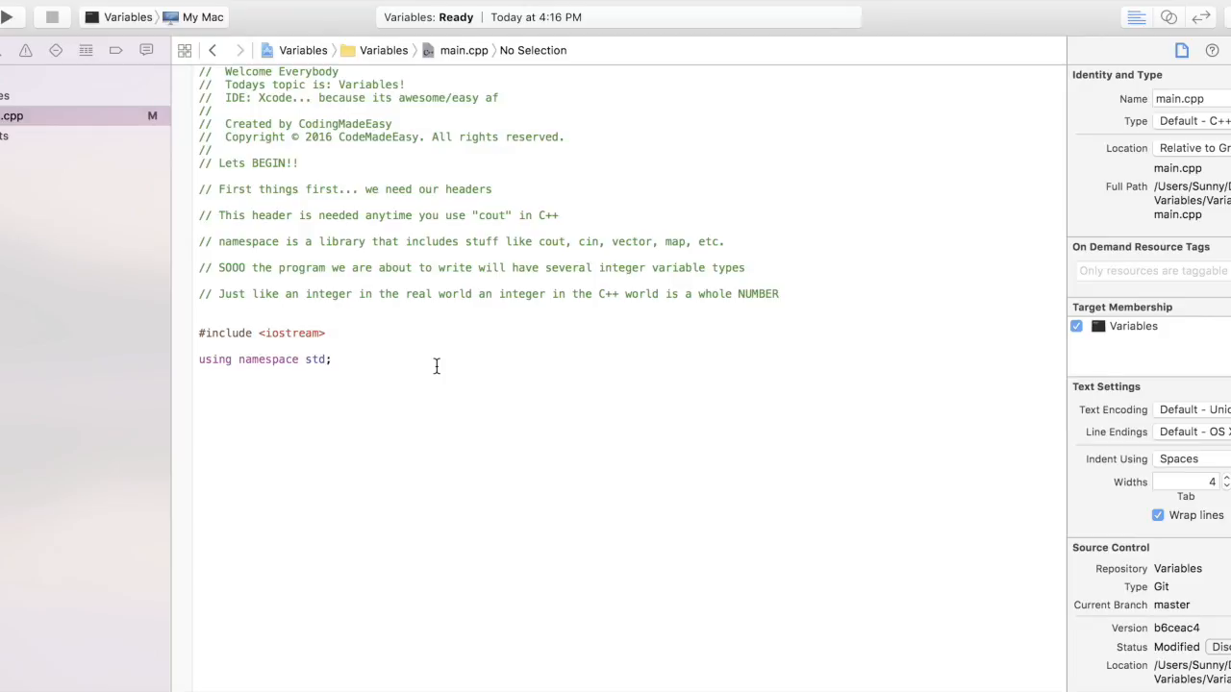
Step: Write int main() declaring int checking, unsigned int miles and long days
text(int)
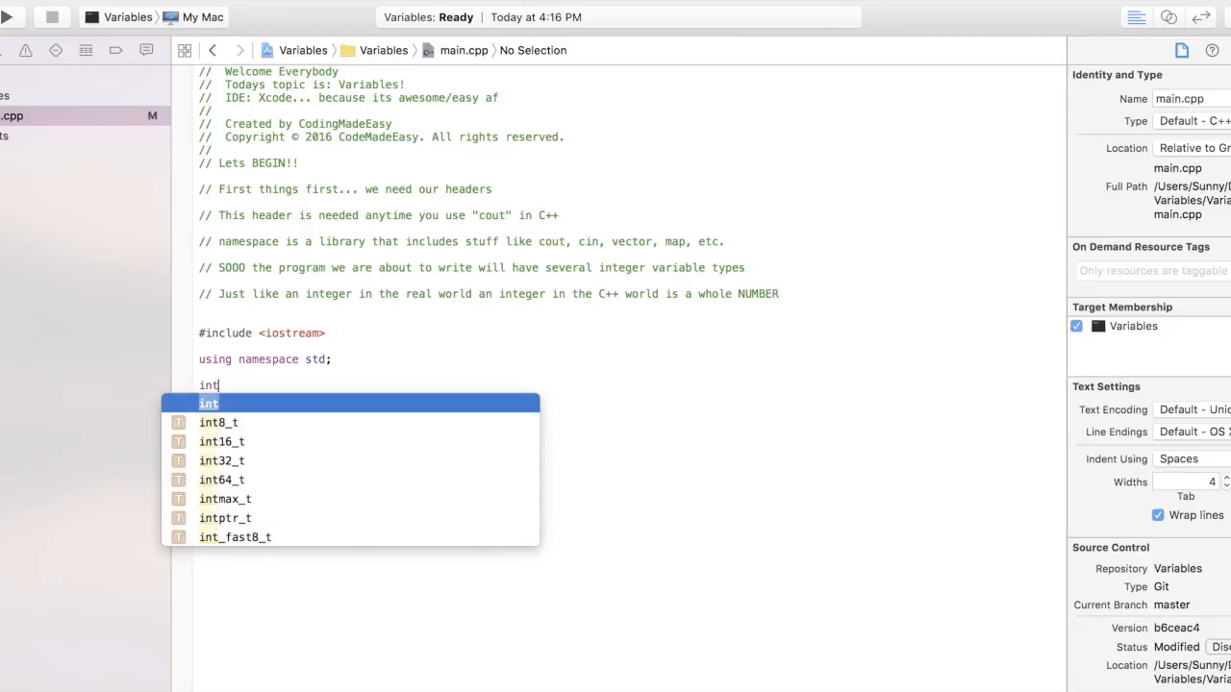
text(main()
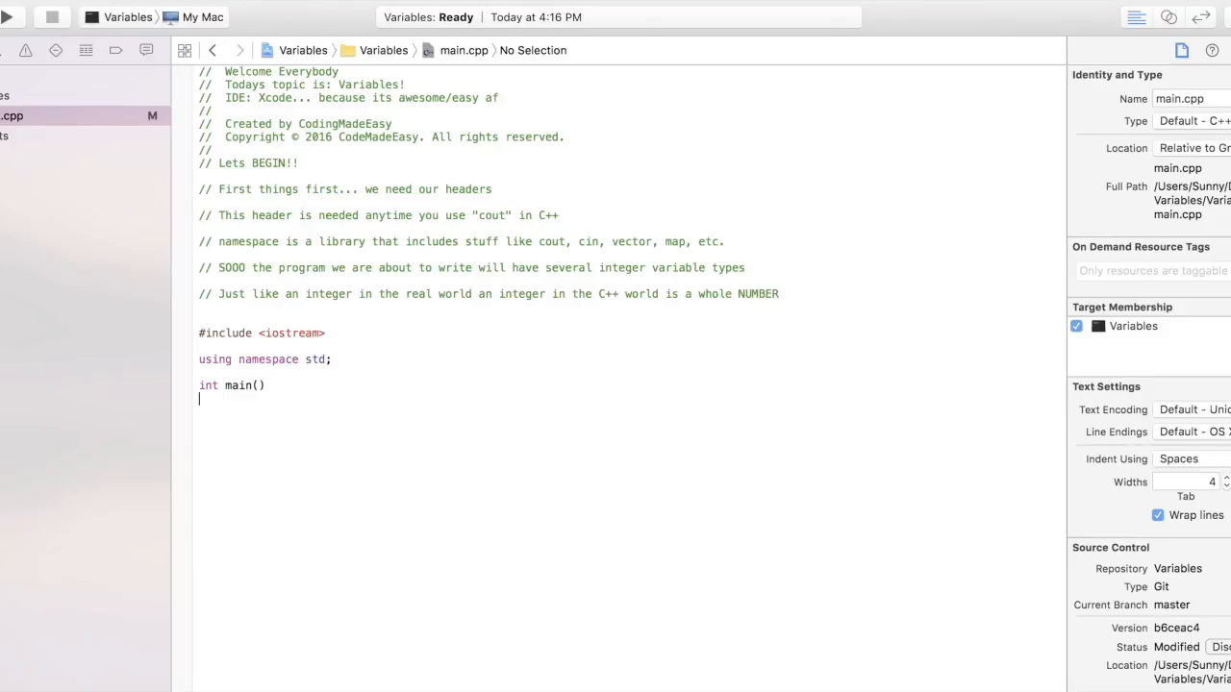
text({)
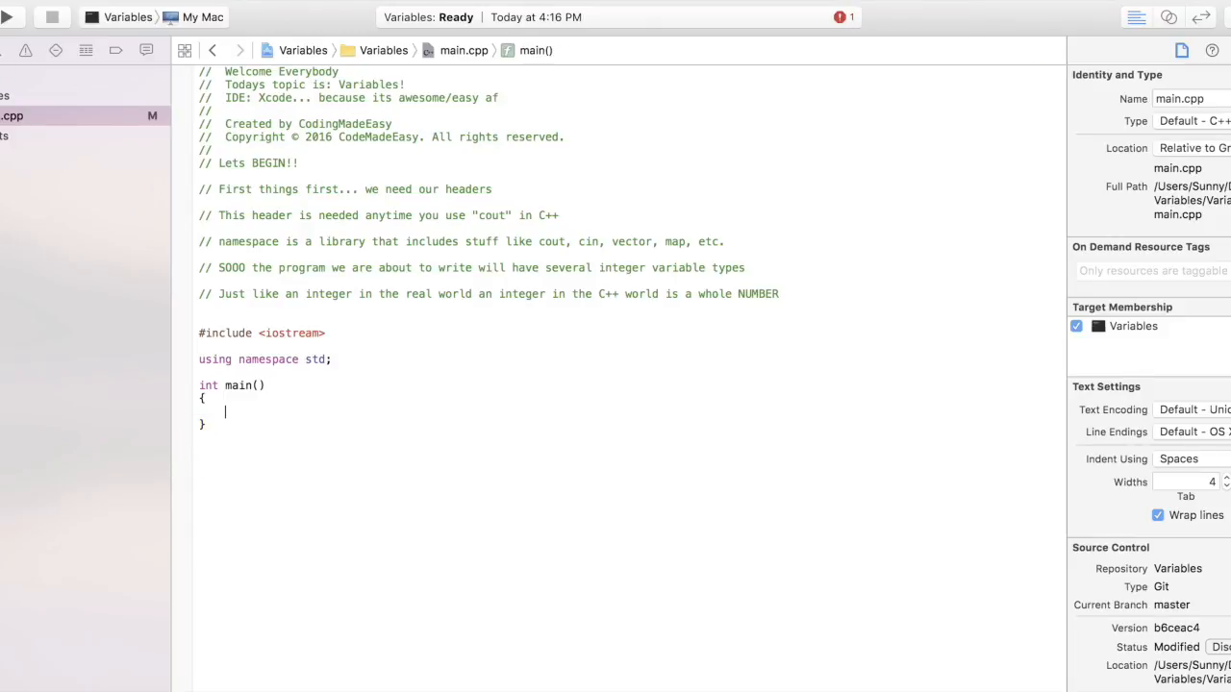
text(int)
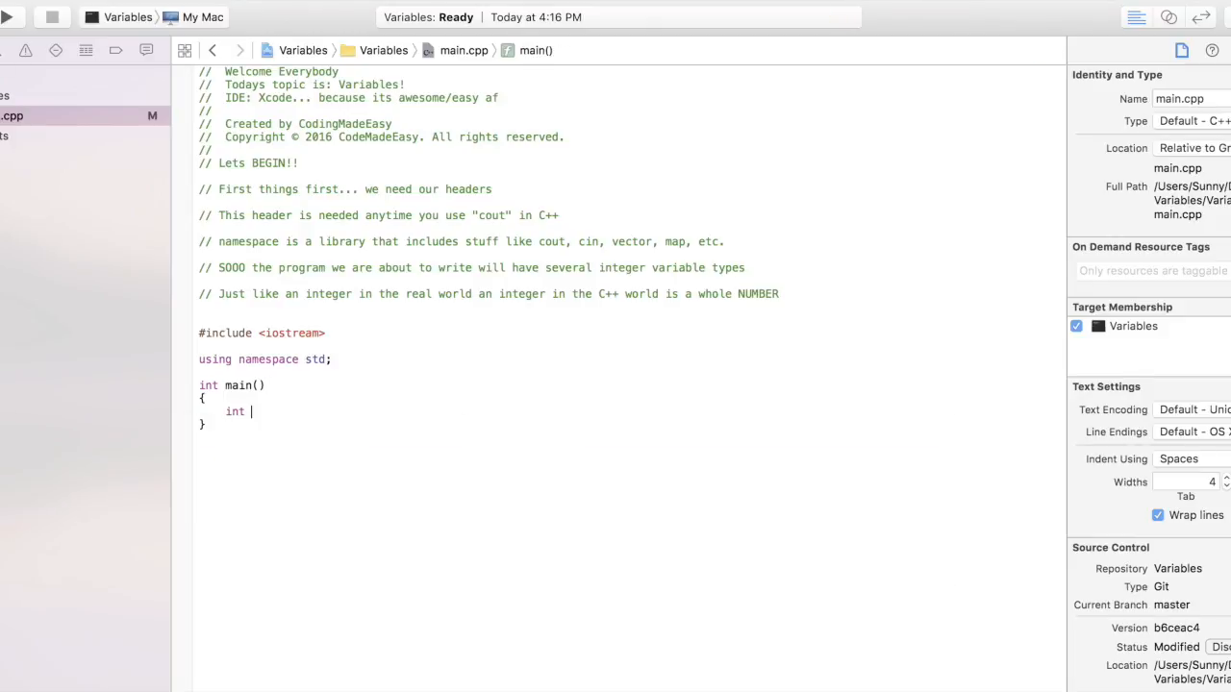
text(checking)
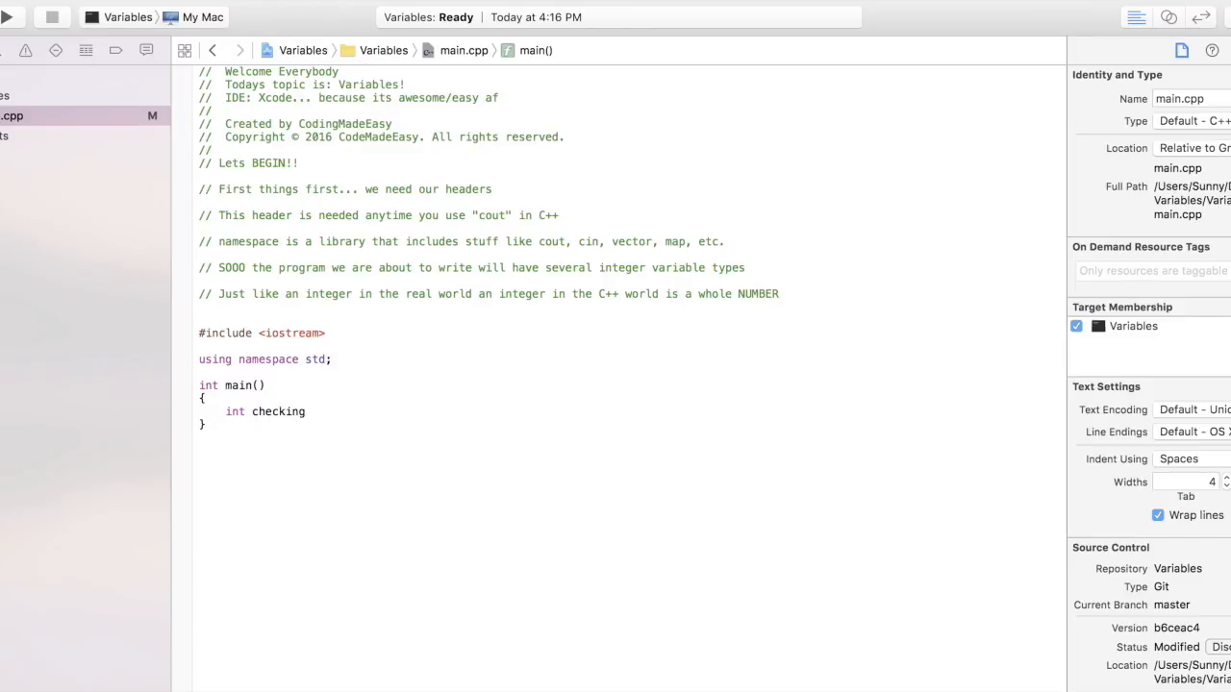
text(int)
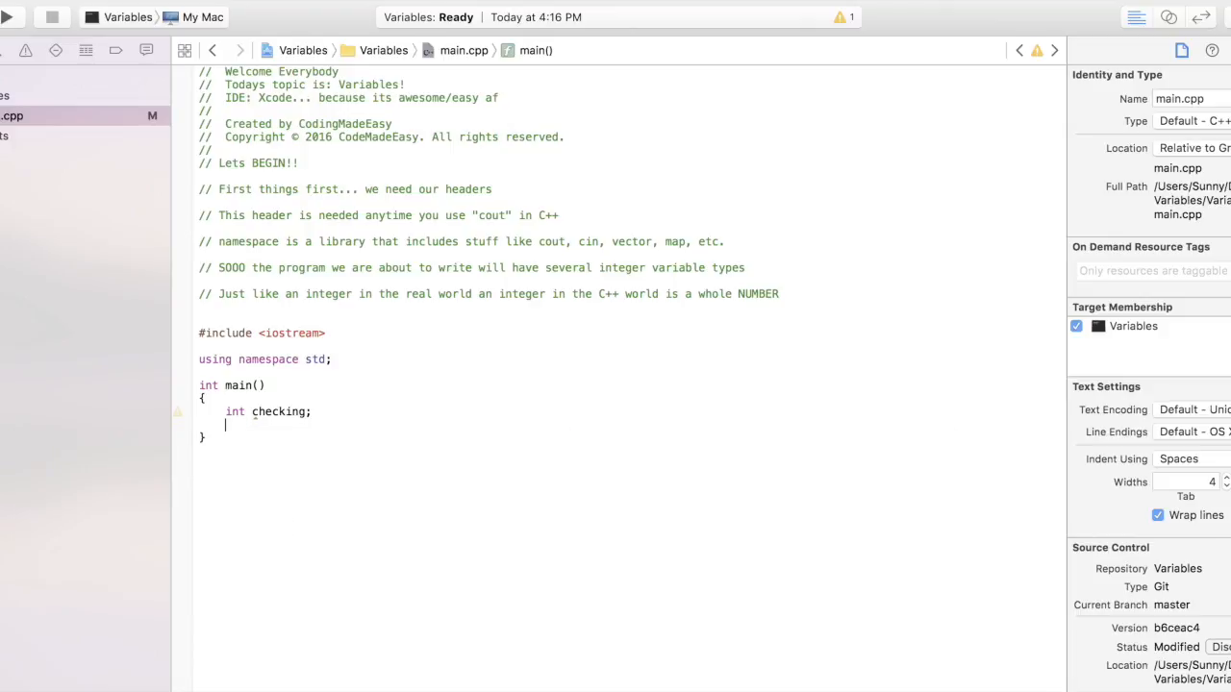
text(unsigned)
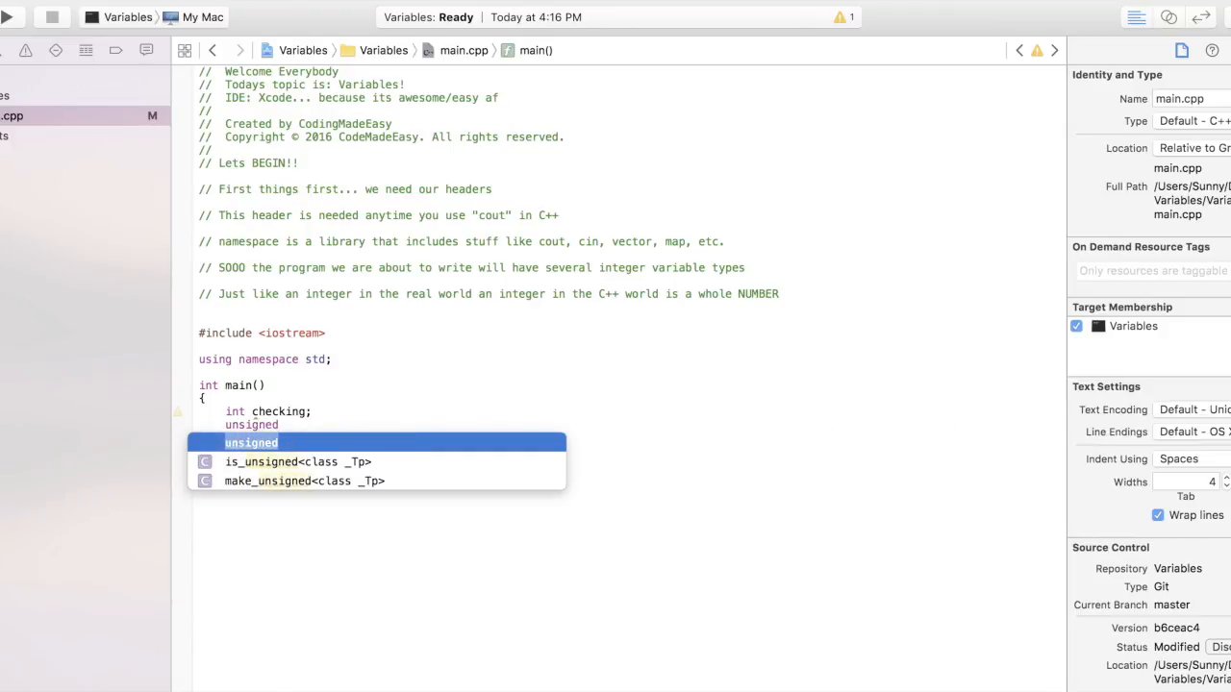
text(int mile)
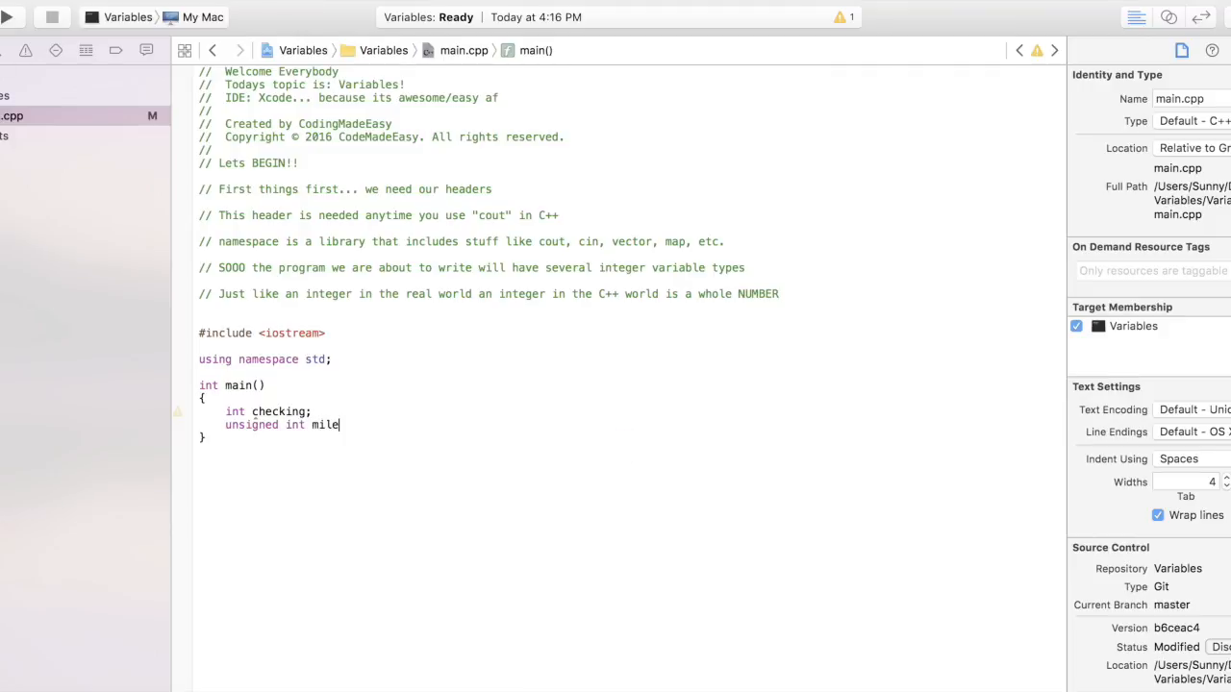
text(s;)
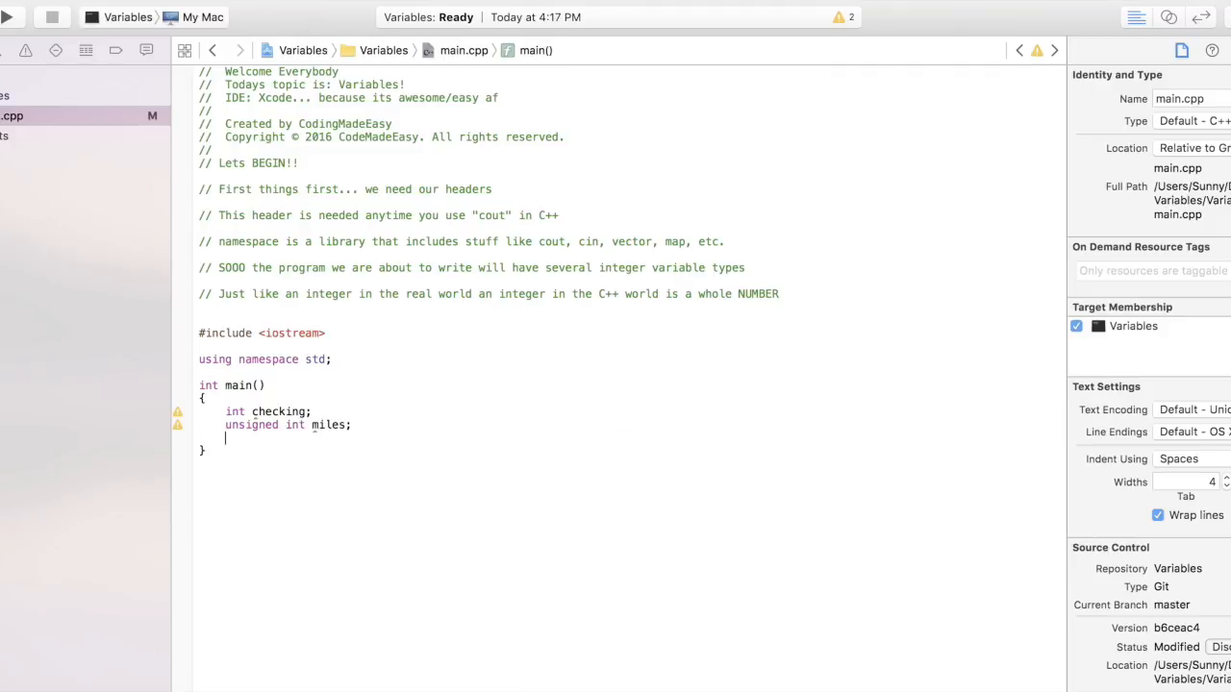
text(long d)
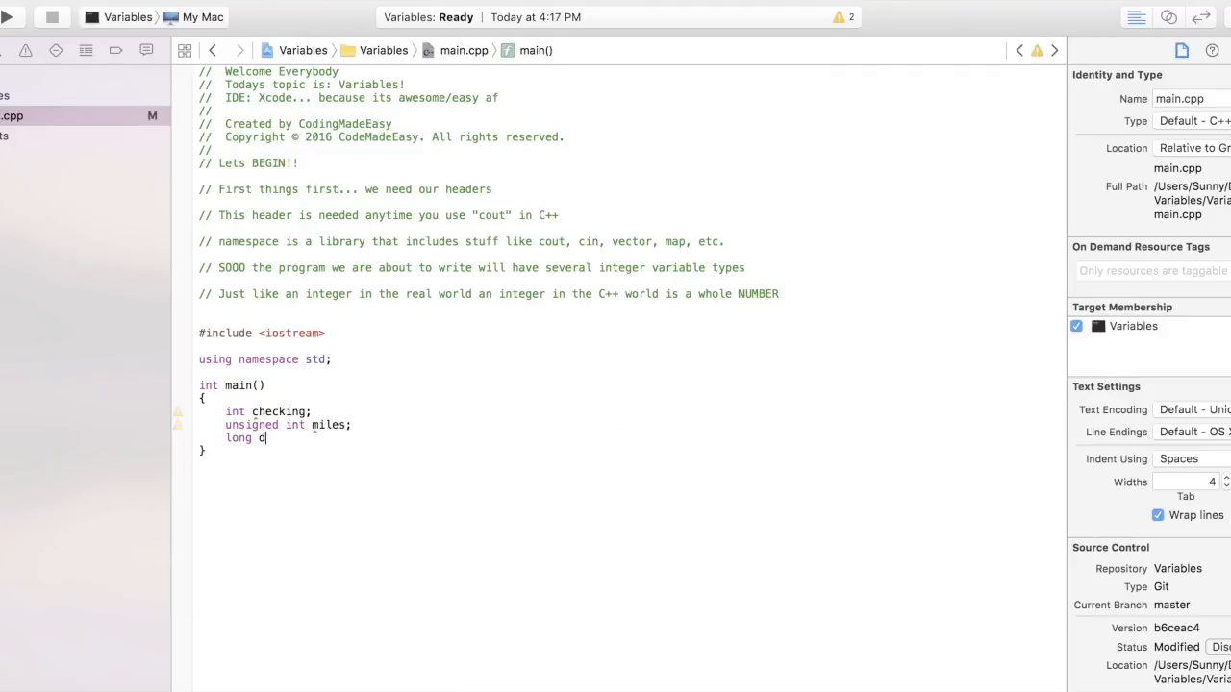
text(ays;)
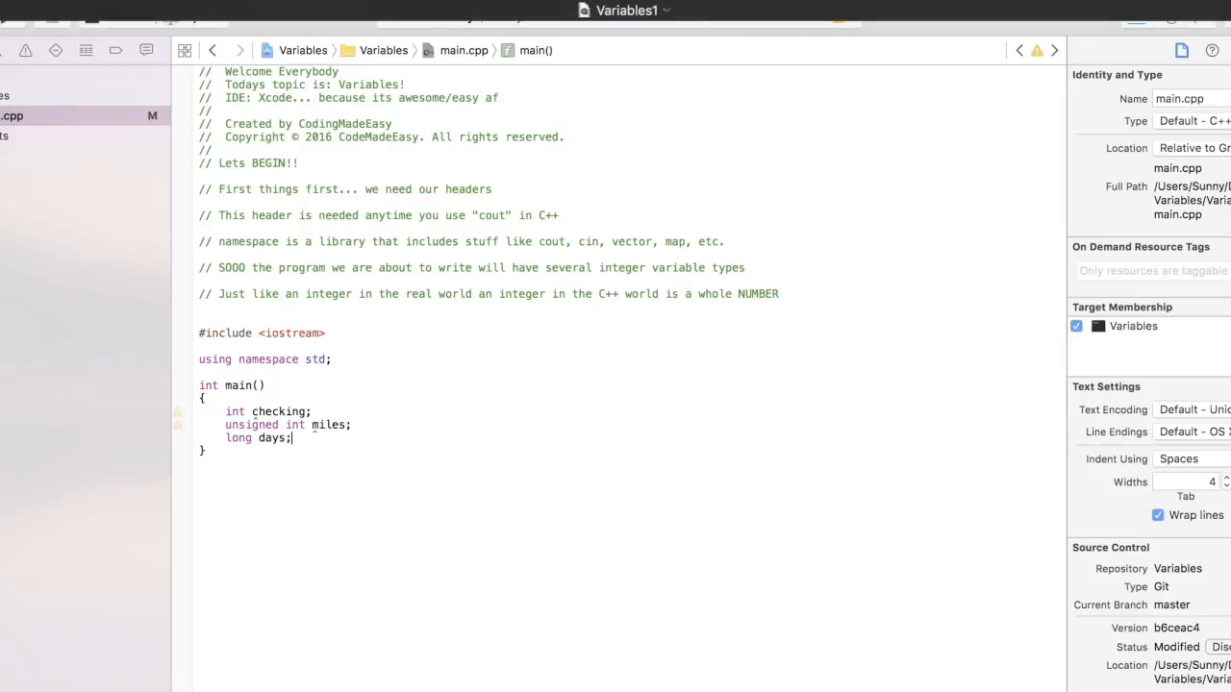
key(Return)
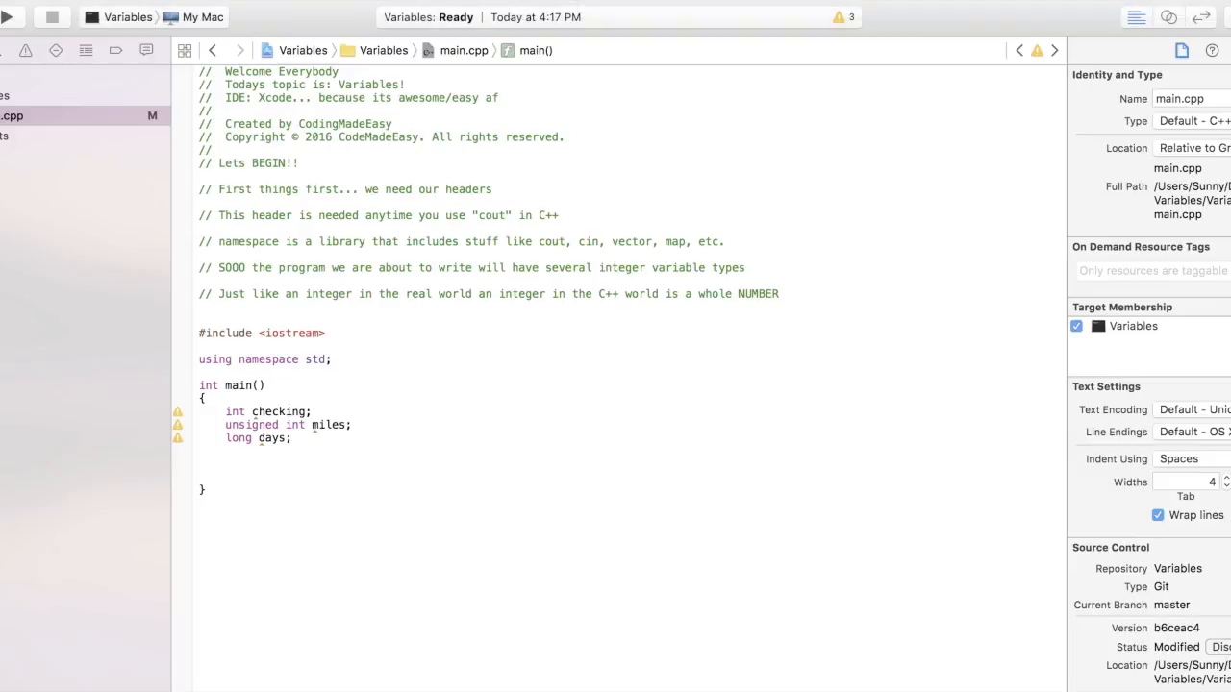
Step: Assign checking = -20, miles = 4276 and days = 189000 inside main
text(chekcin)
text(miles)
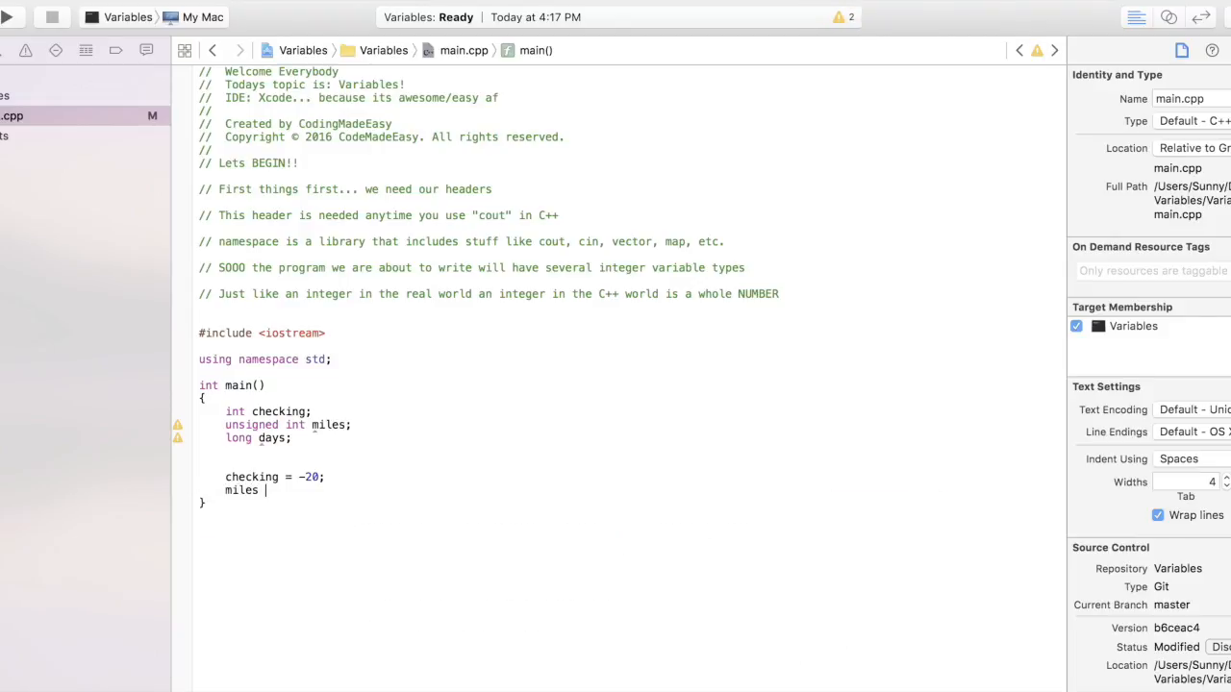
text(=)
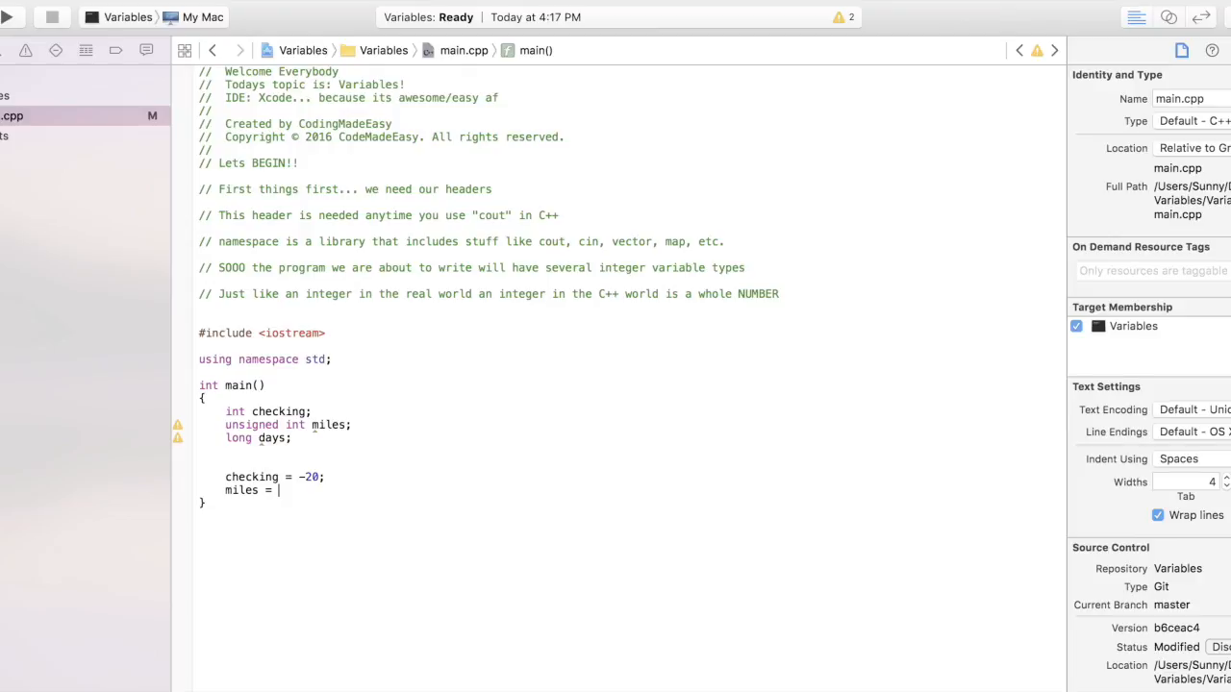
text(42)
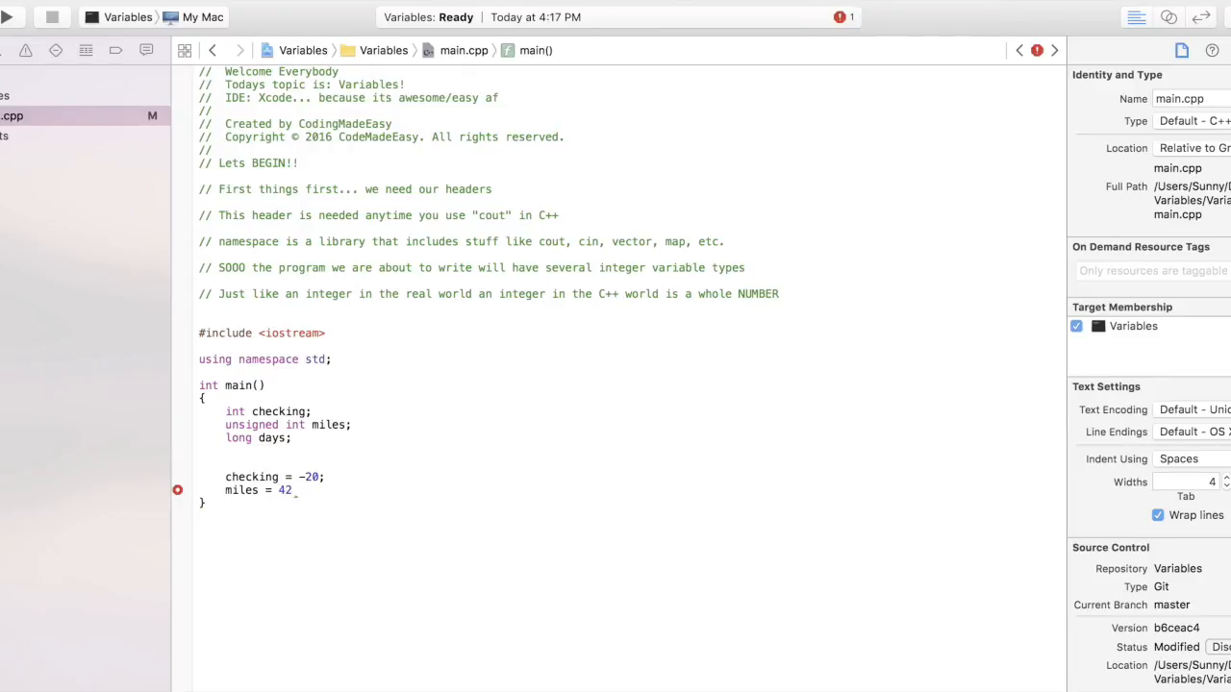
text(76;)
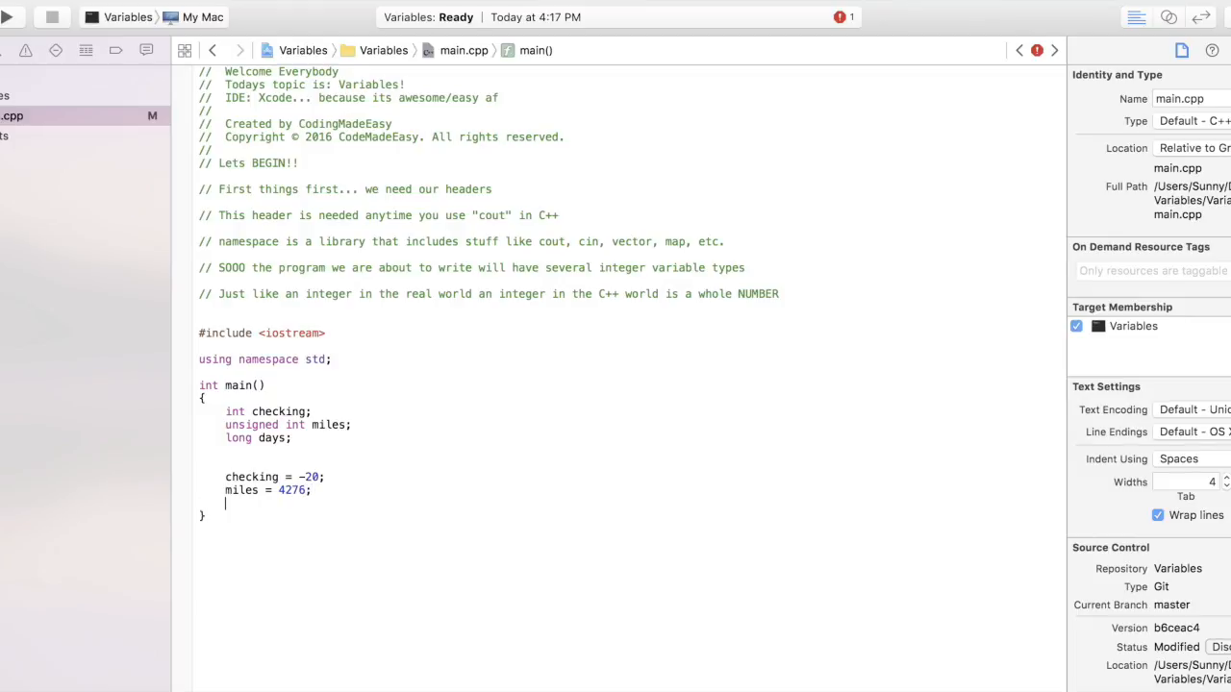
text(days)
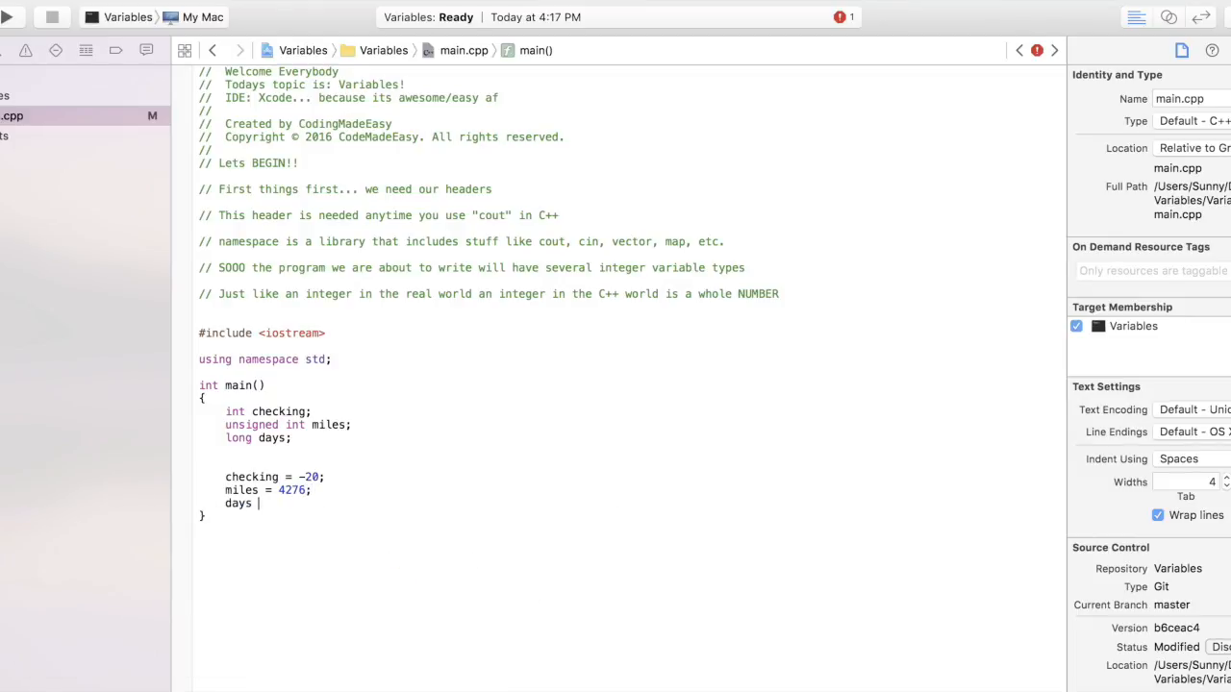
text(=)
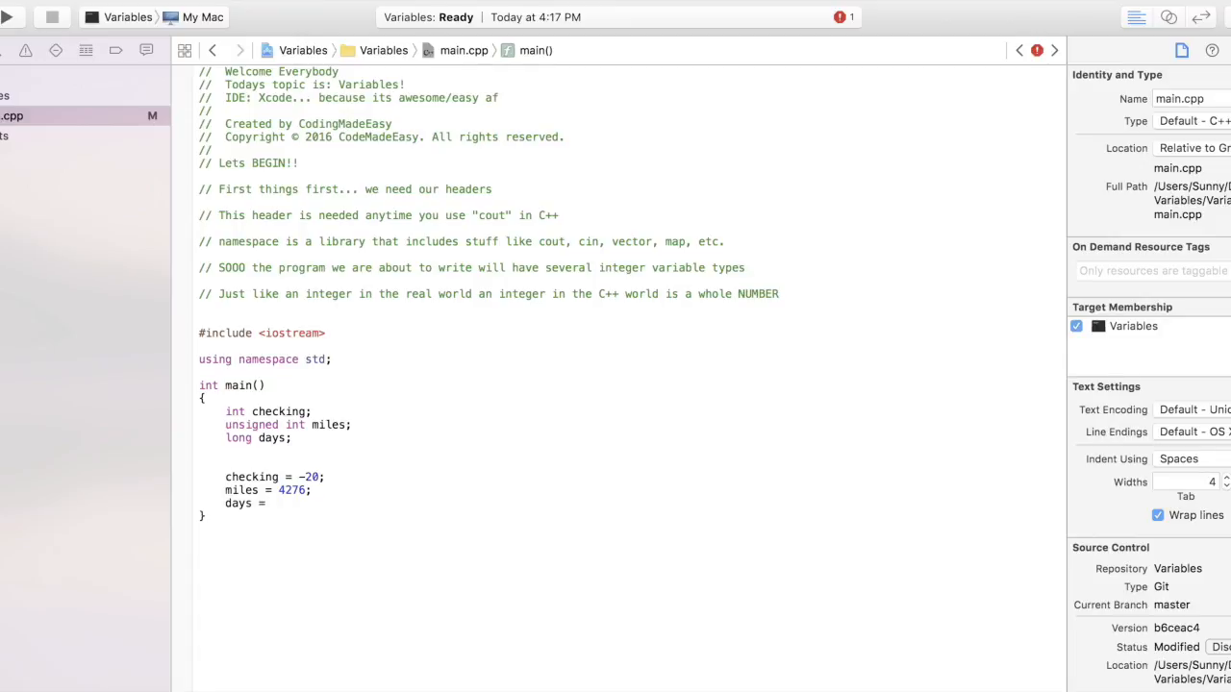
text(1890)
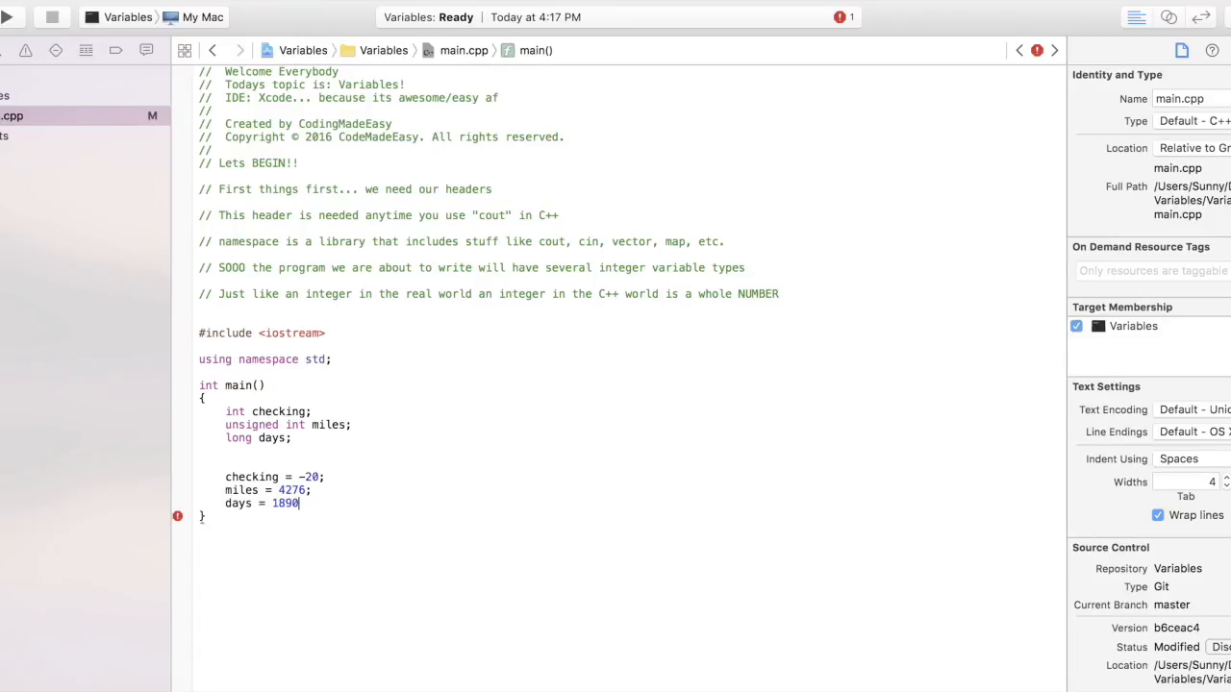
text(00;)
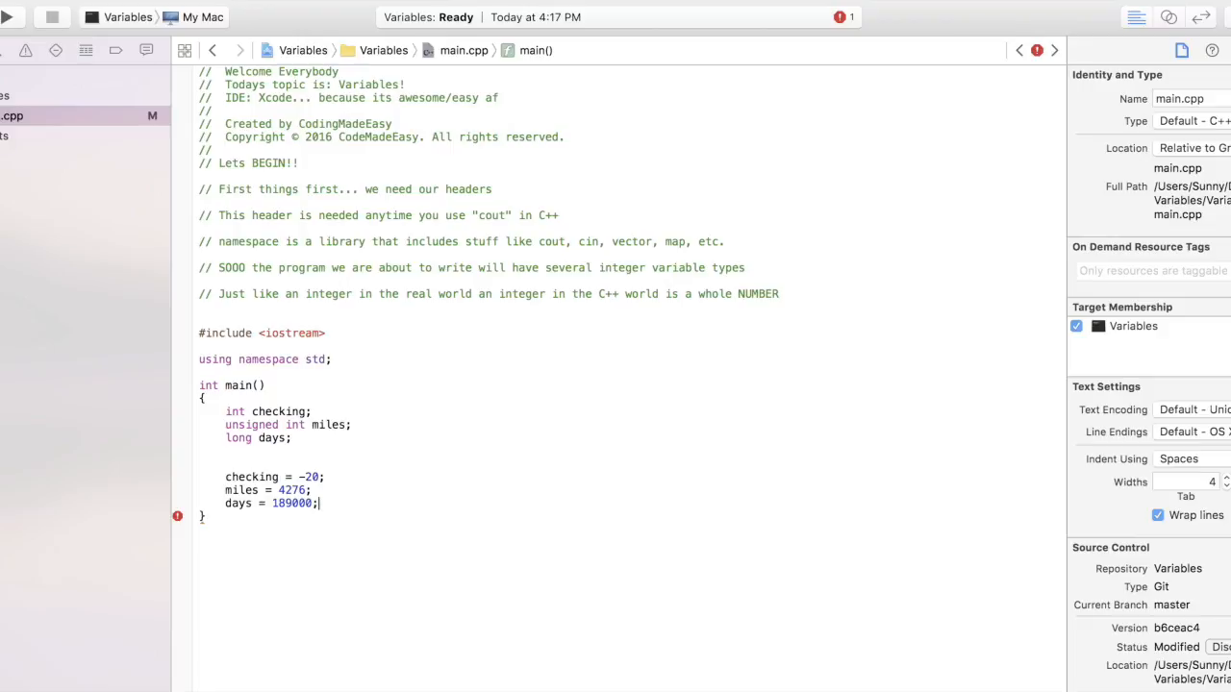
key(Return)
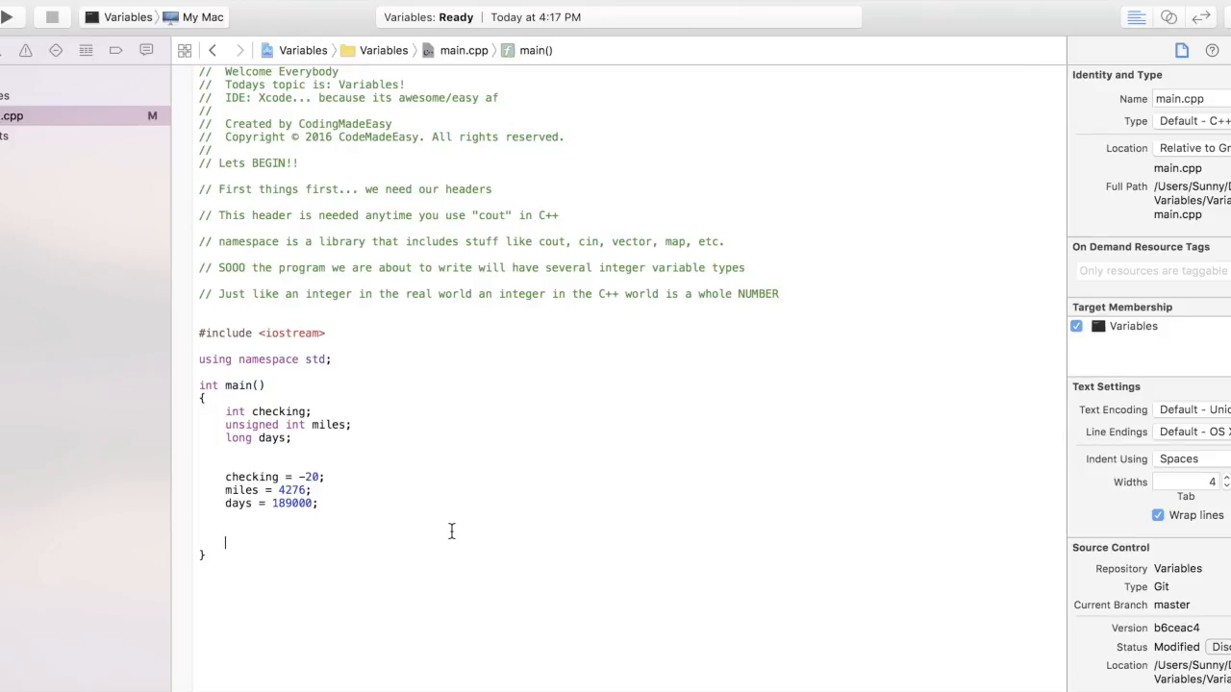
Step: Print "We have made a long journey of " << miles followed by " miles.\n" with cout
text(cout <<)
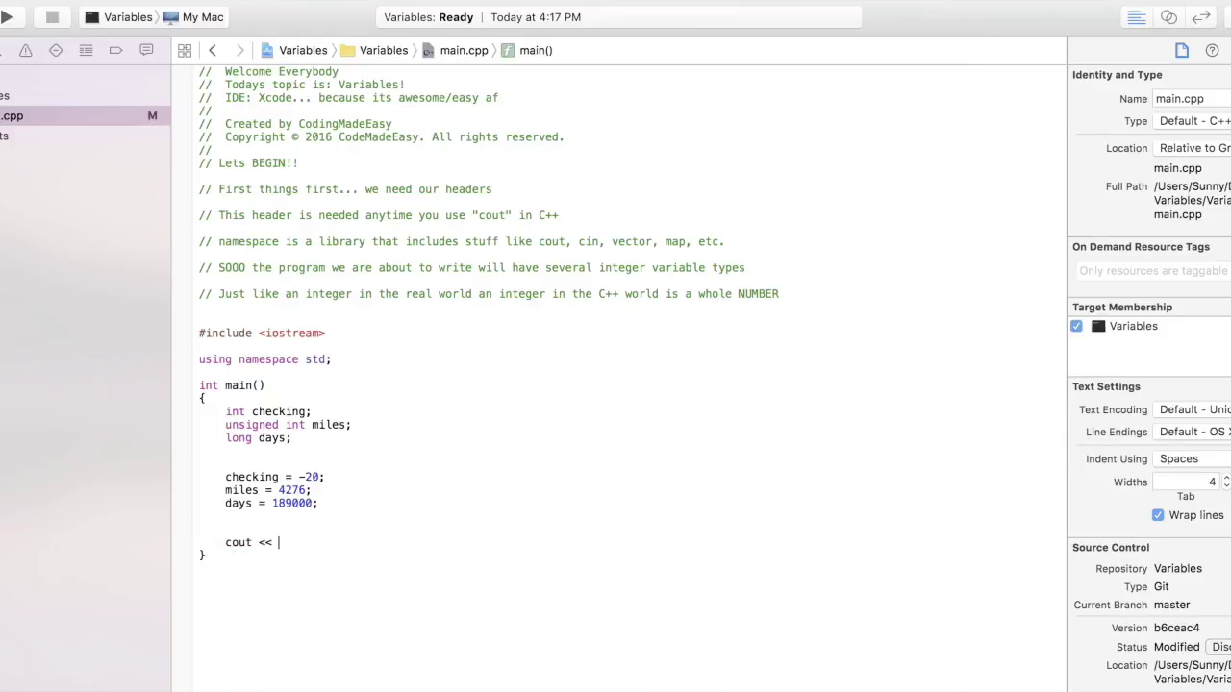
text(")
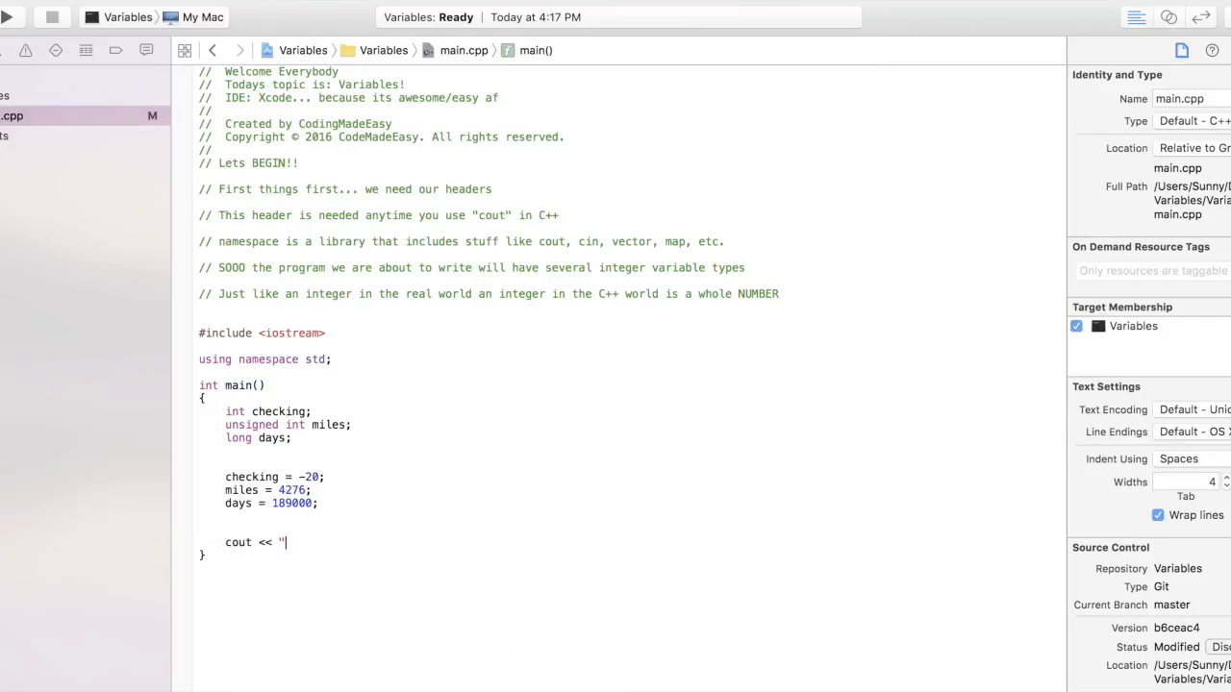
text(We have mad)
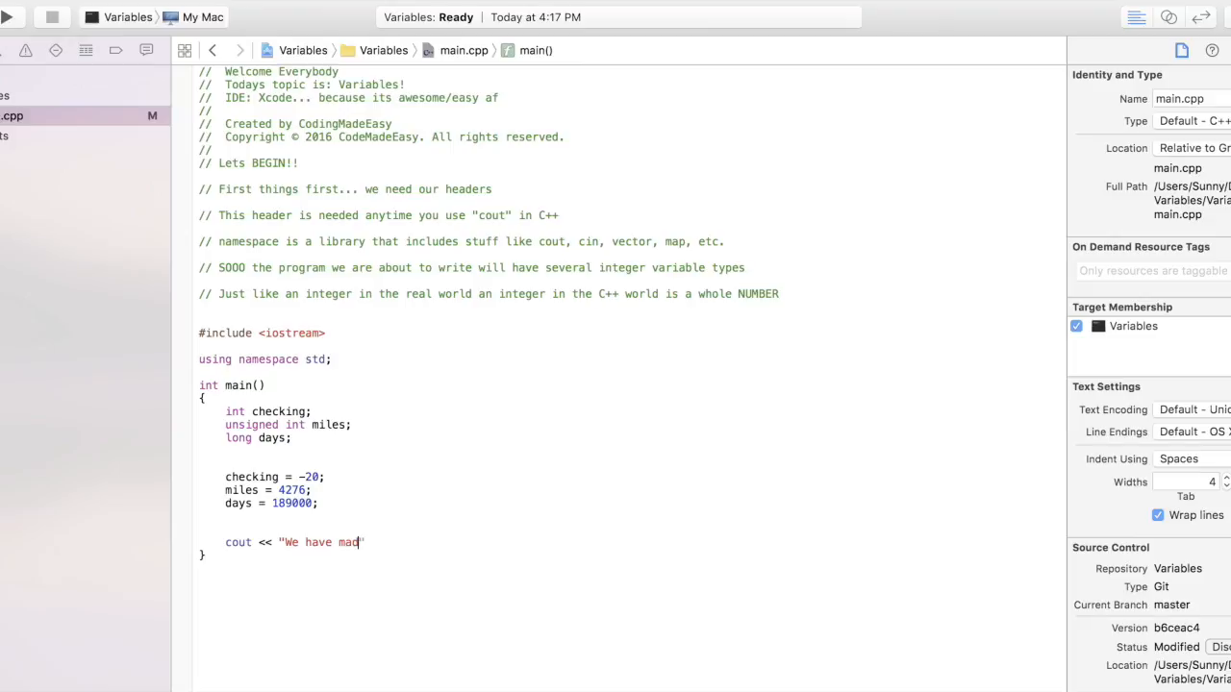
text(e al ong)
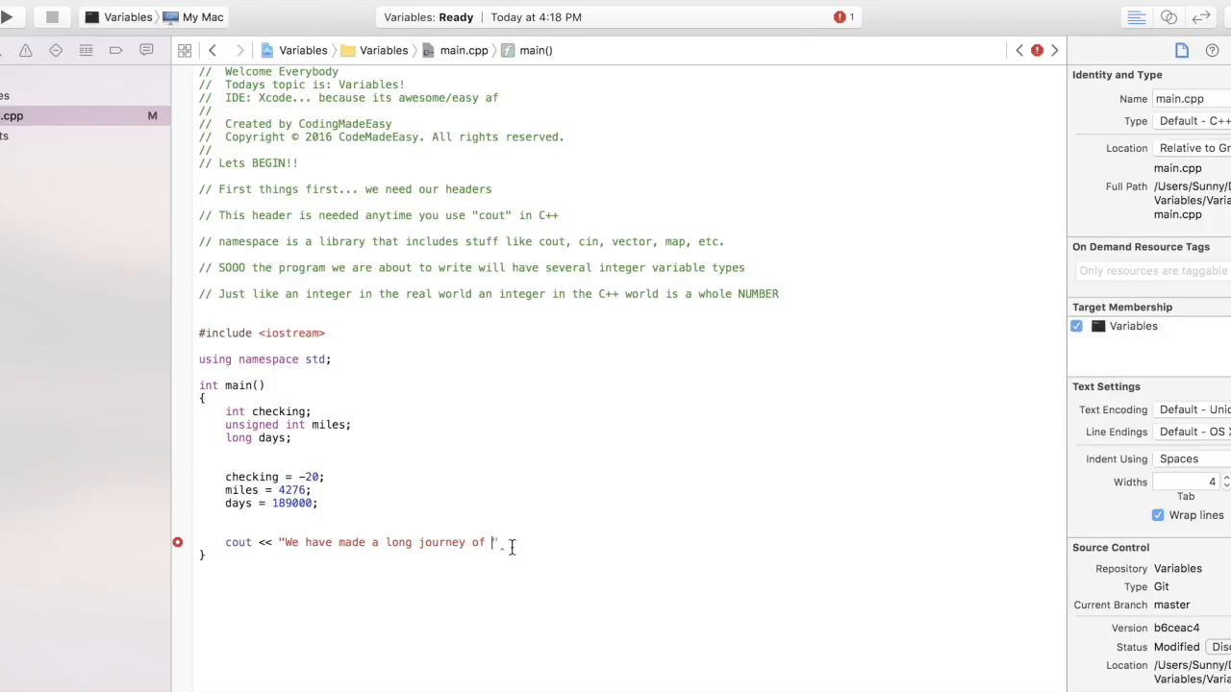
text(")
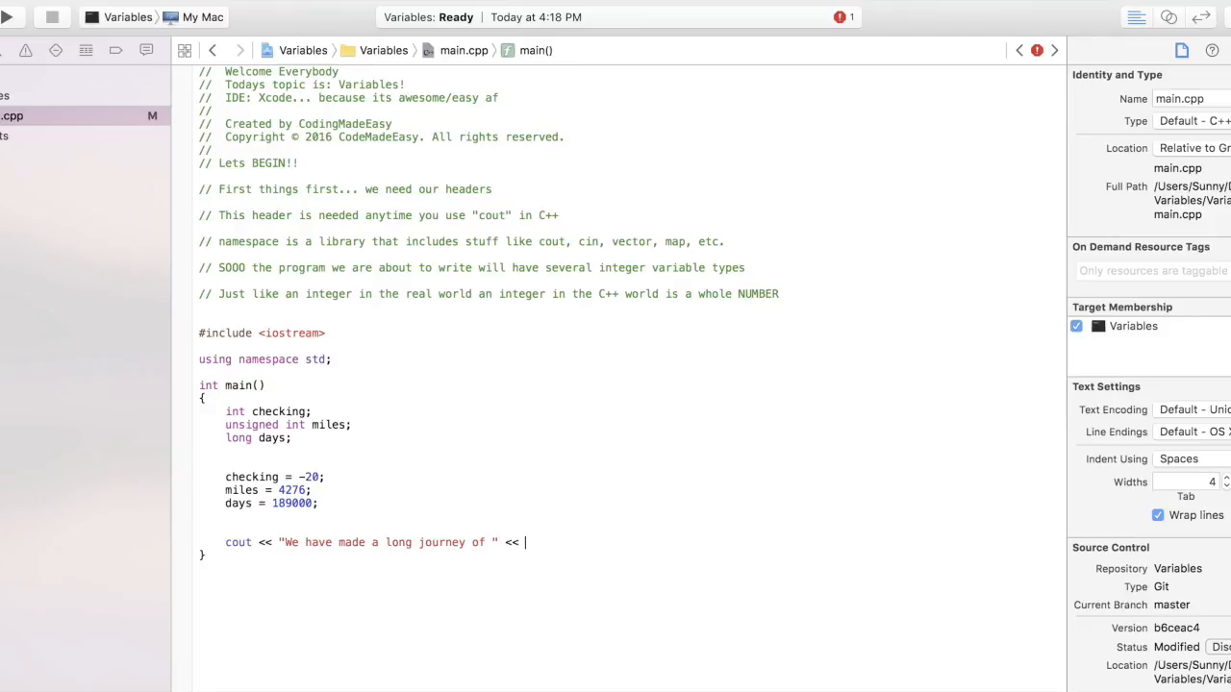
text(miles;)
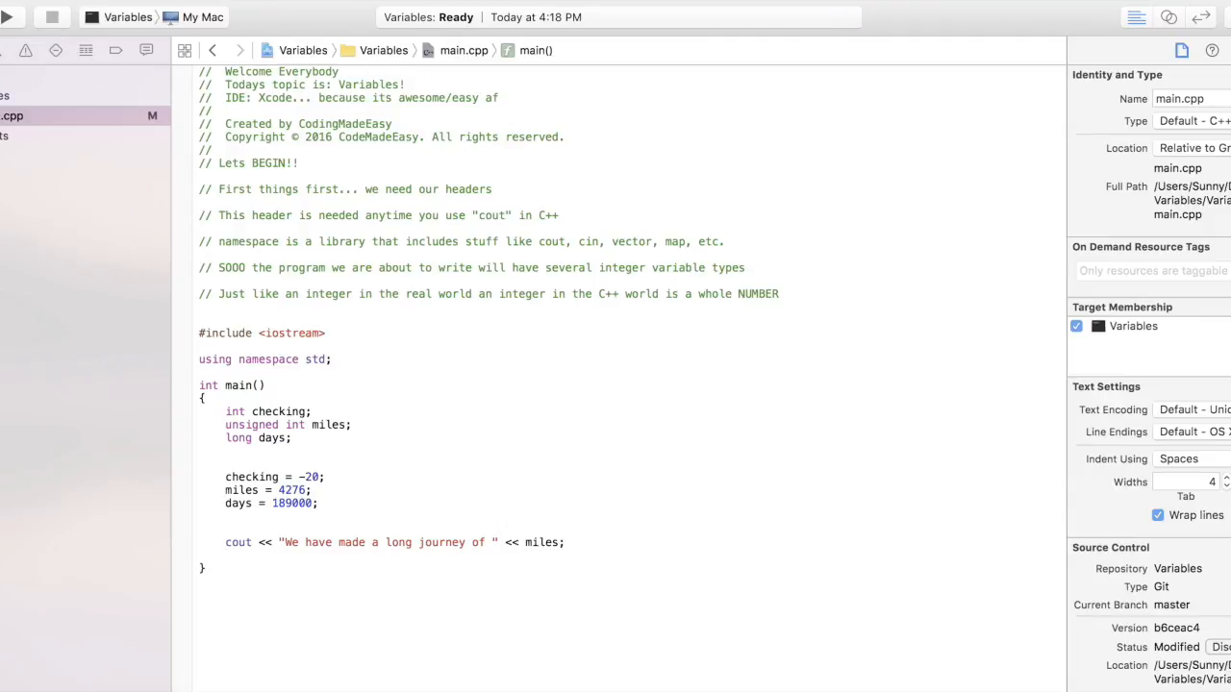
text(c)
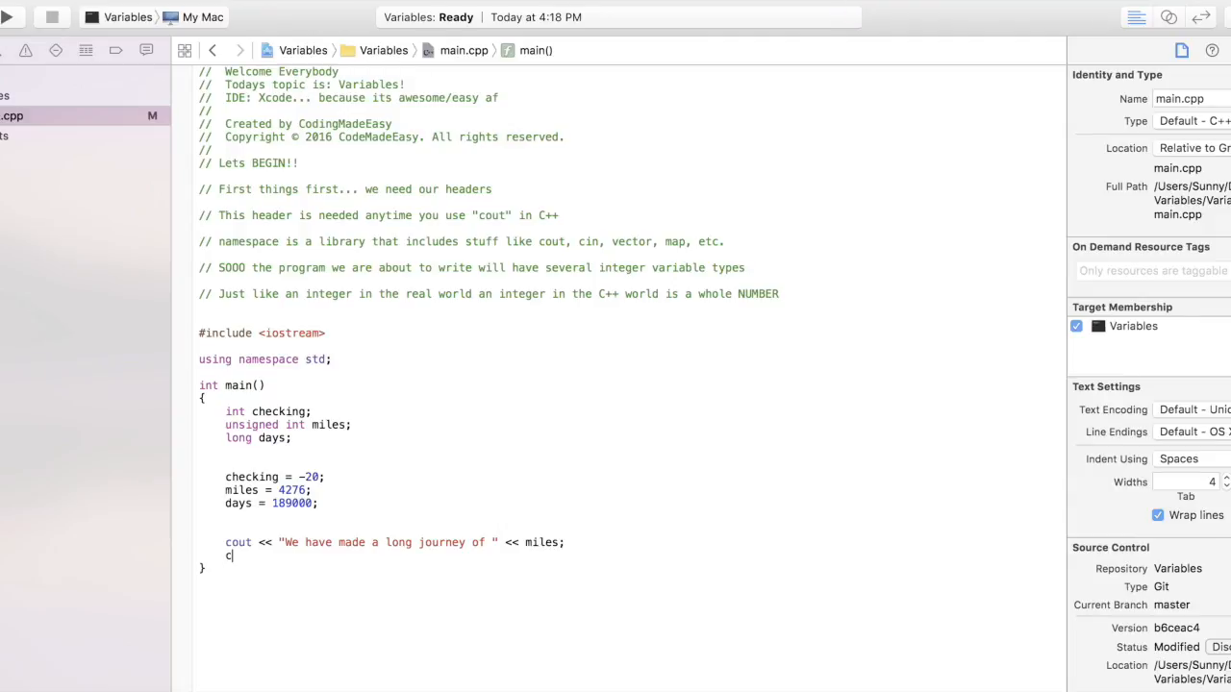
text(out << " miles)
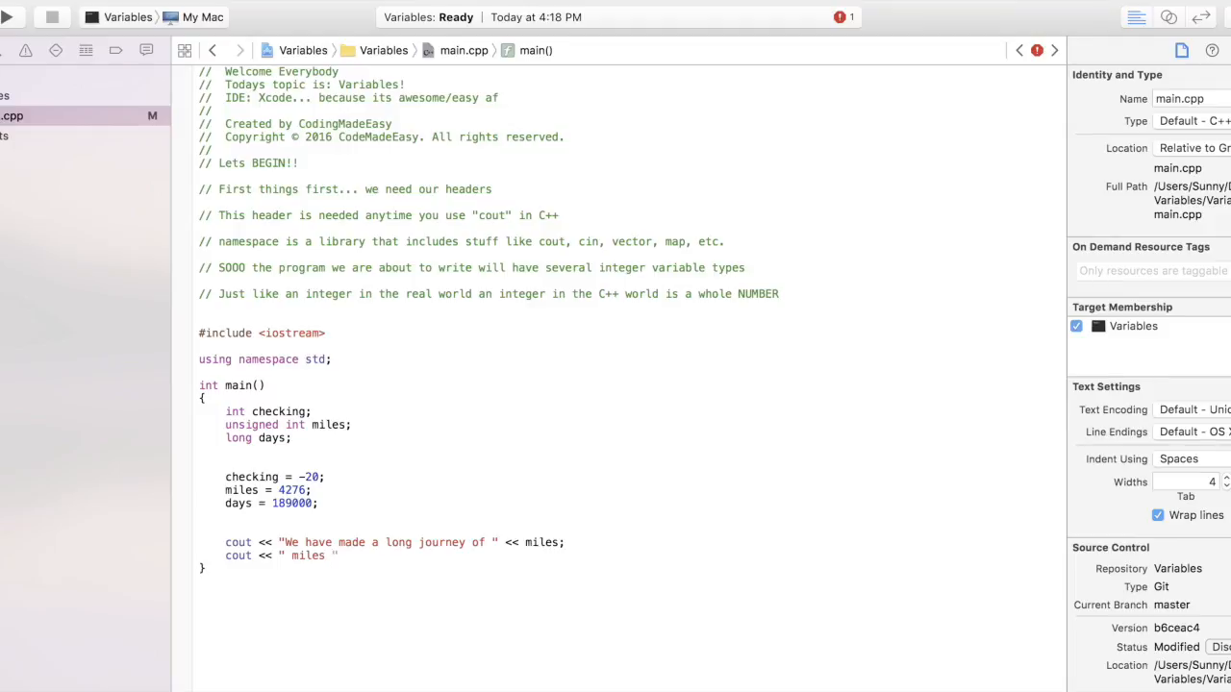
text(.)
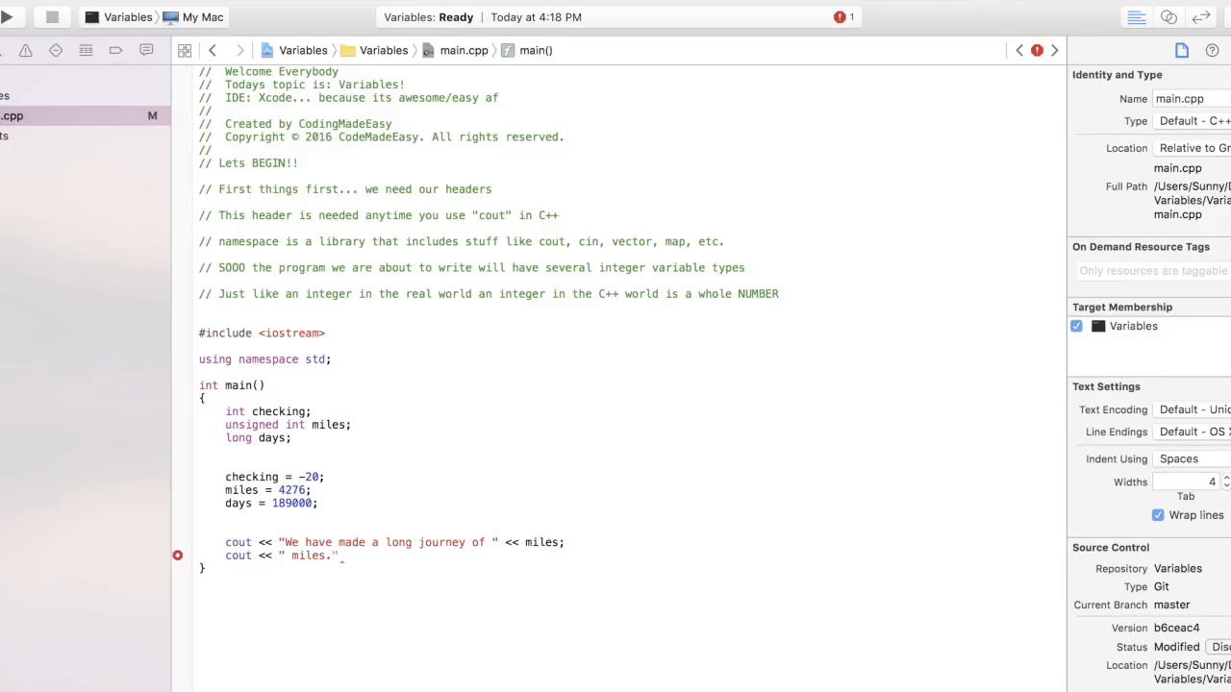
text(\n)
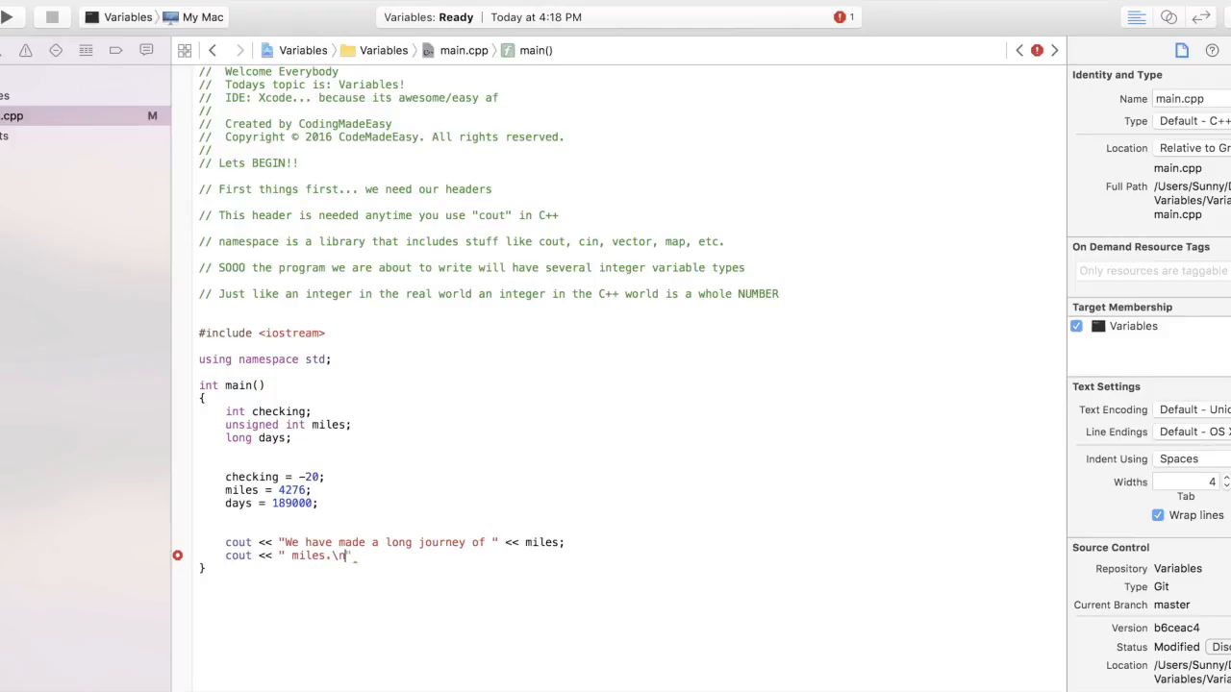
text(")
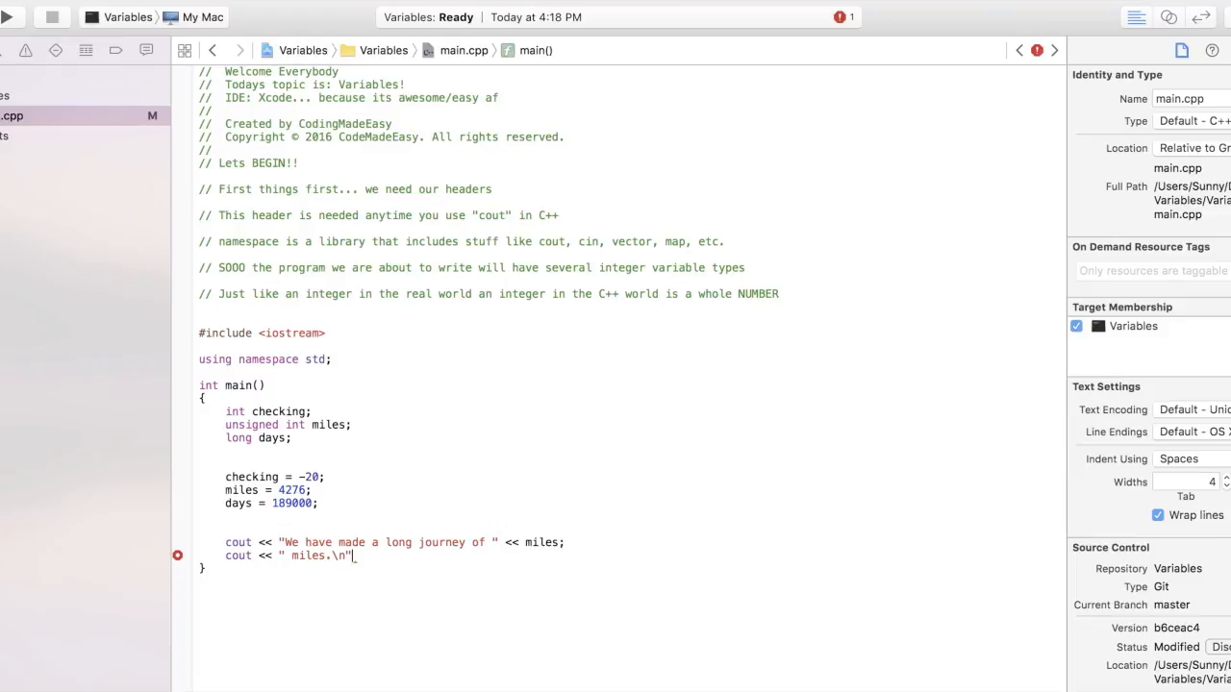
key(return)
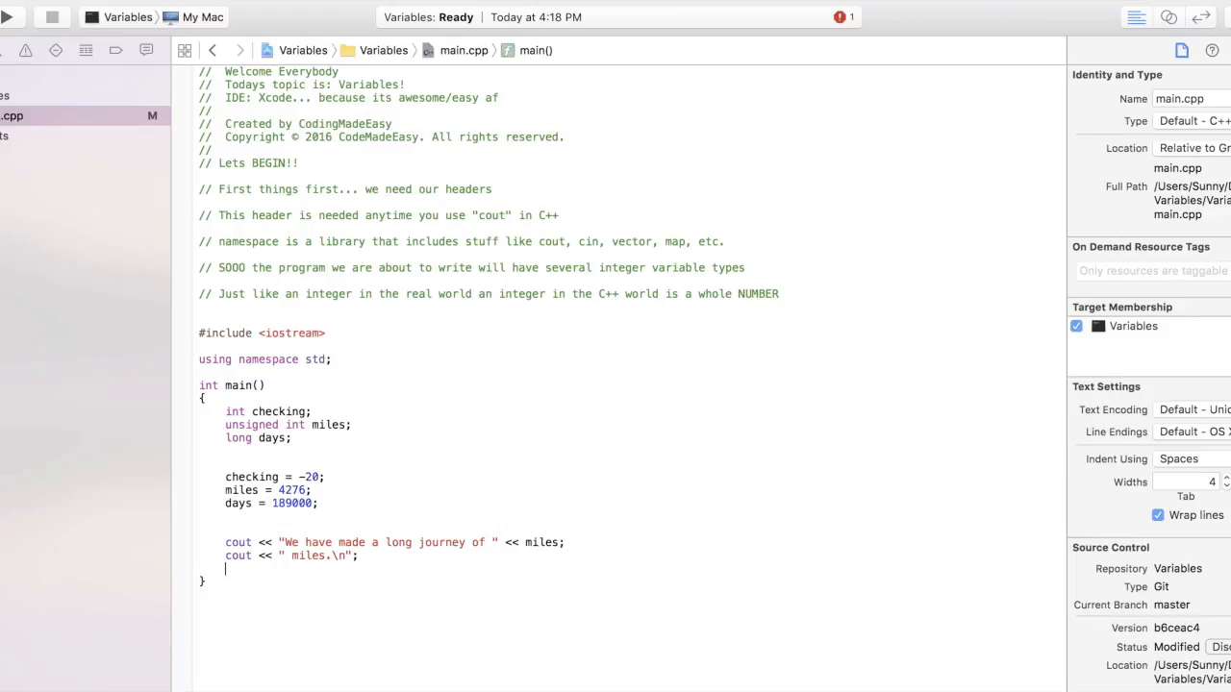
mouse_move(322, 568)
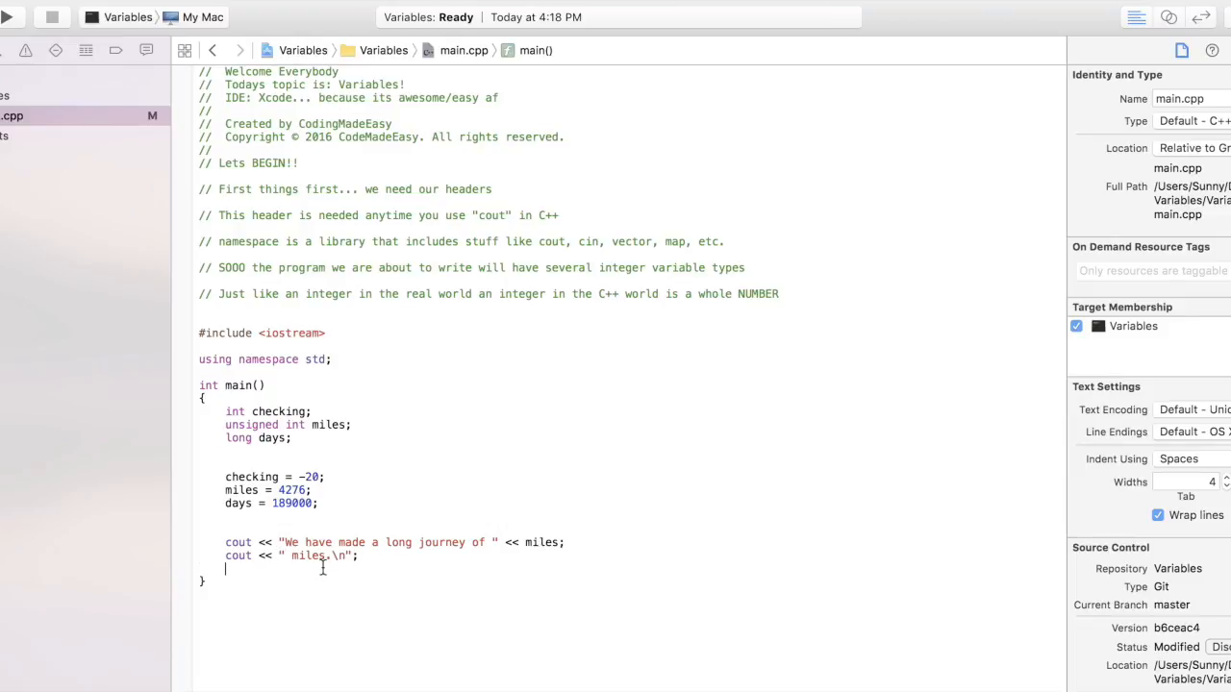
mouse_move(361, 569)
text(cout <<)
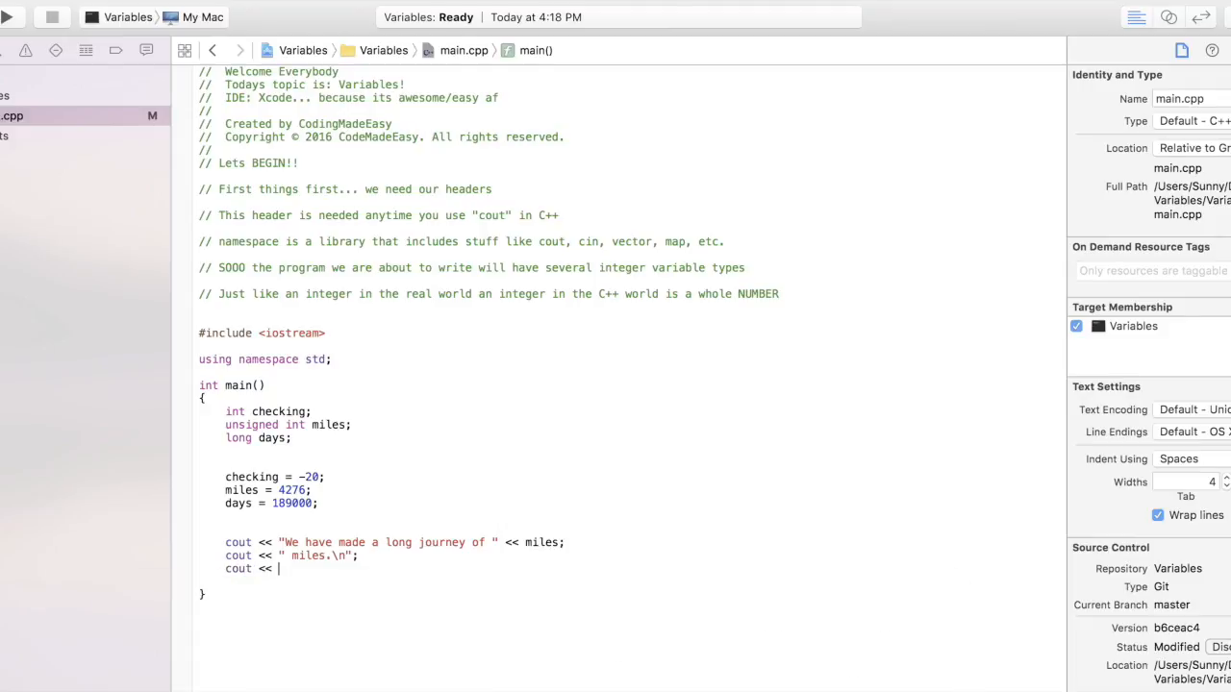
Step: Print "Our checking account balance" followed by the checking value with cout
text("Our)
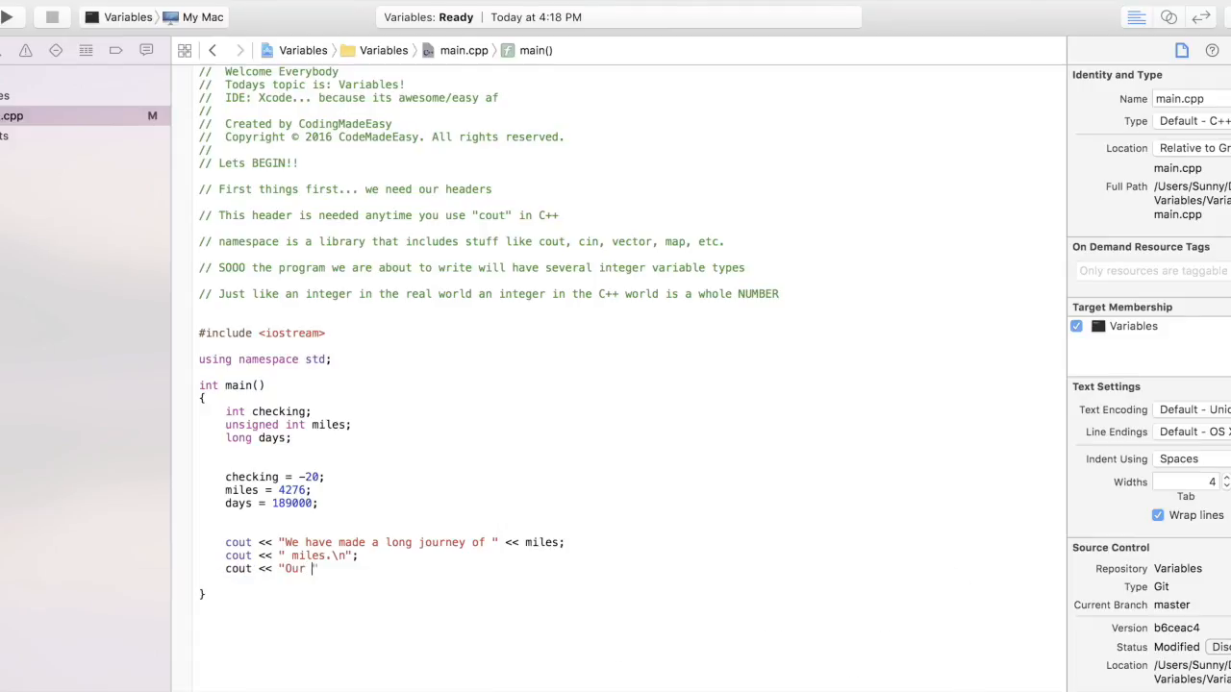
text(checking)
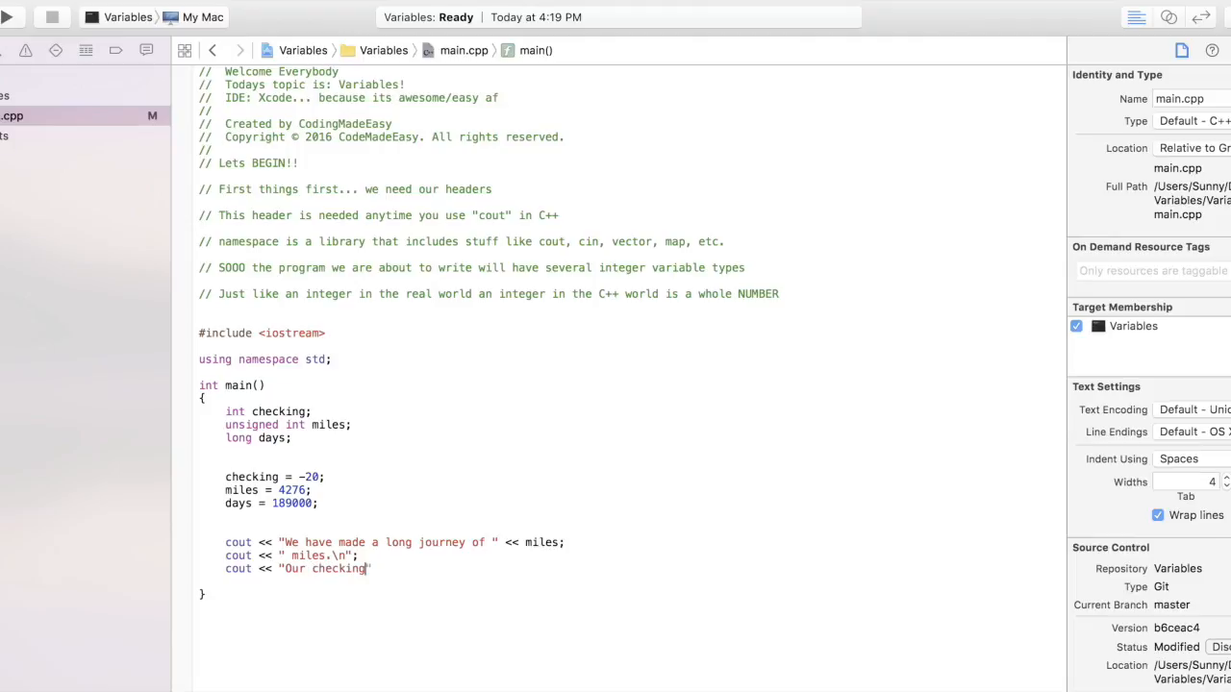
text(account ")
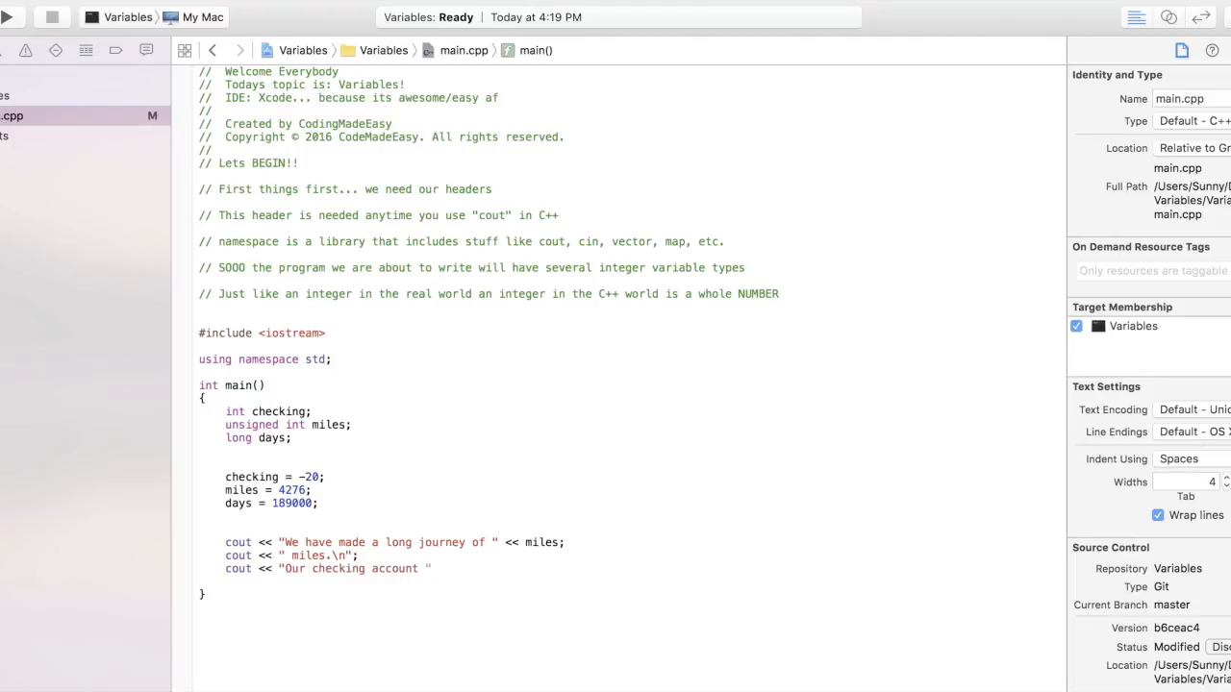
text(baland)
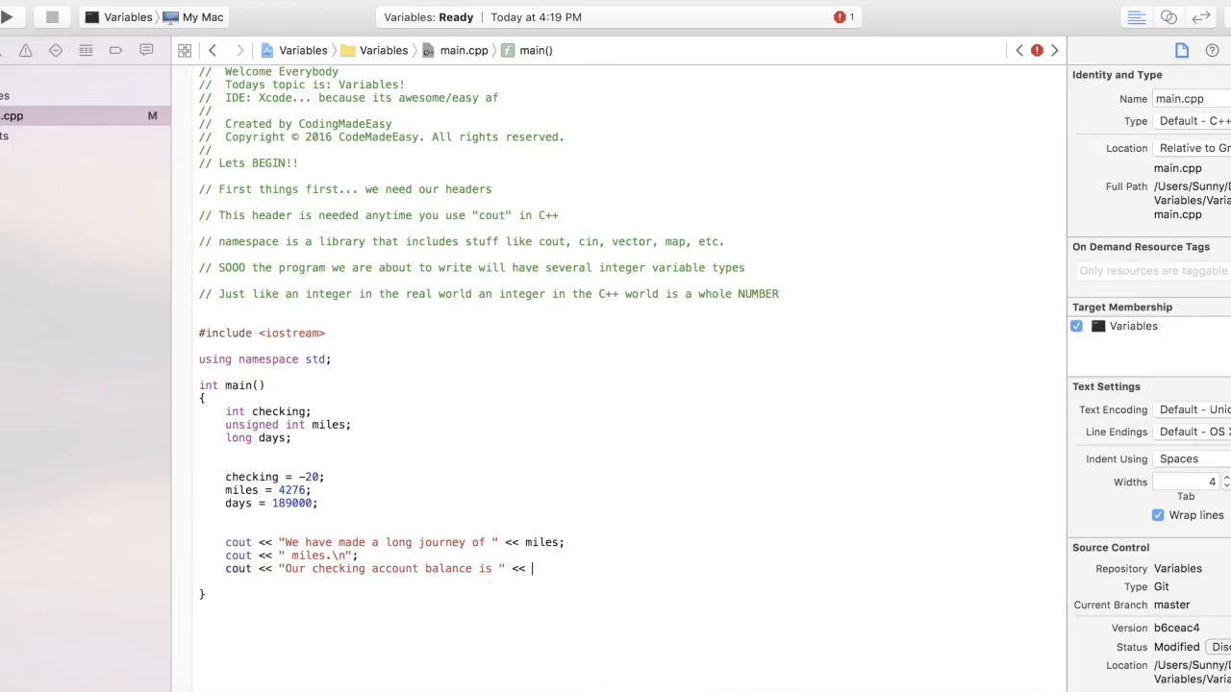
text(checking)
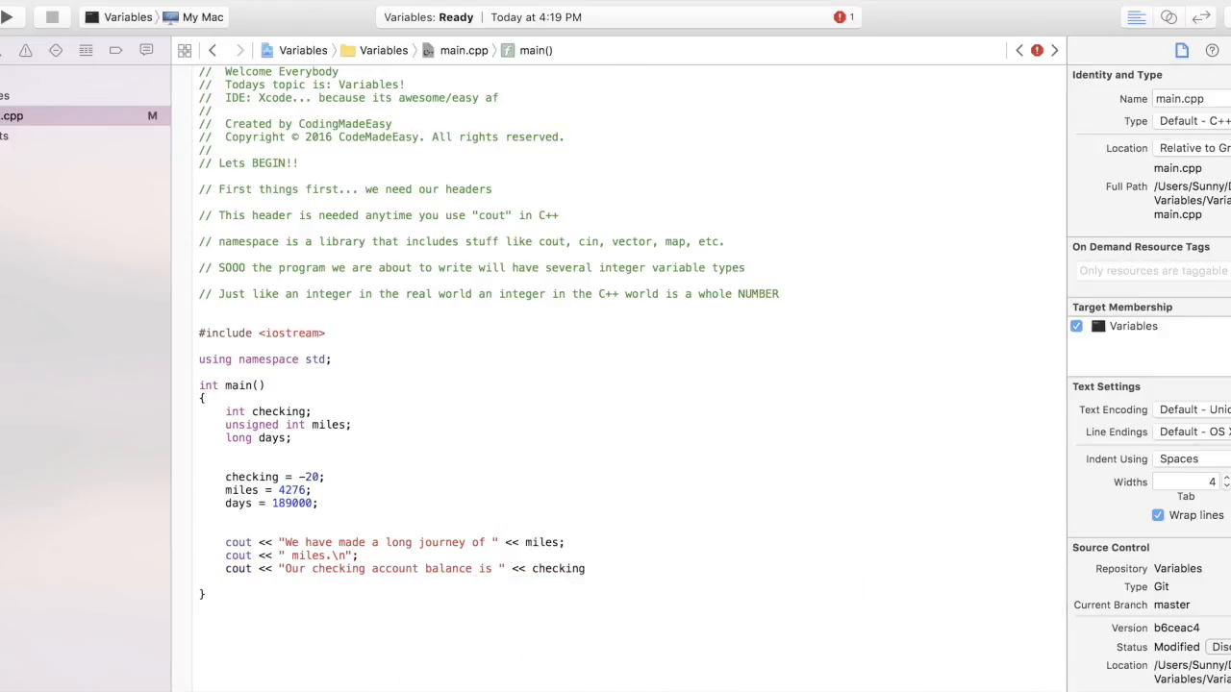
text(;)
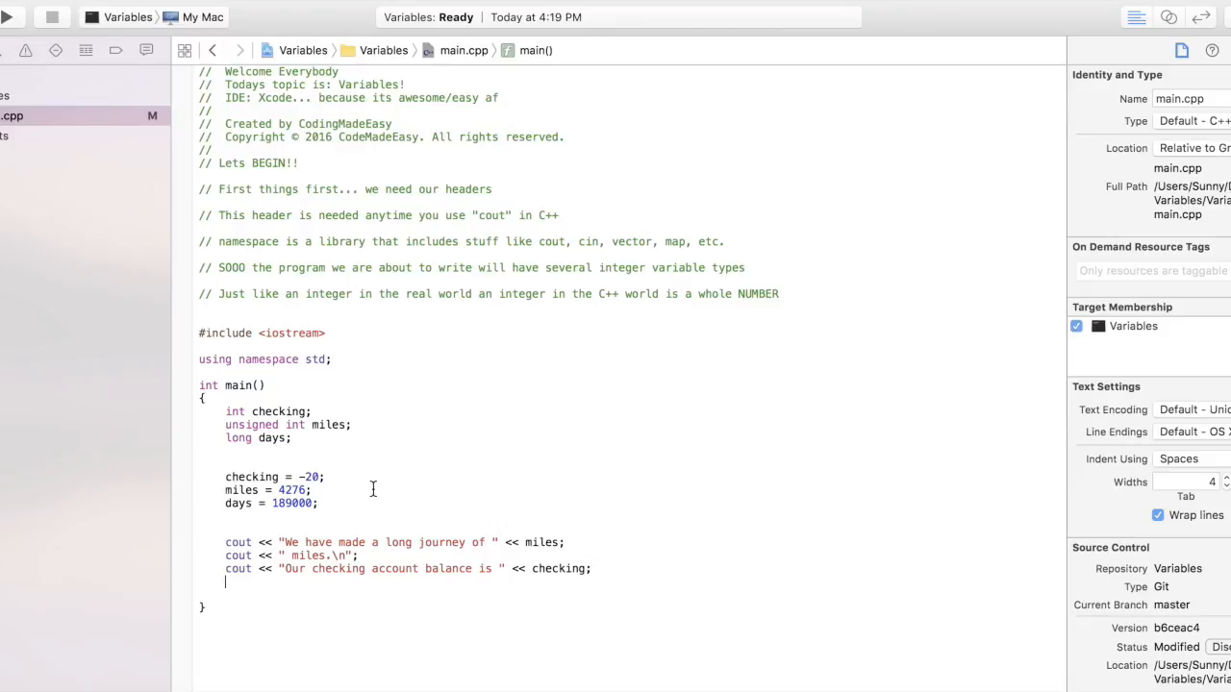
mouse_move(378, 495)
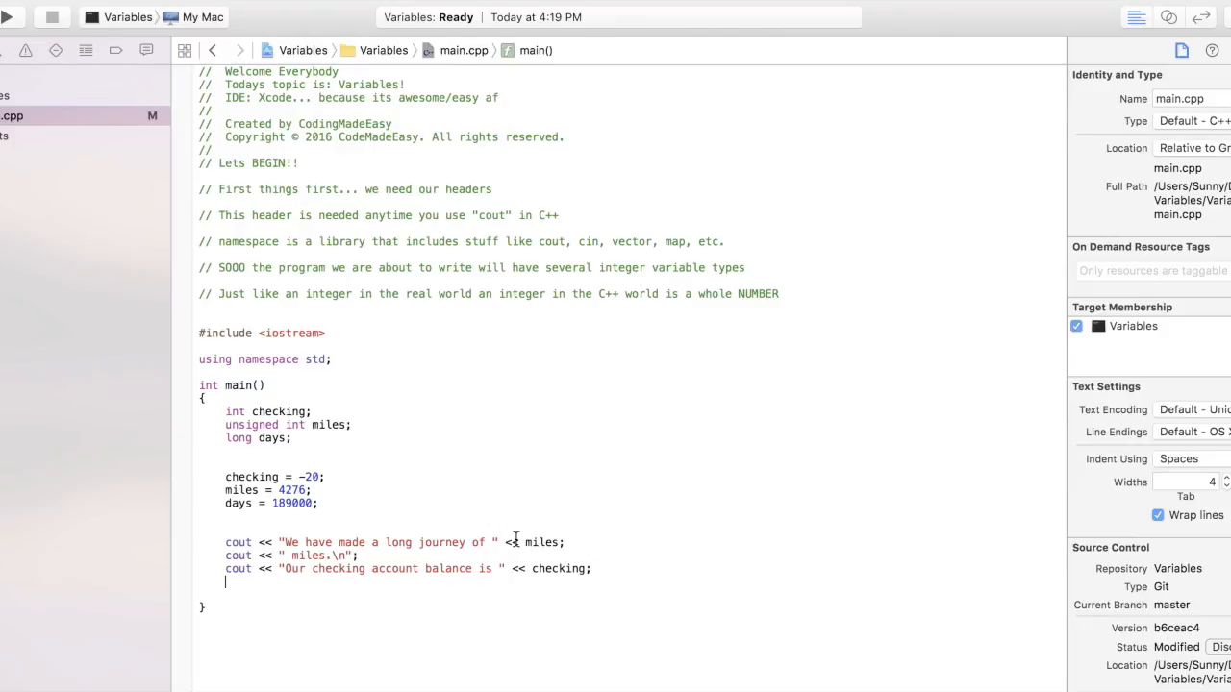
Step: Print "\nAbout " << days << " days ago Columbus " and begin the next cout line
text(cout << ")
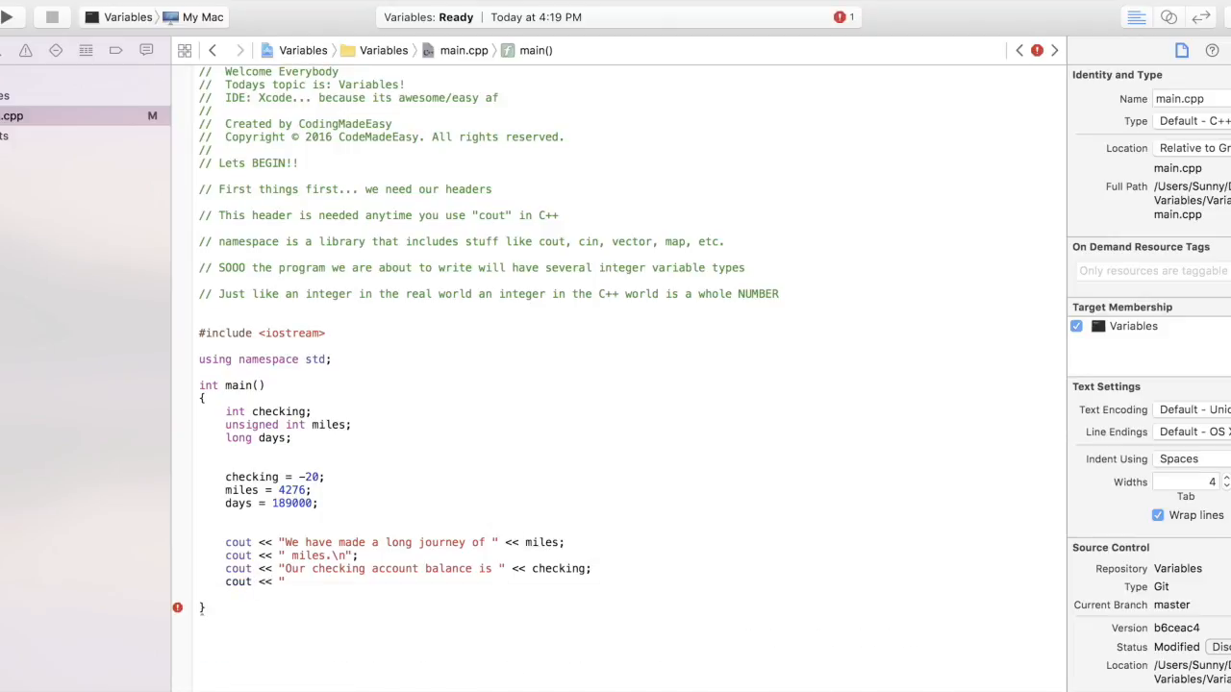
text(\")
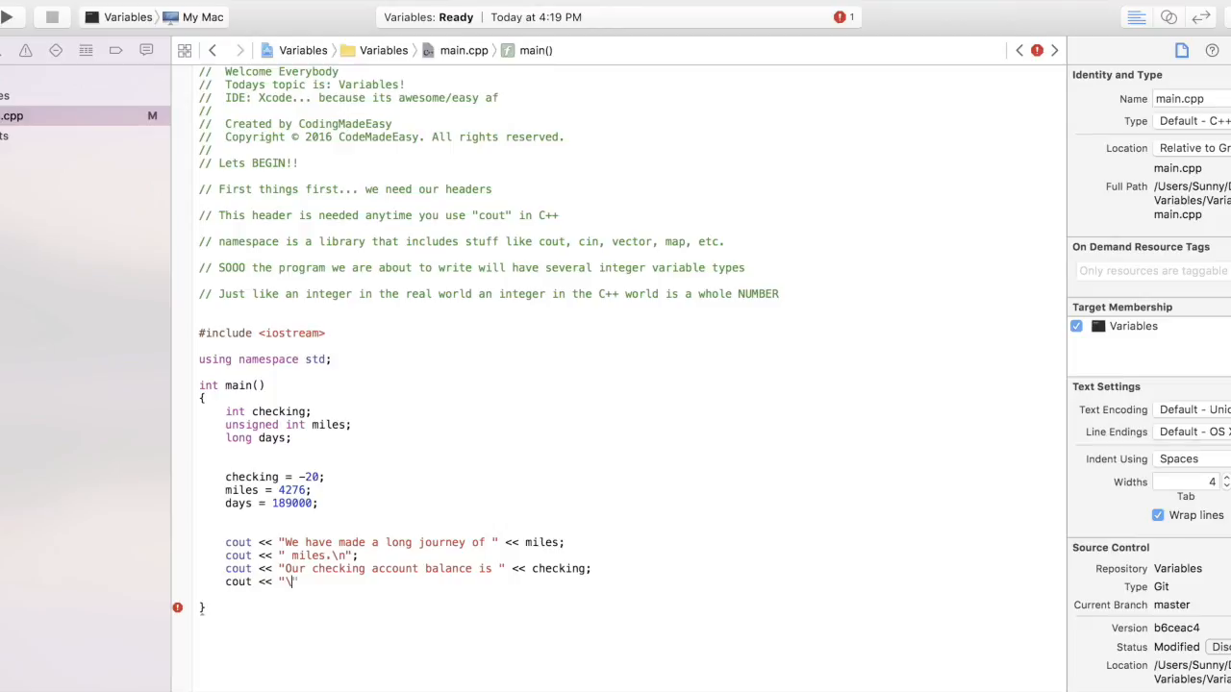
text(n)
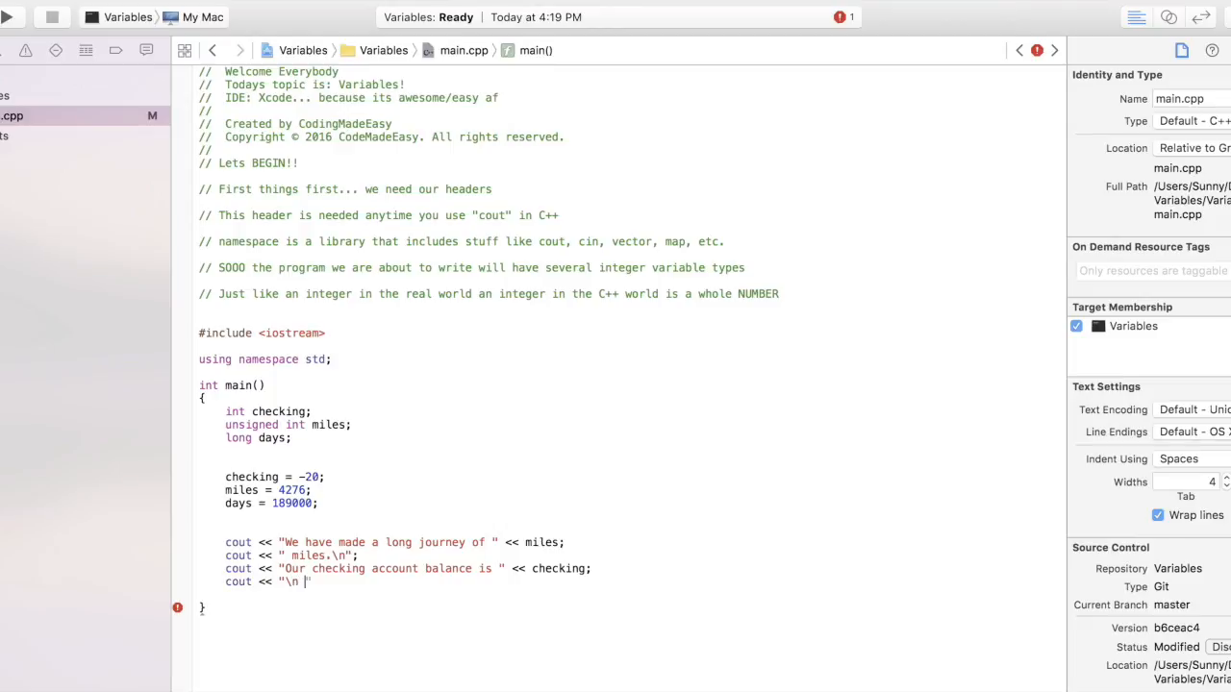
text(About)
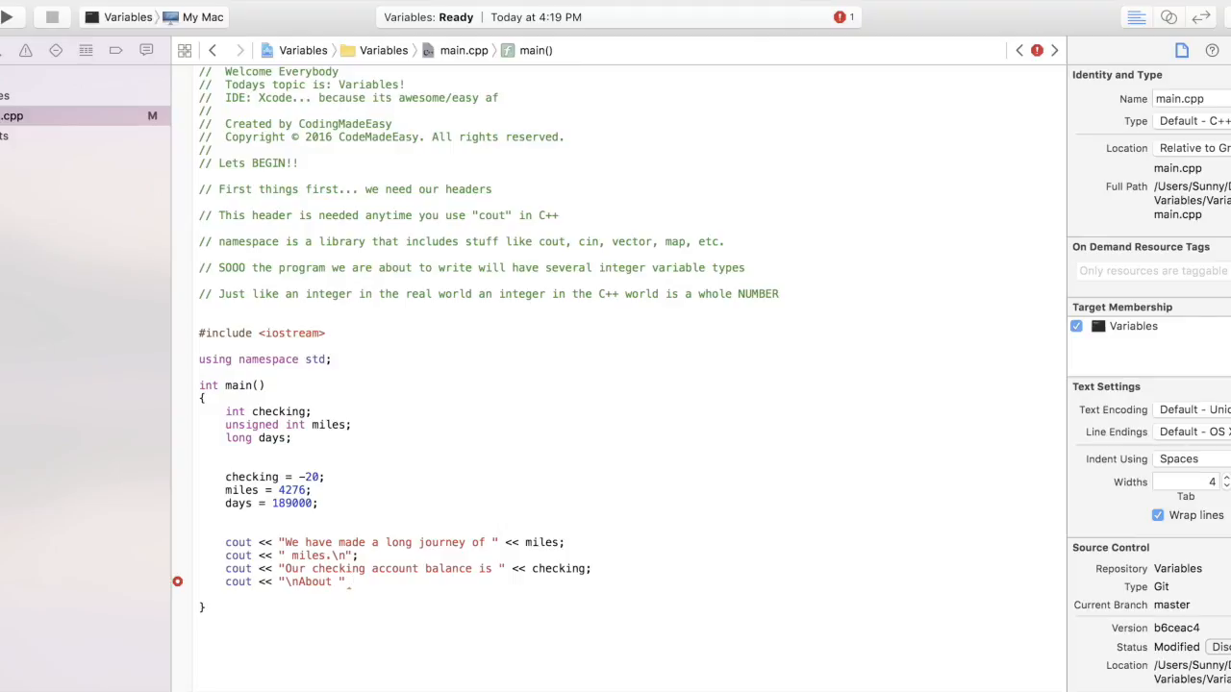
text(days << ")
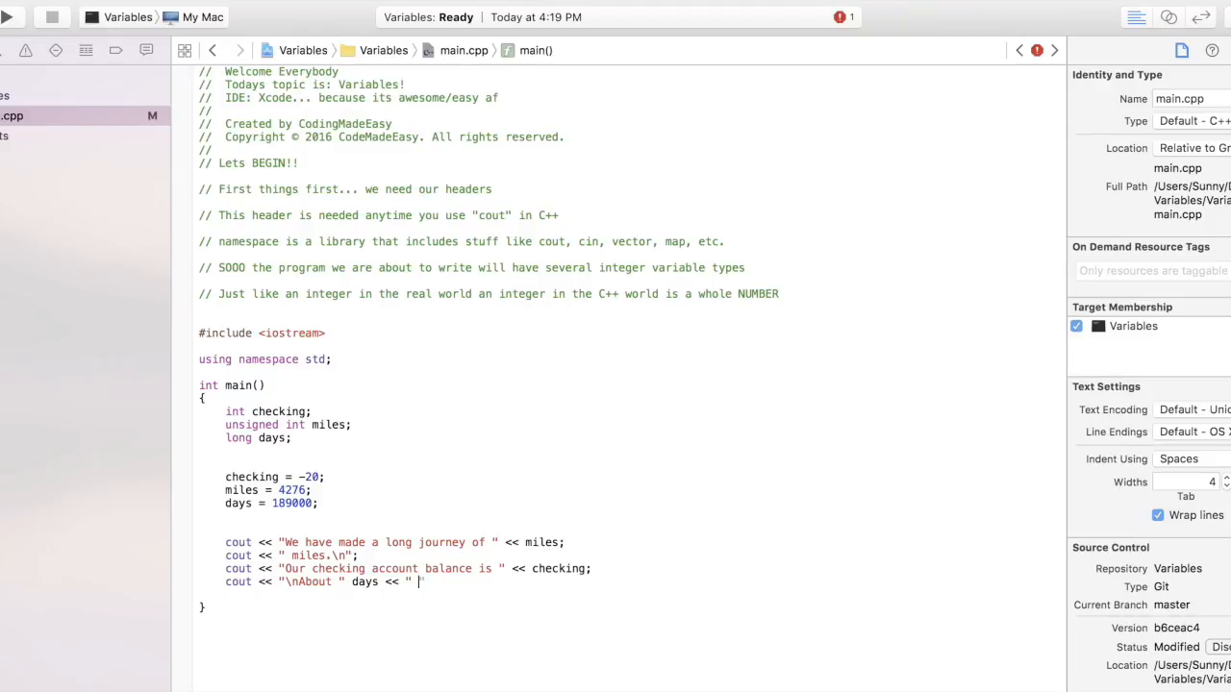
text(days ago ")
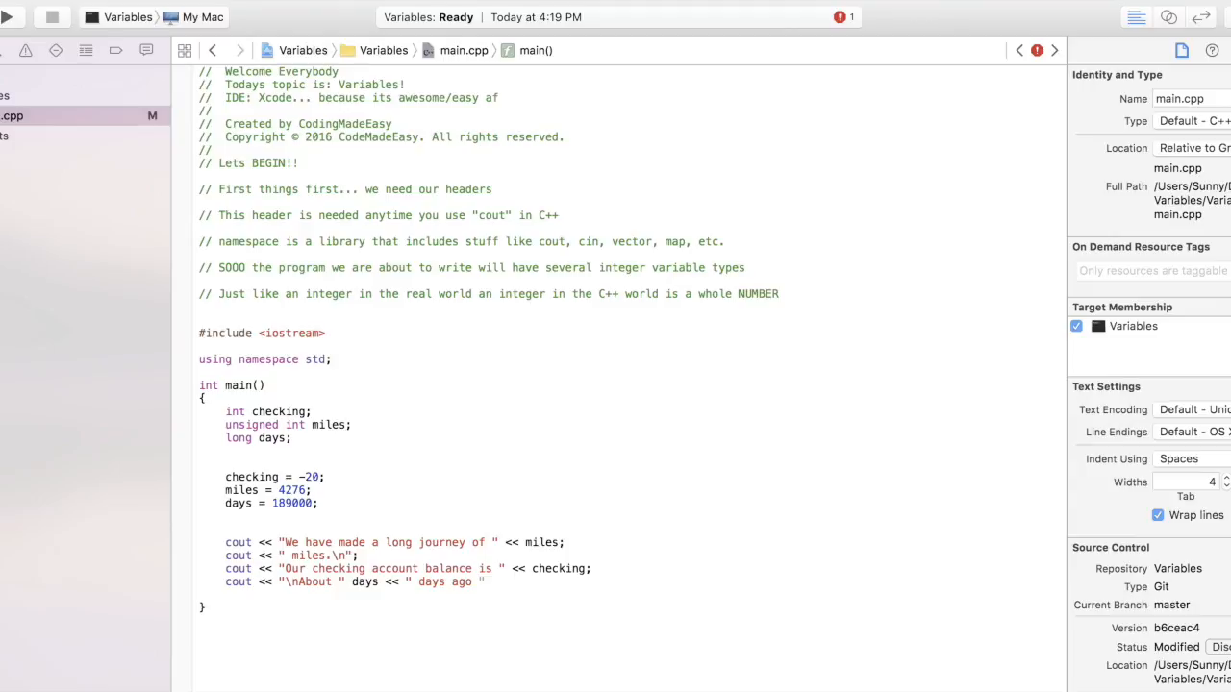
text(d)
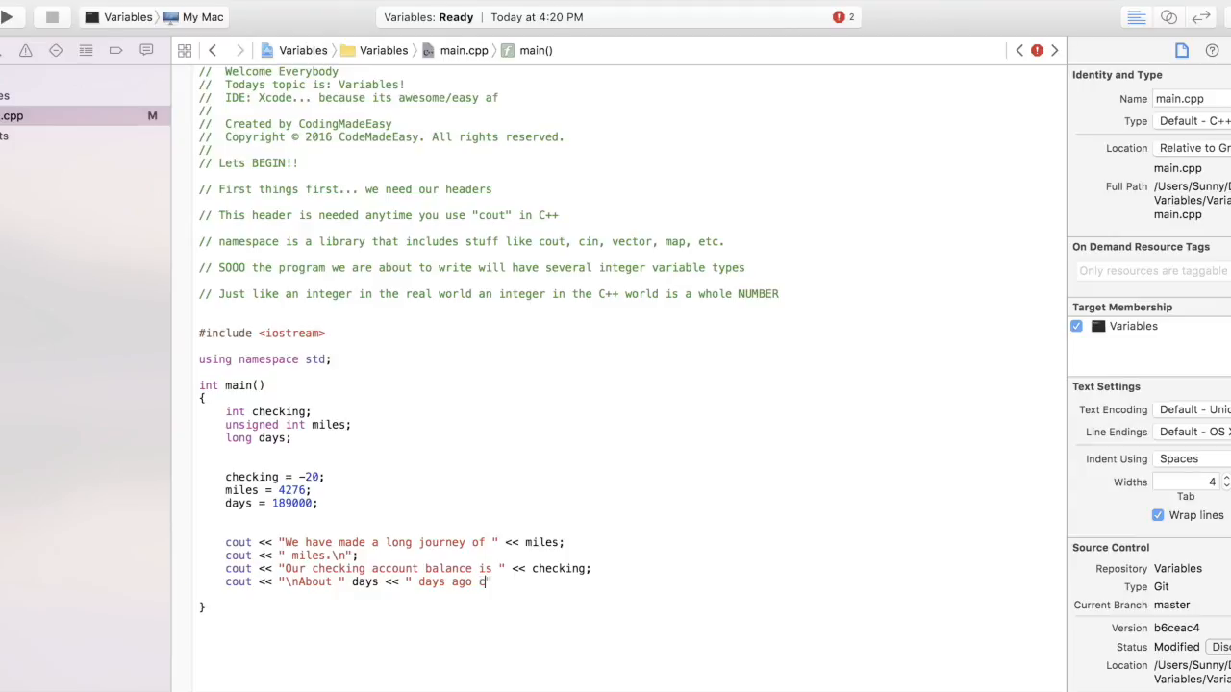
text(olum)
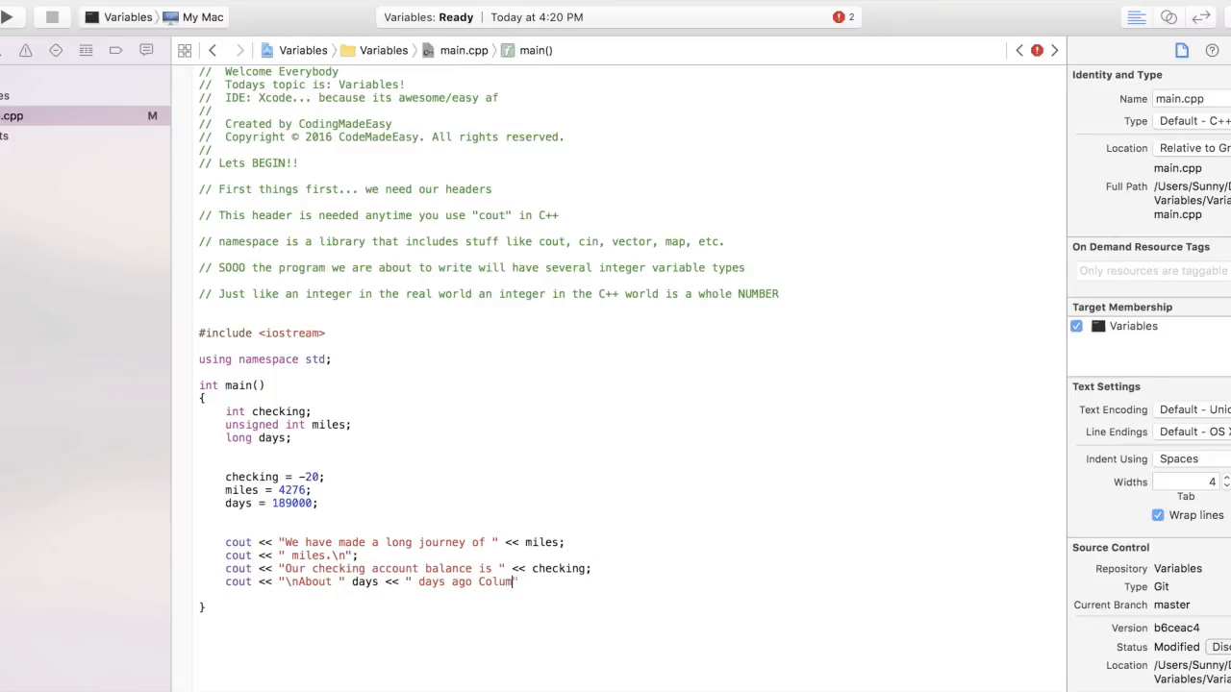
text(bus)
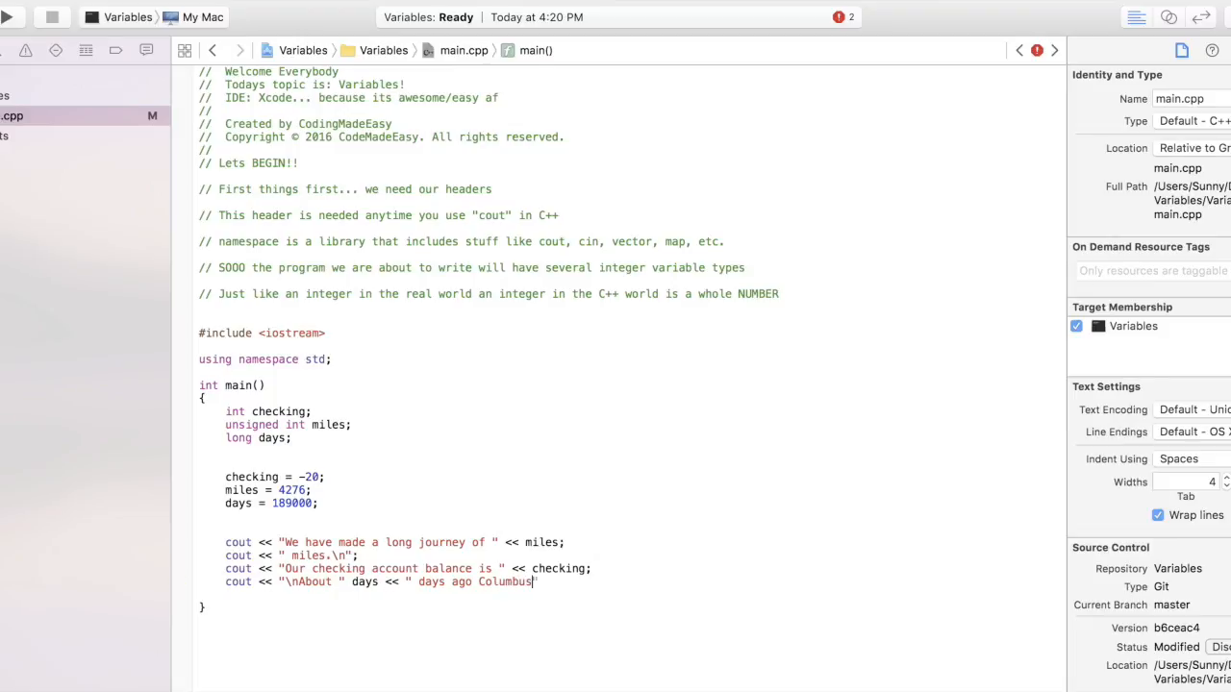
text(";)
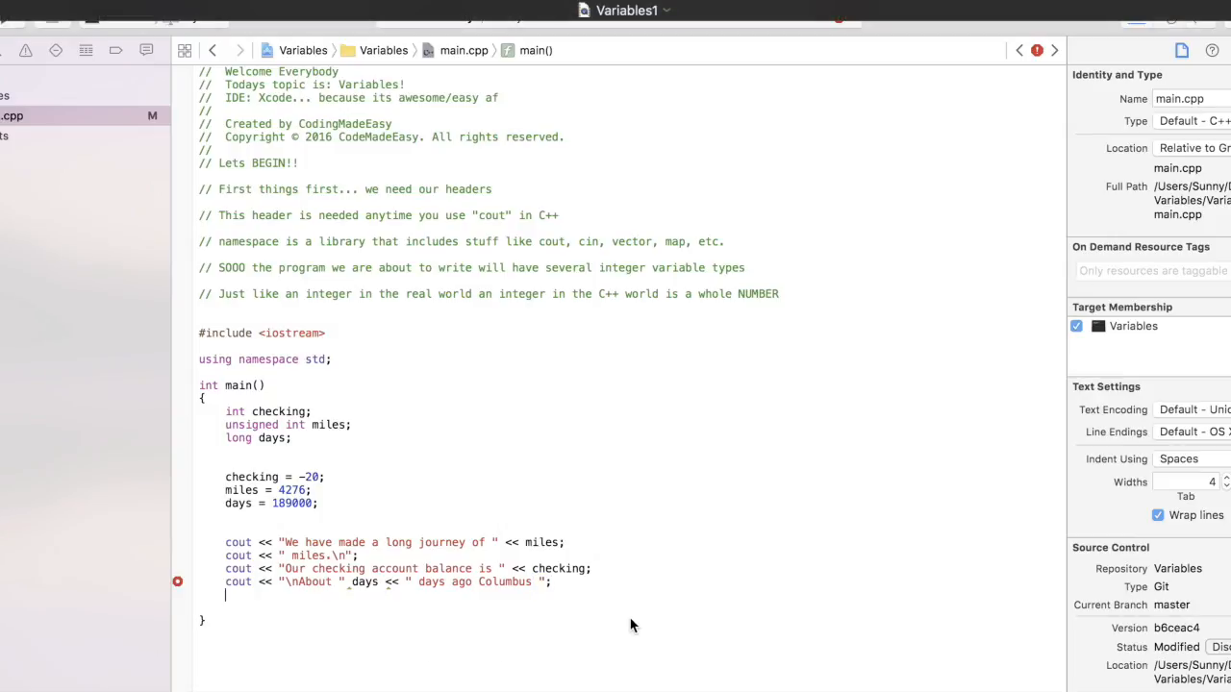
text(cout)
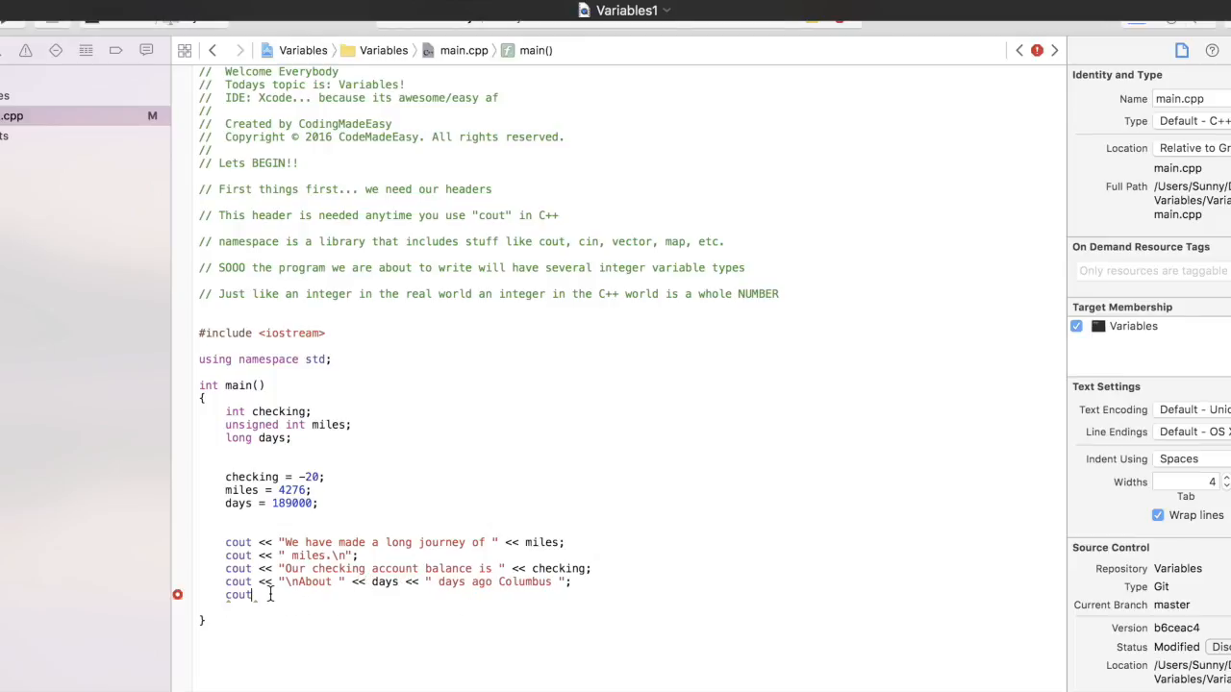
Step: Print "stood on this spot.\n" and end main with return 0;
text(<< "stood on this spot")
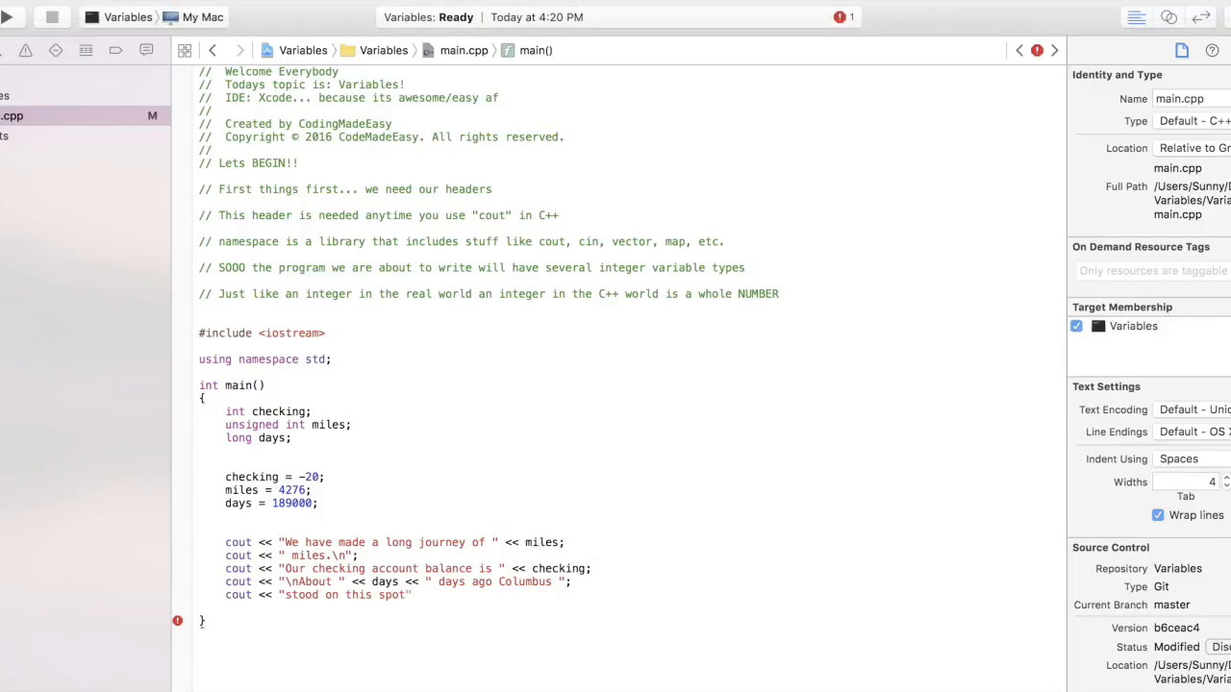
text(\n)
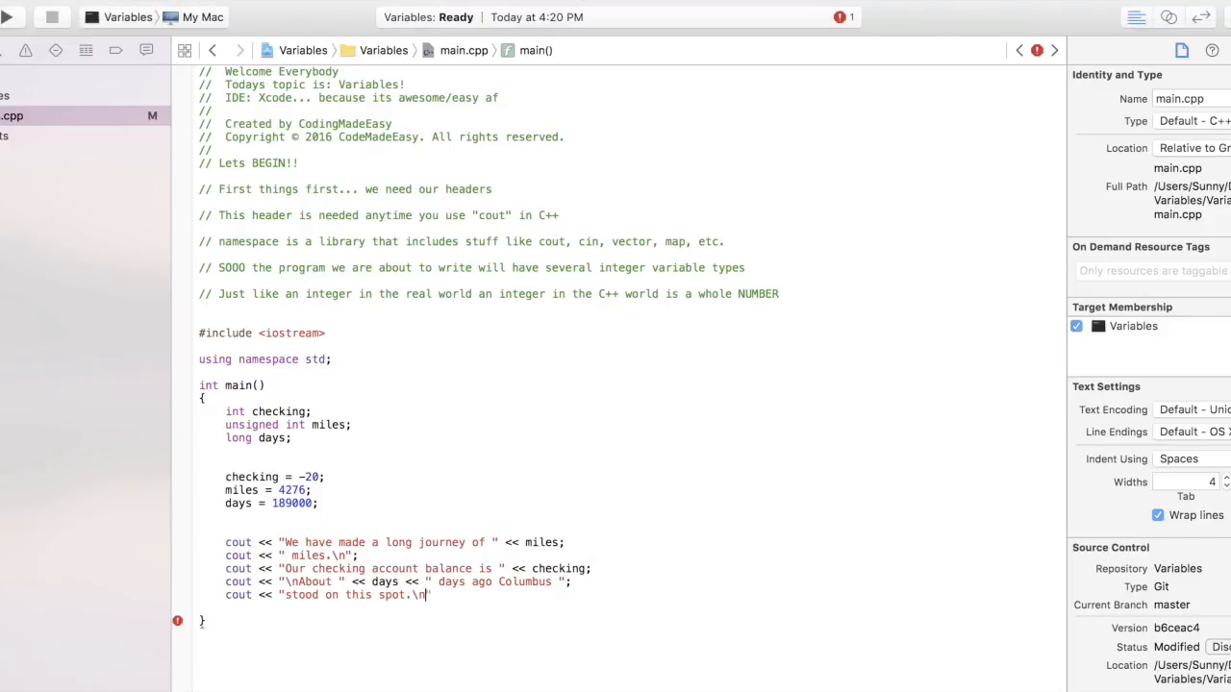
text(";)
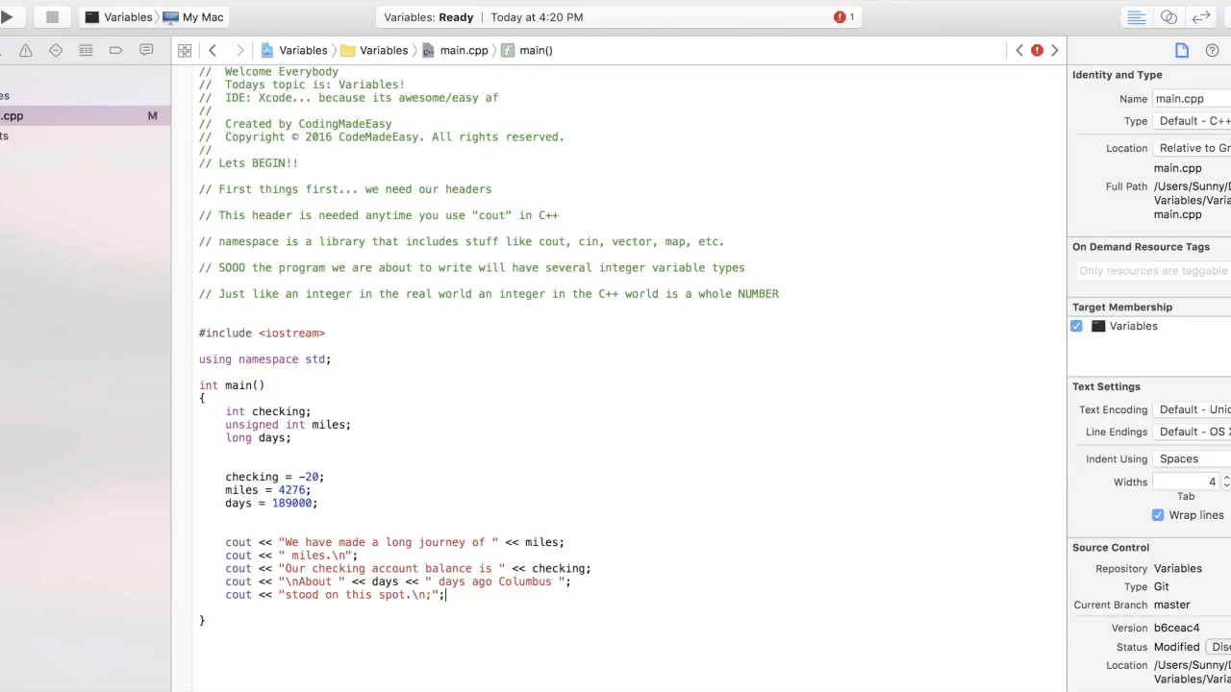
text(return 0)
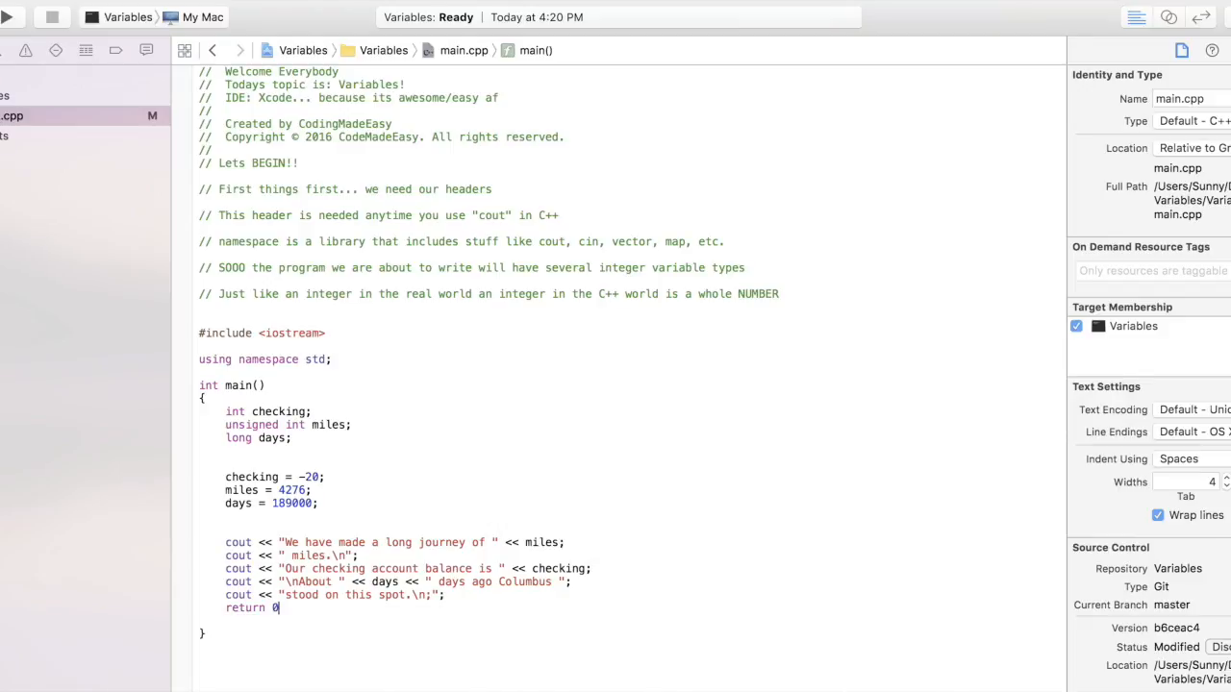
text(;)
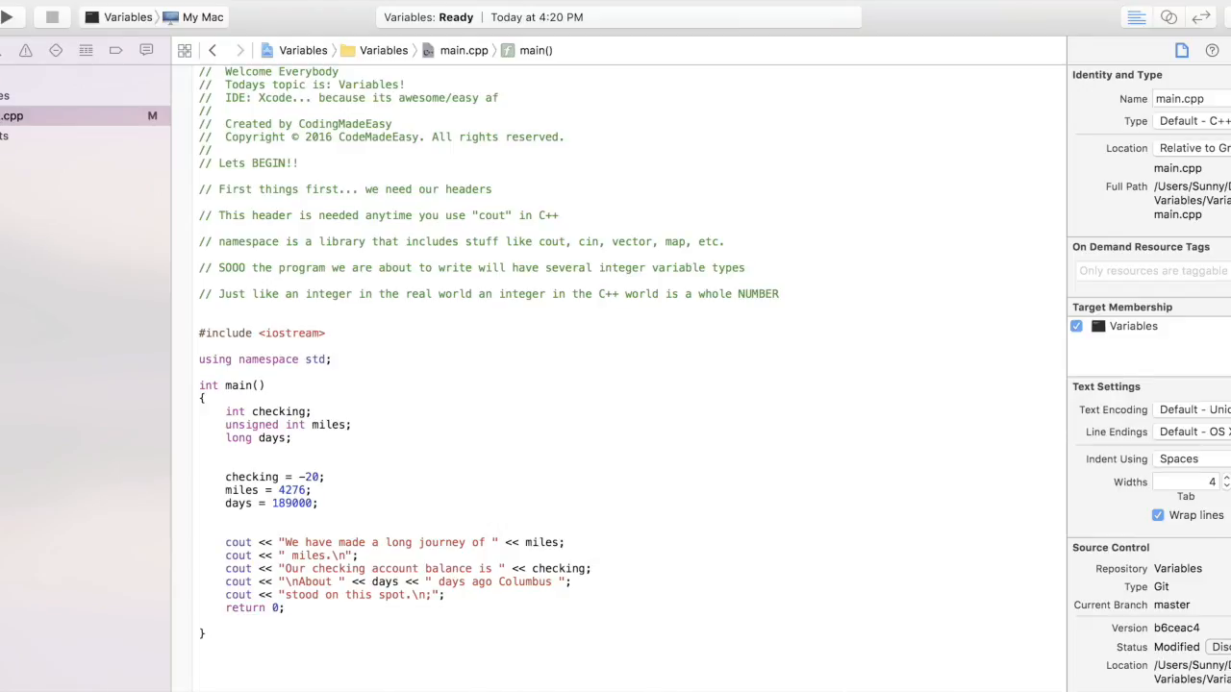
Step: Place the caret below main's closing brace before building and running the program
click(662, 591)
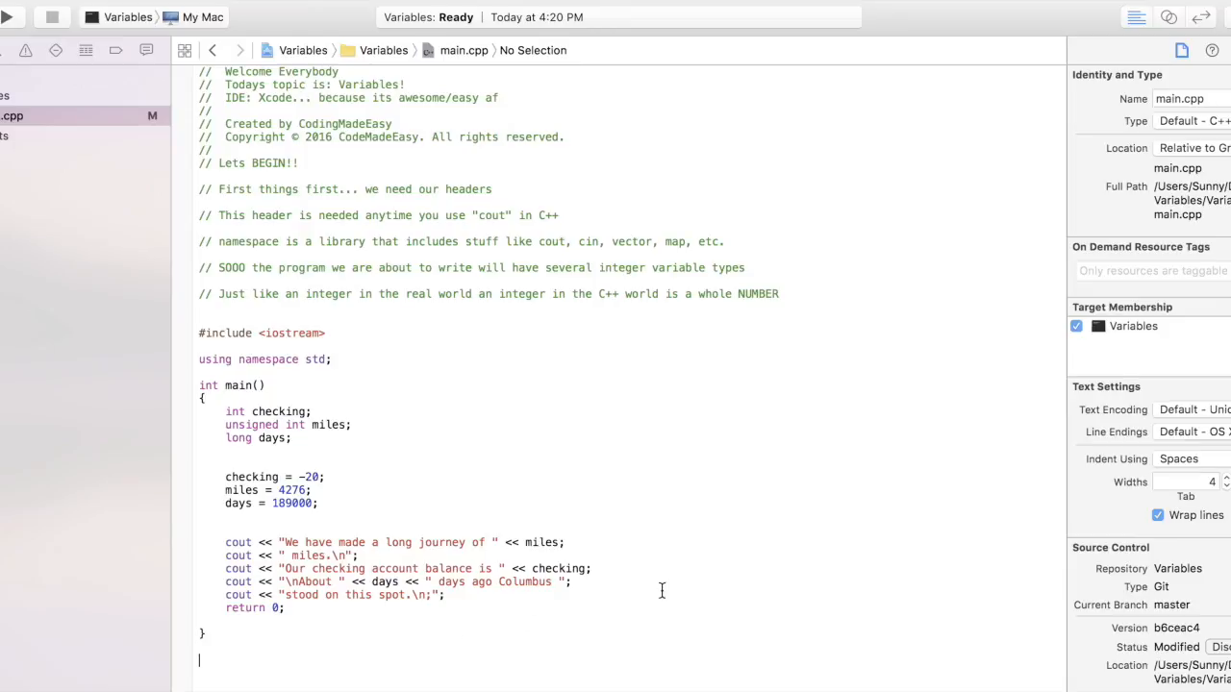
mouse_move(281, 536)
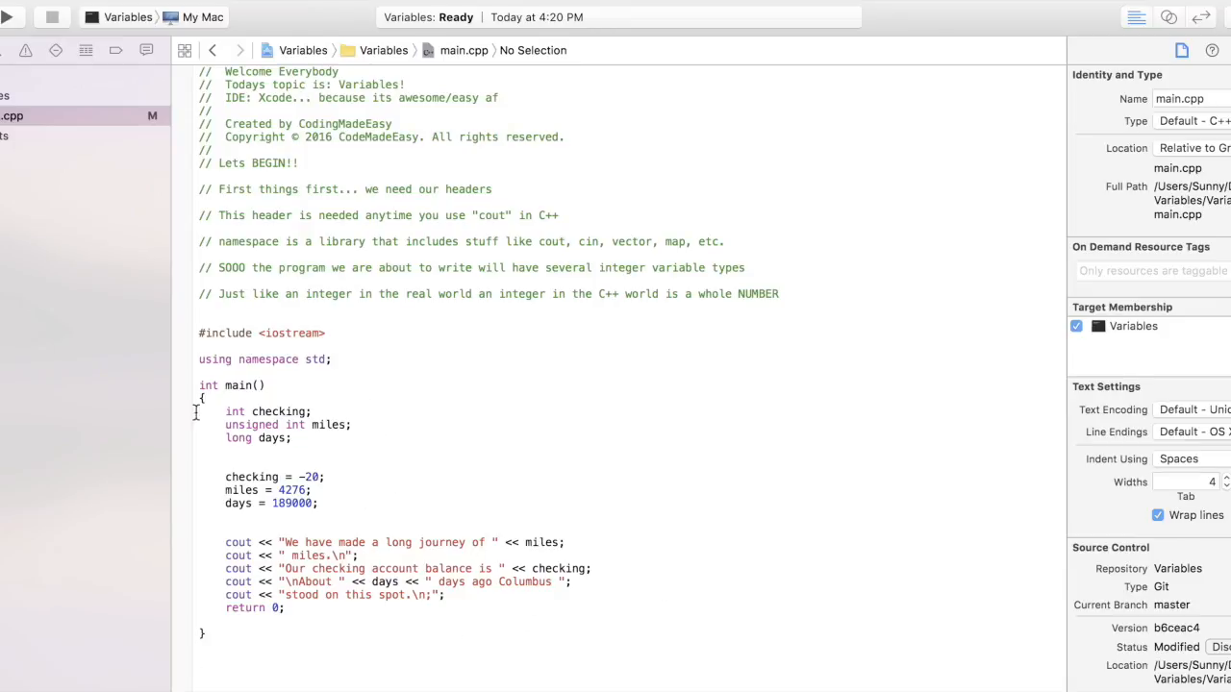
mouse_move(279, 466)
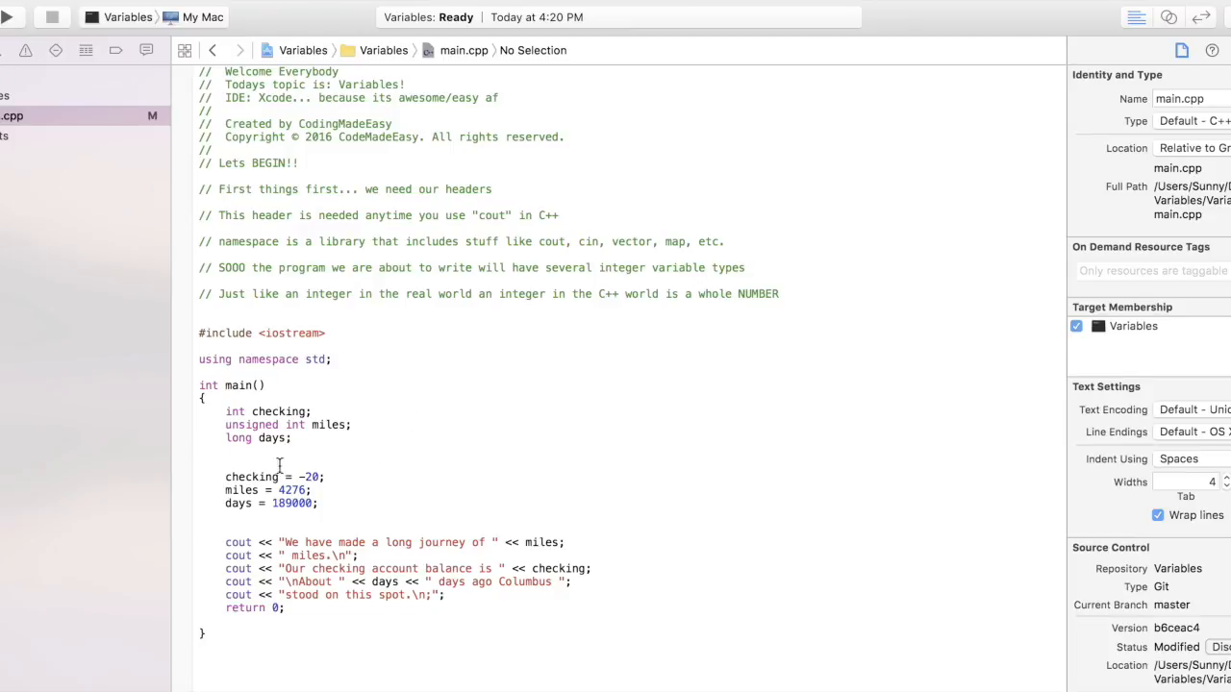
mouse_move(363, 555)
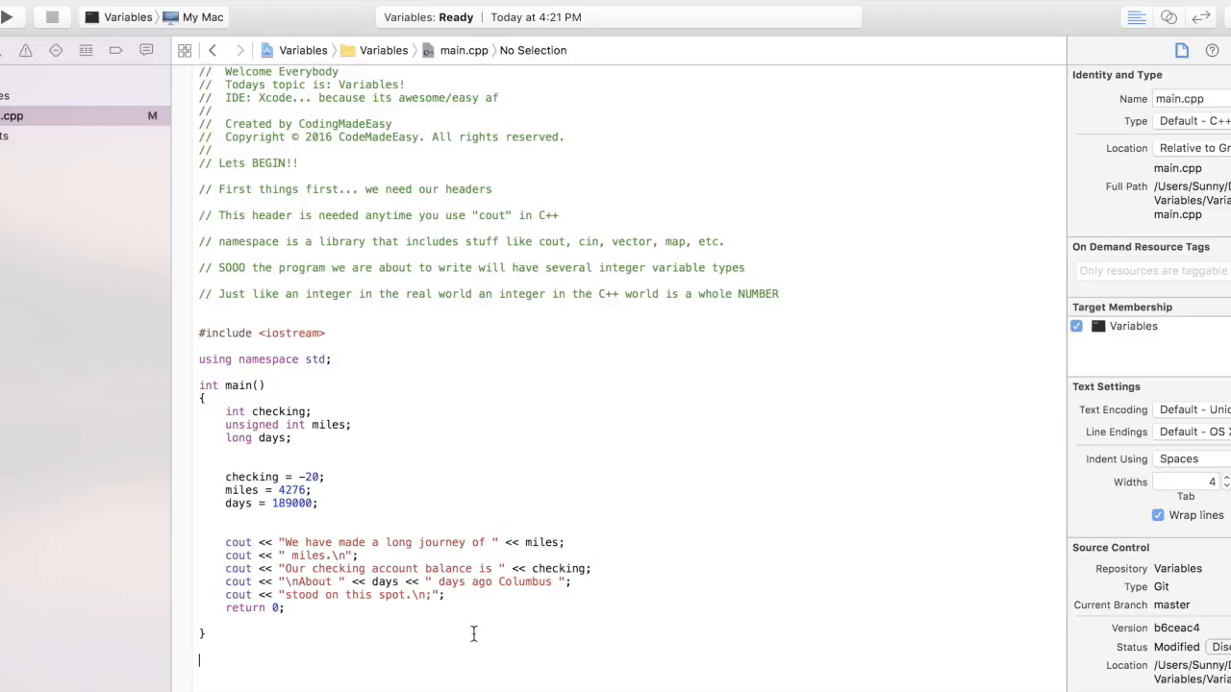
mouse_move(11, 24)
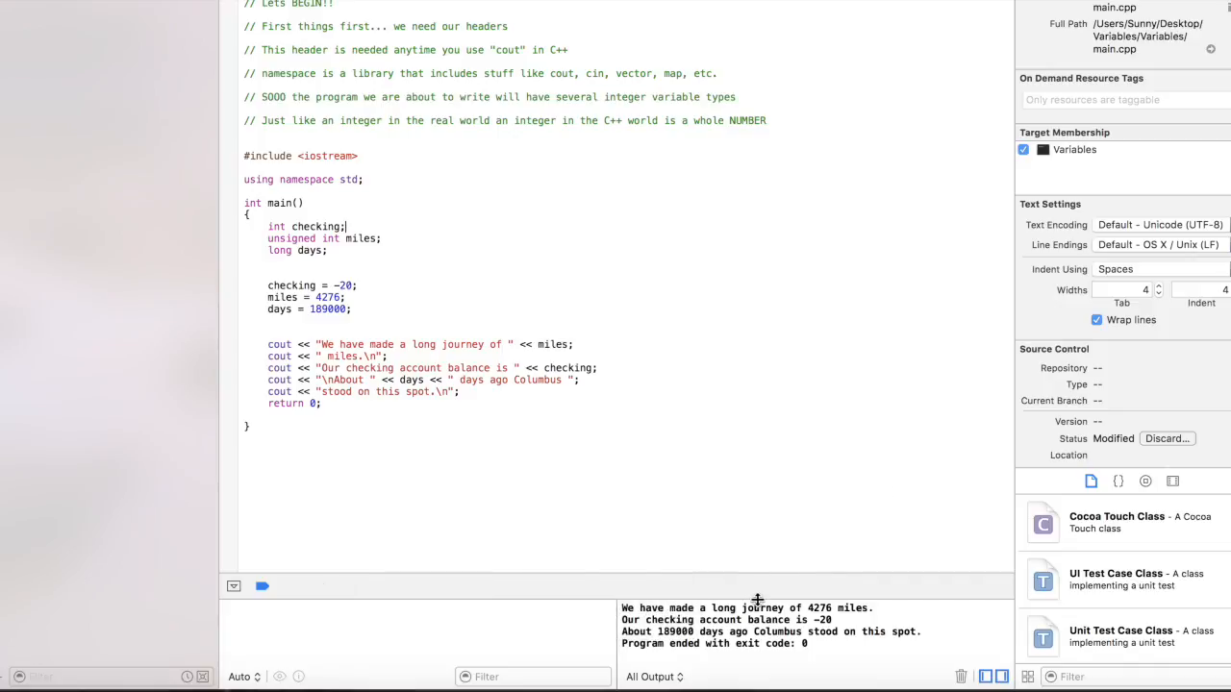
Step: Enlarge the console so all four output lines show: 4276 miles, -20 balance, Columbus line, exit code 0
drag(752, 586, 753, 368)
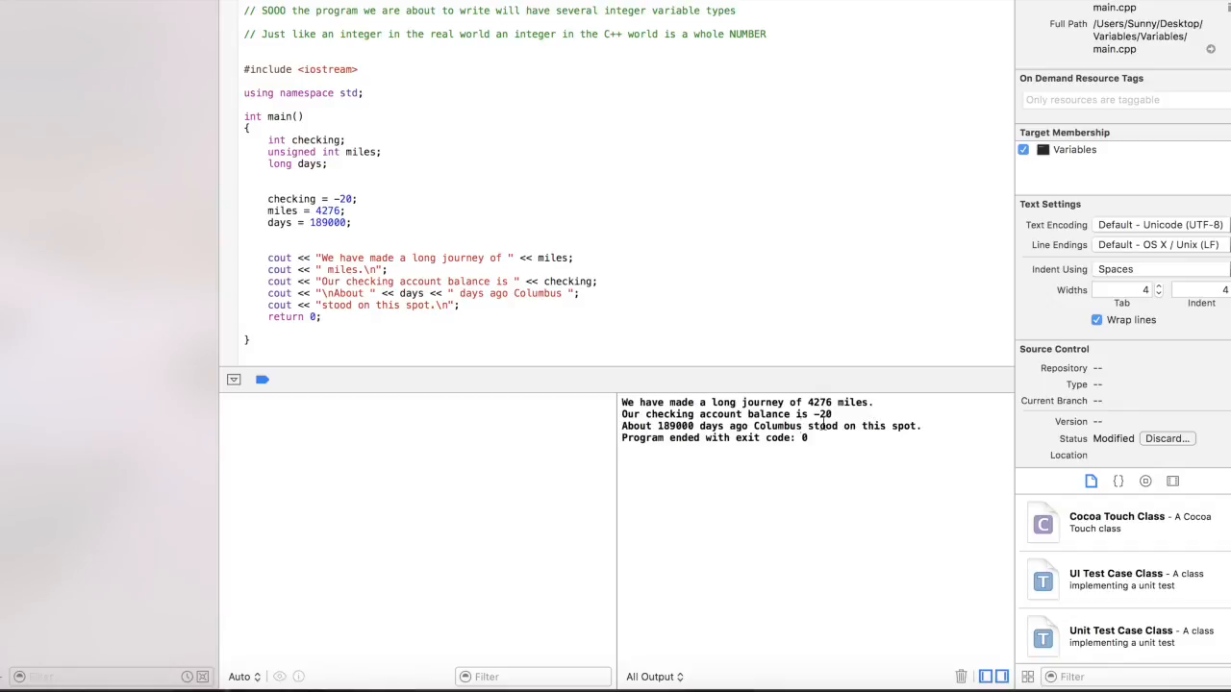
mouse_move(696, 437)
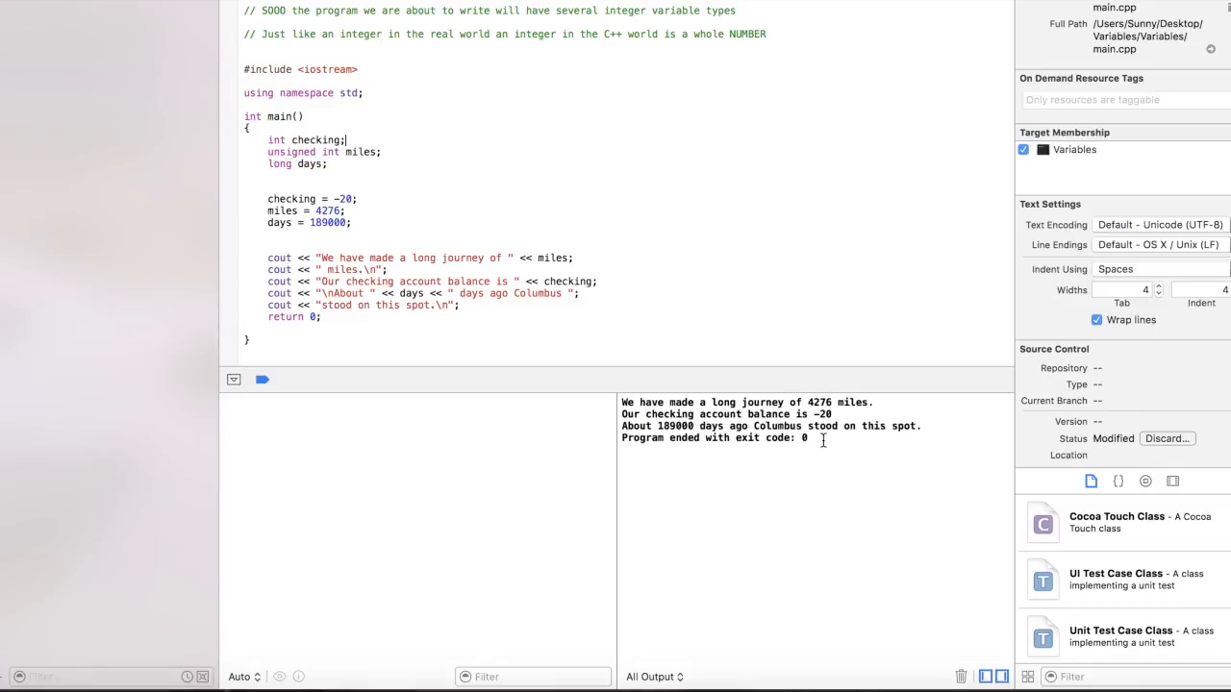
mouse_move(471, 470)
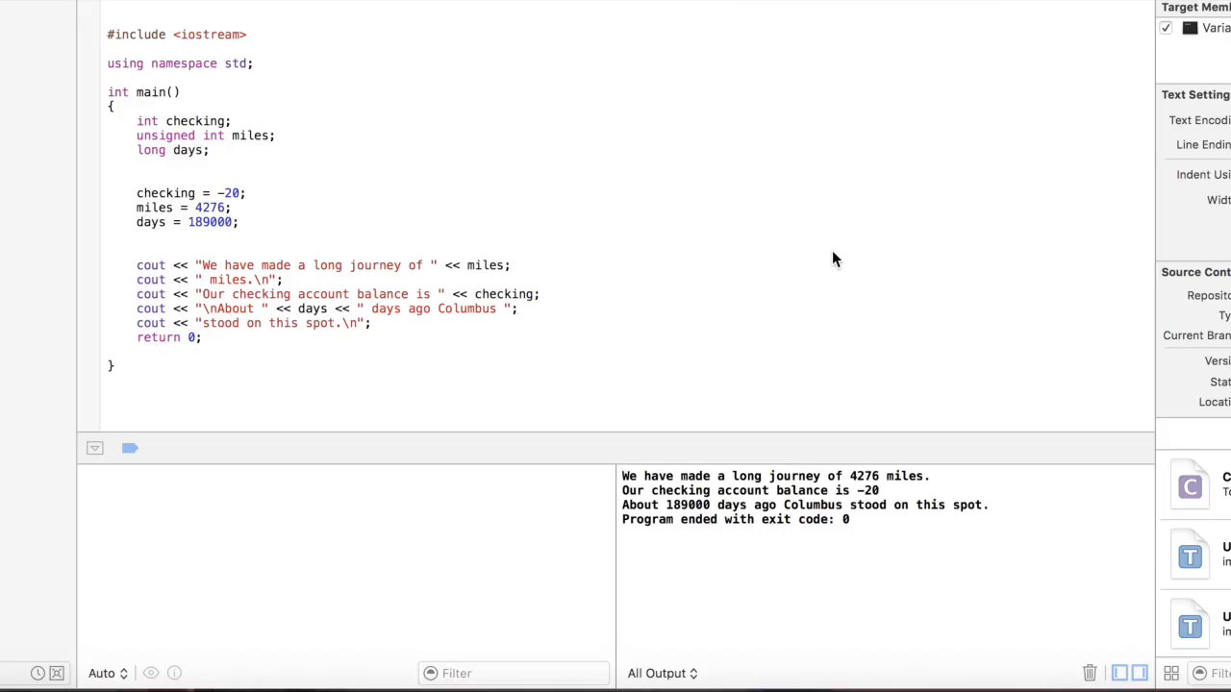
mouse_move(293, 40)
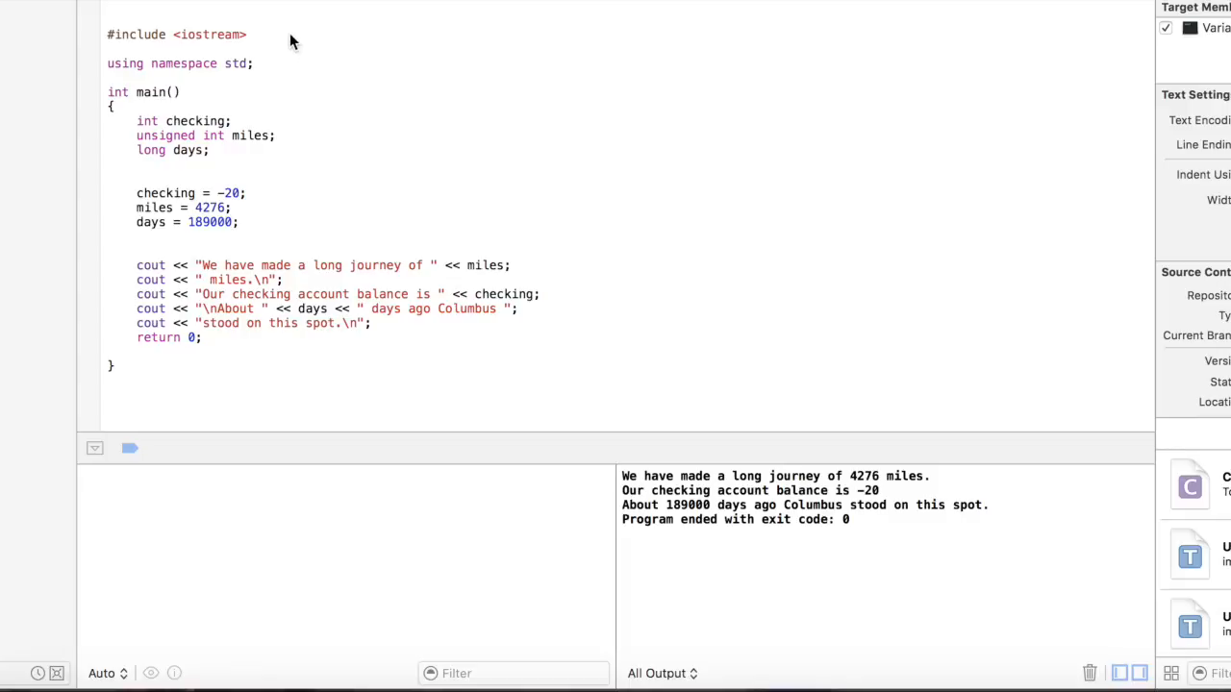
mouse_move(384, 157)
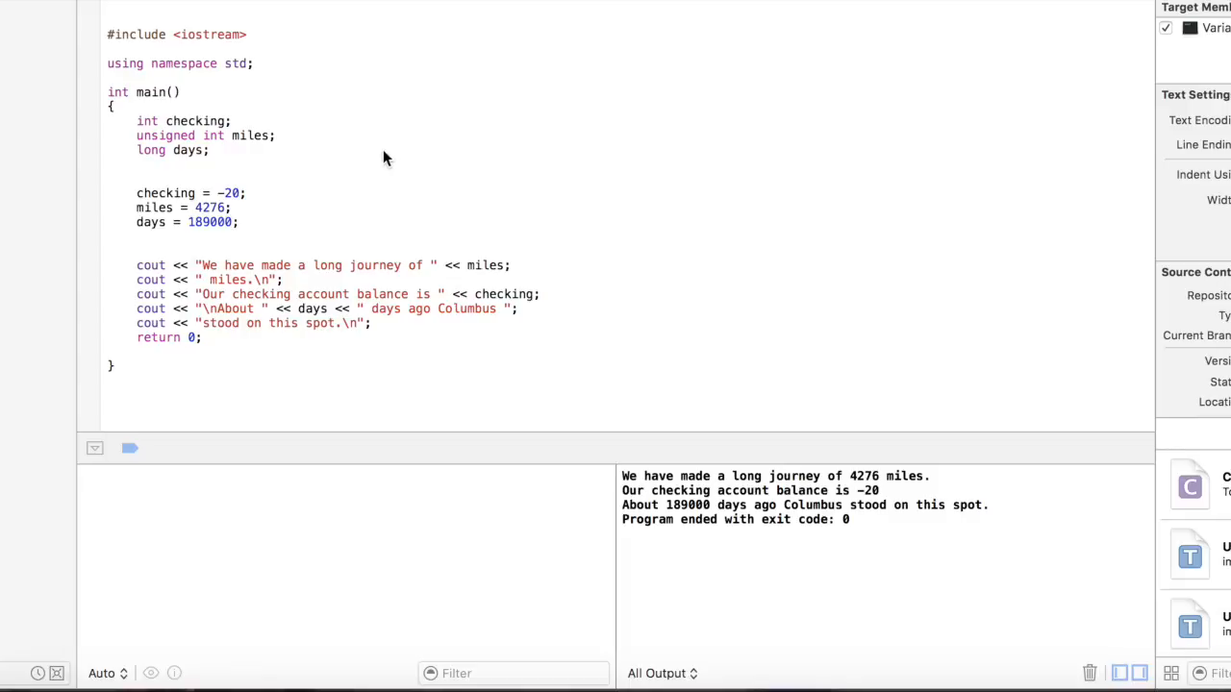
mouse_move(191, 171)
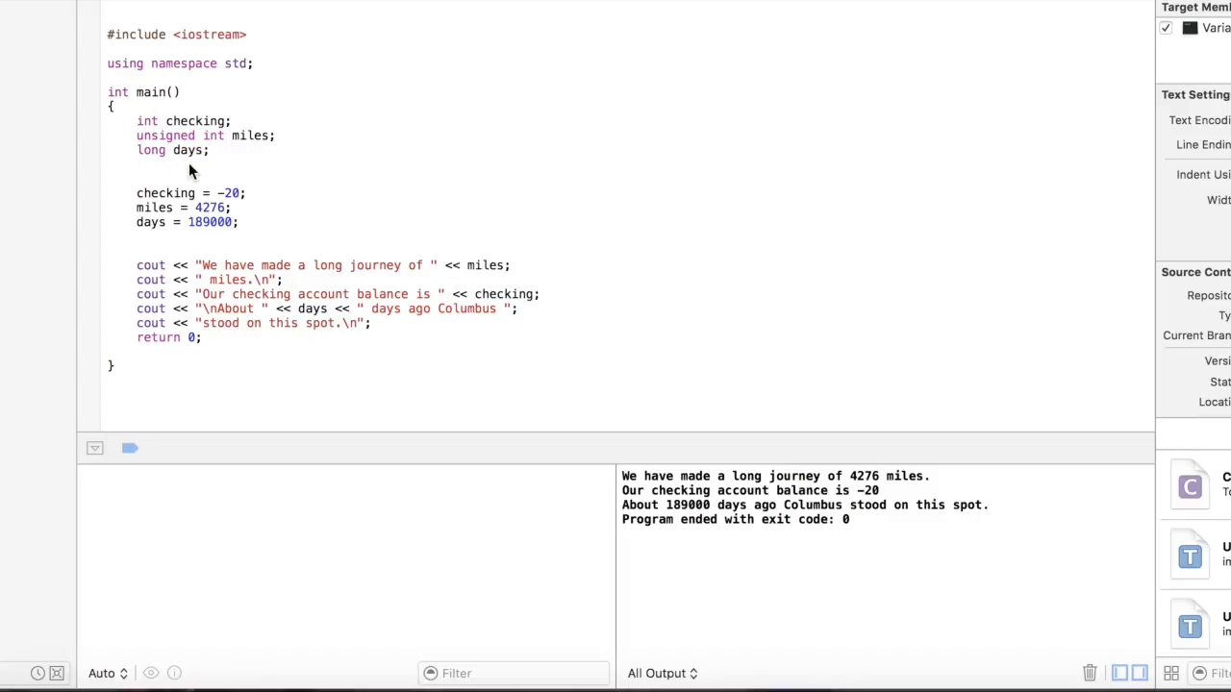
mouse_move(337, 217)
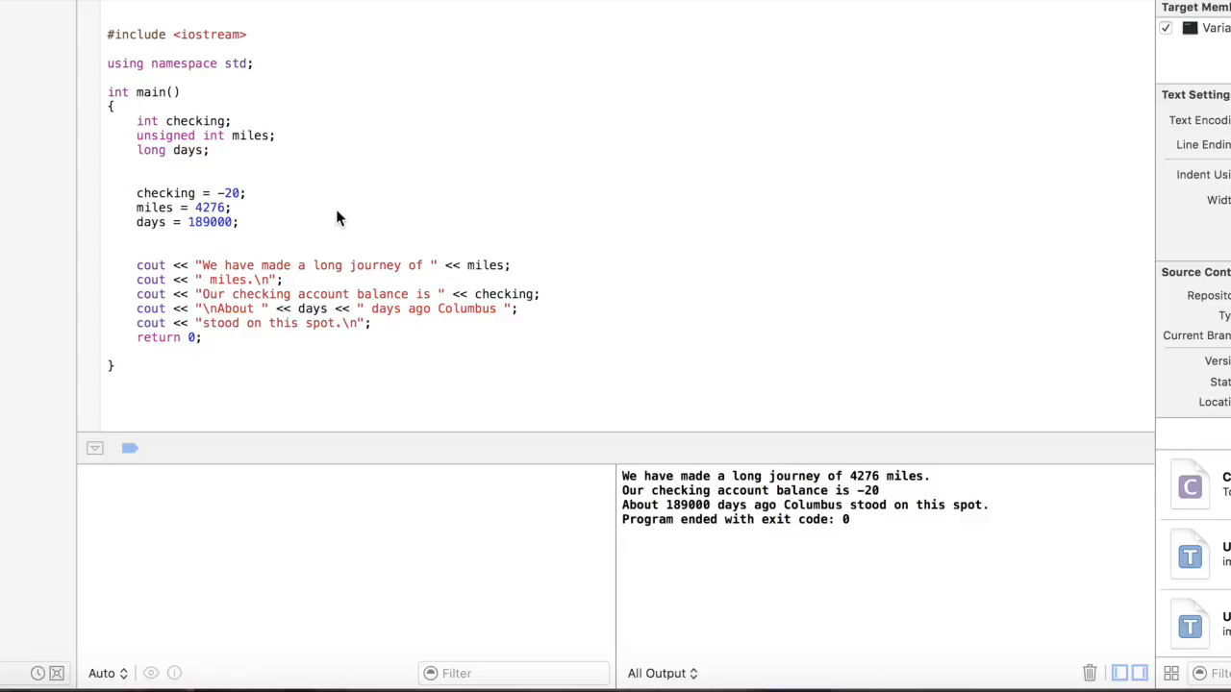
mouse_move(178, 187)
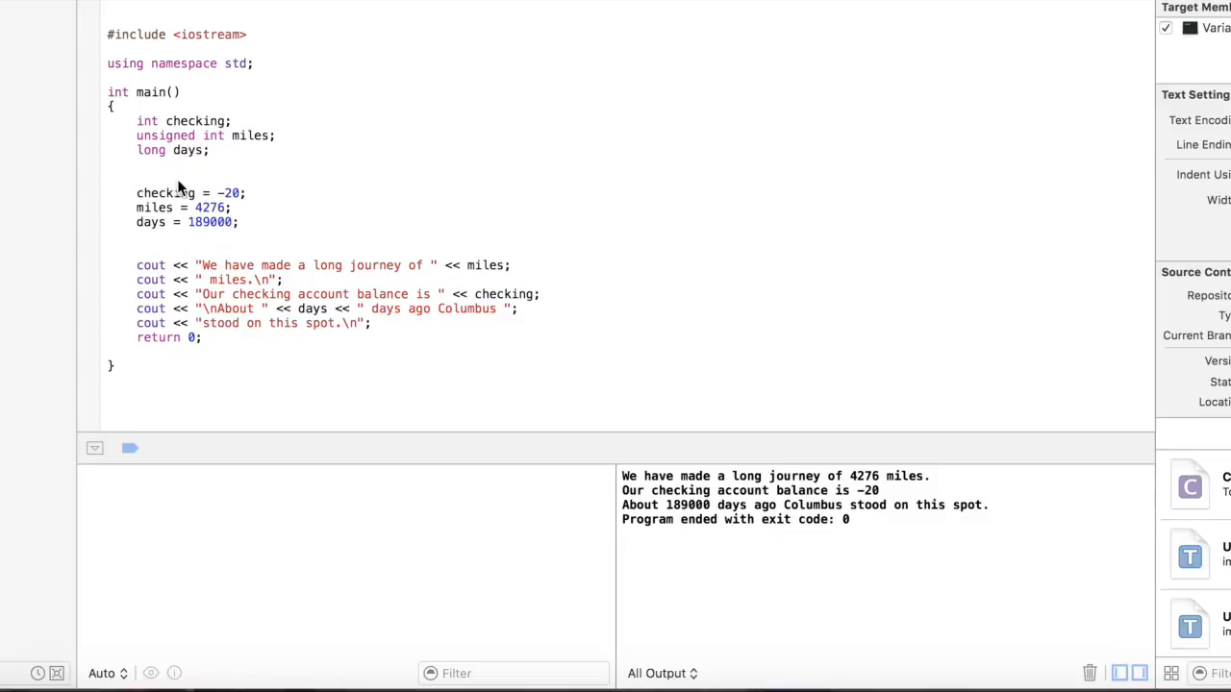
mouse_move(122, 278)
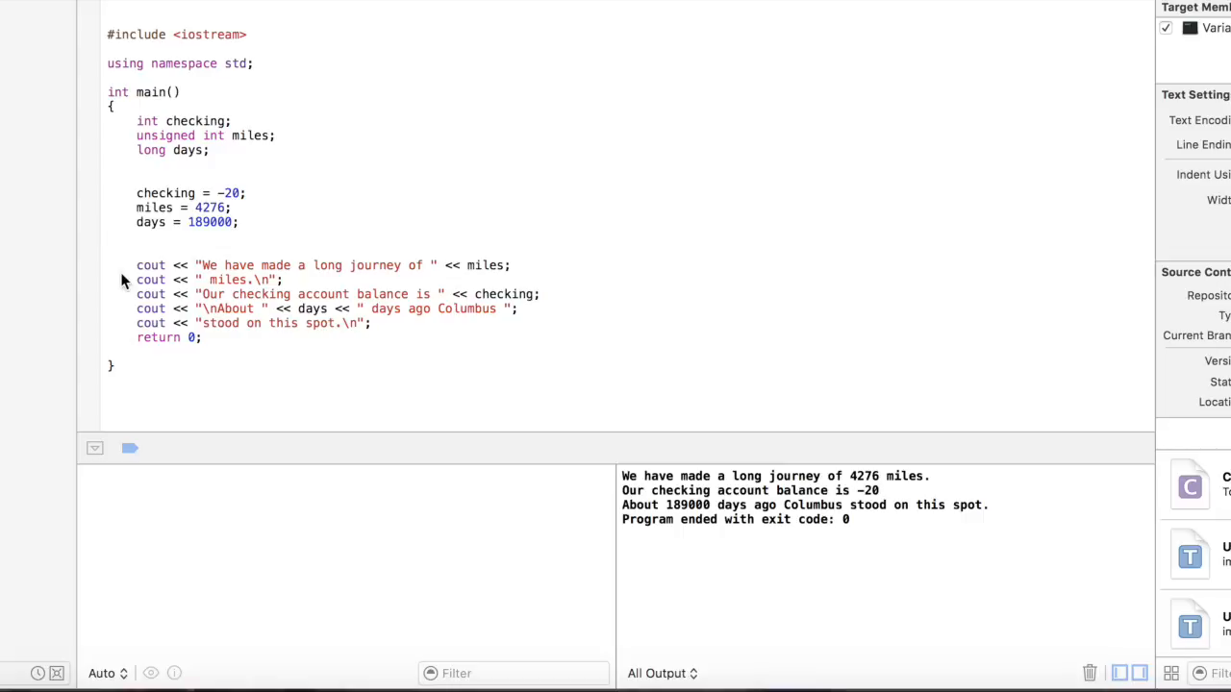
mouse_move(466, 246)
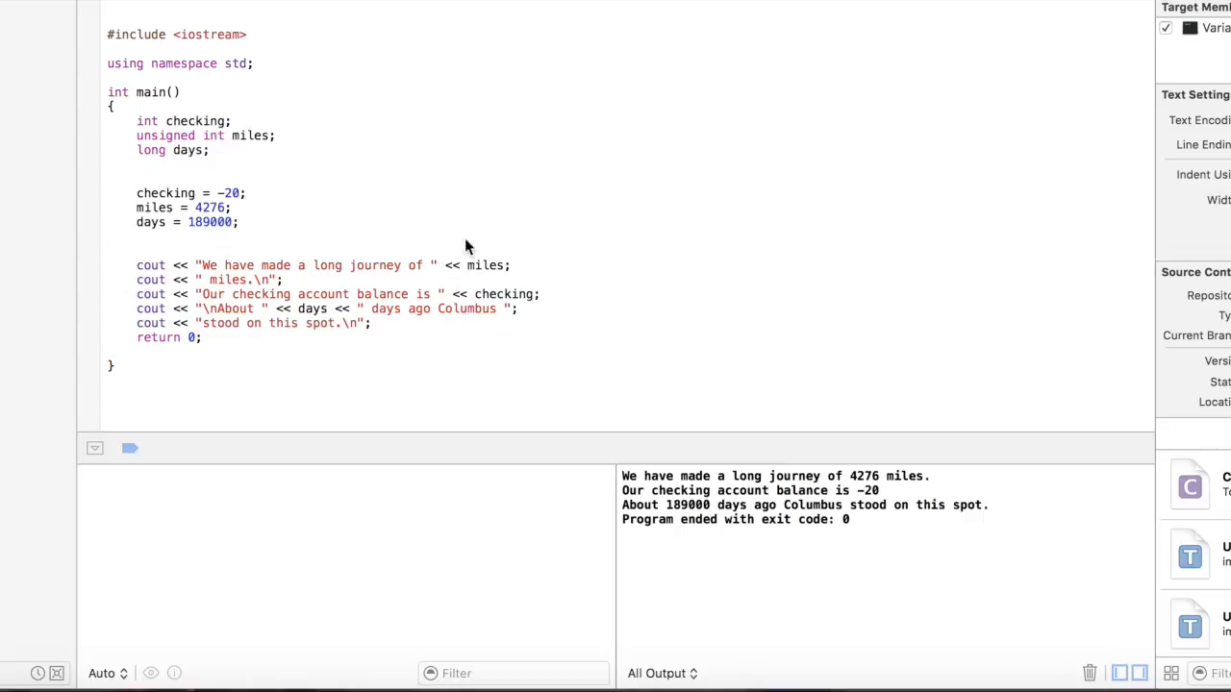
mouse_move(437, 269)
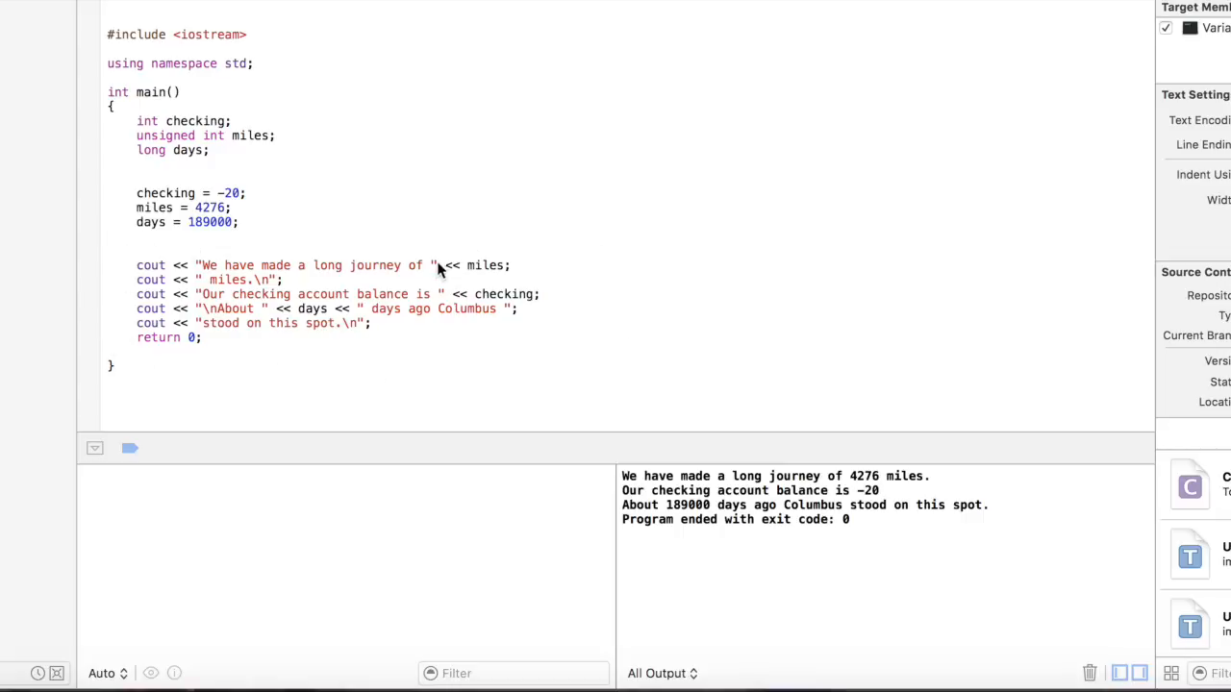
mouse_move(523, 455)
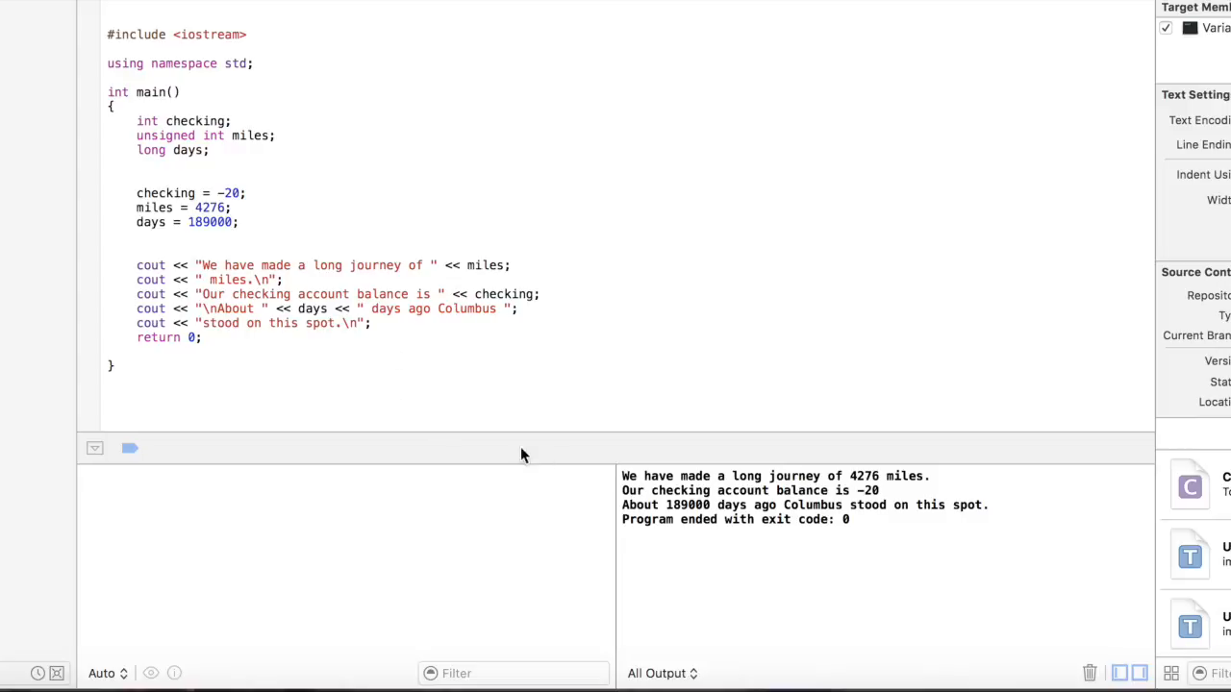
mouse_move(606, 430)
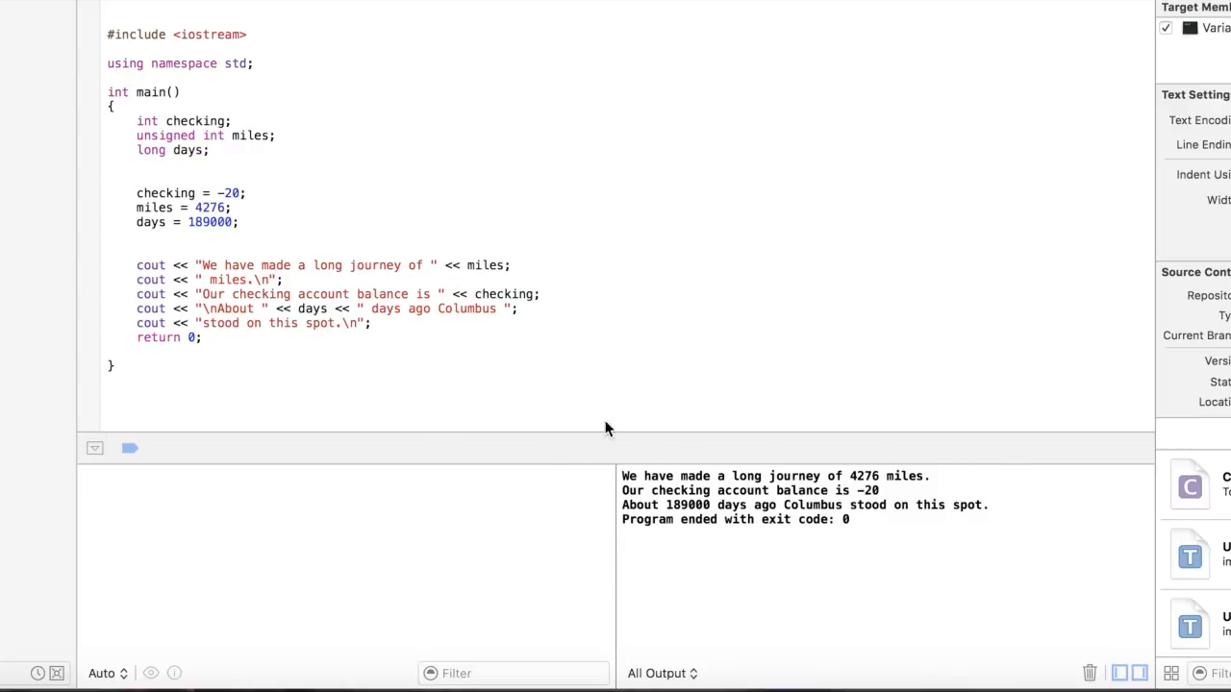
mouse_move(484, 491)
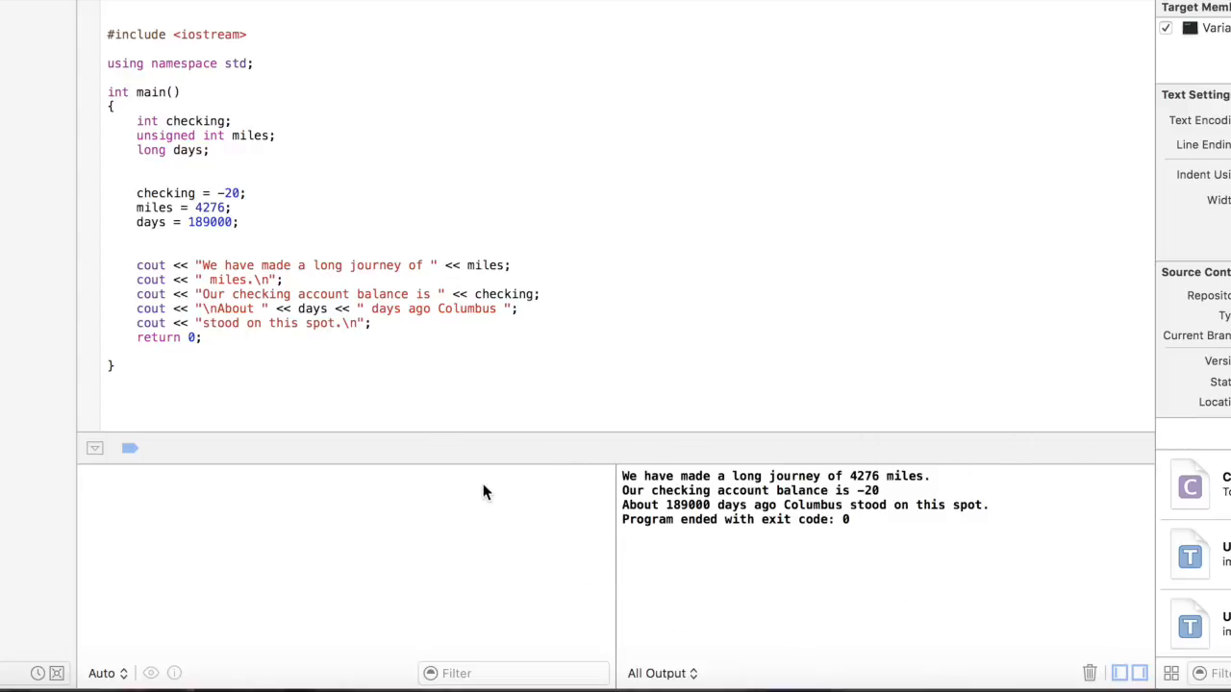